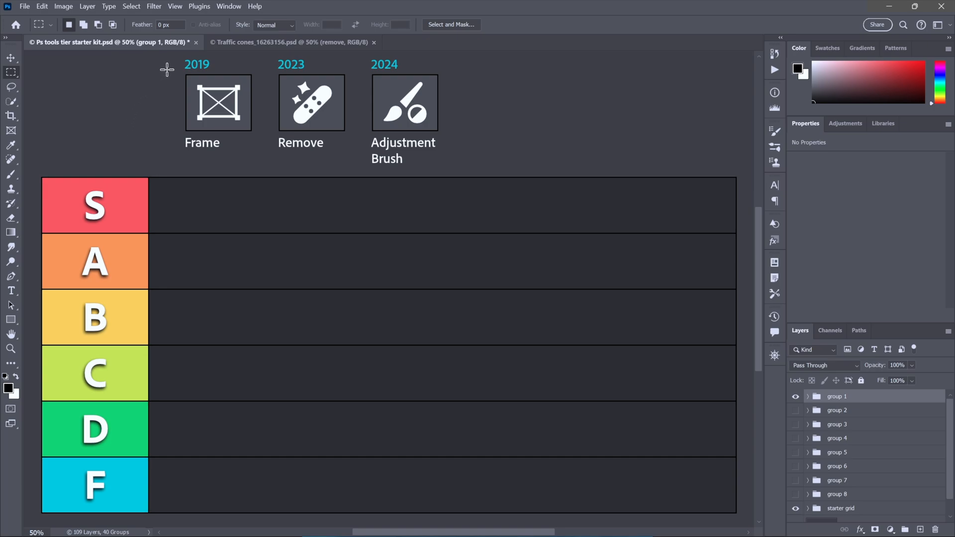
mouse_move(336, 152)
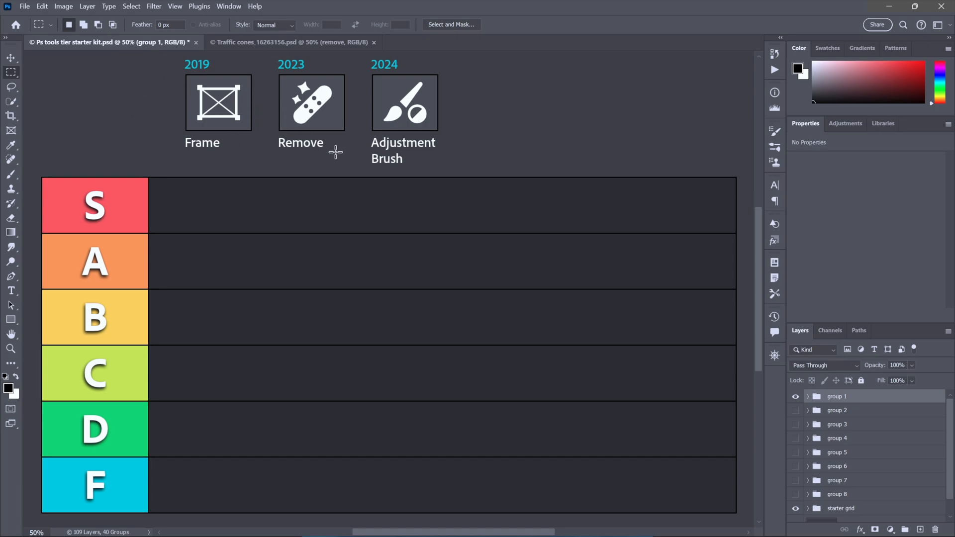
mouse_move(119, 87)
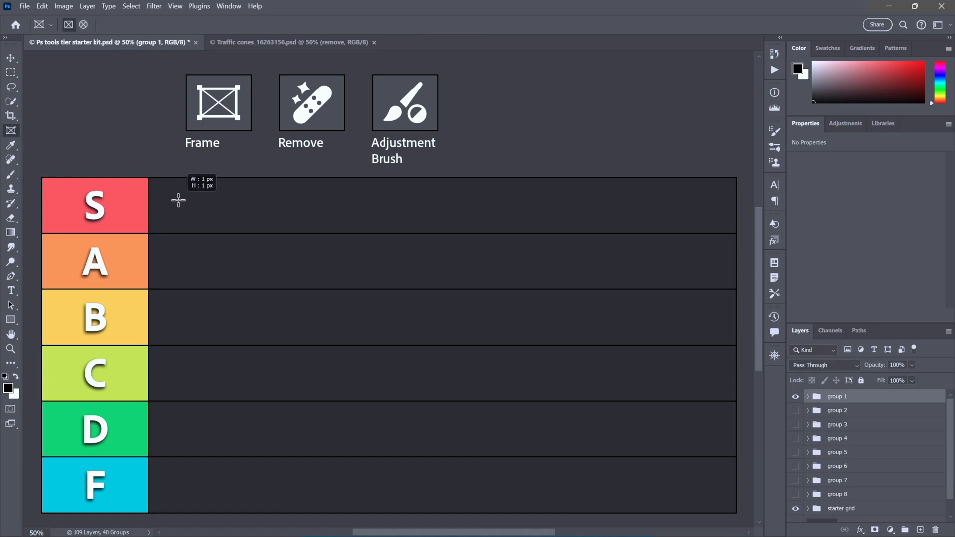
drag(177, 200, 325, 481)
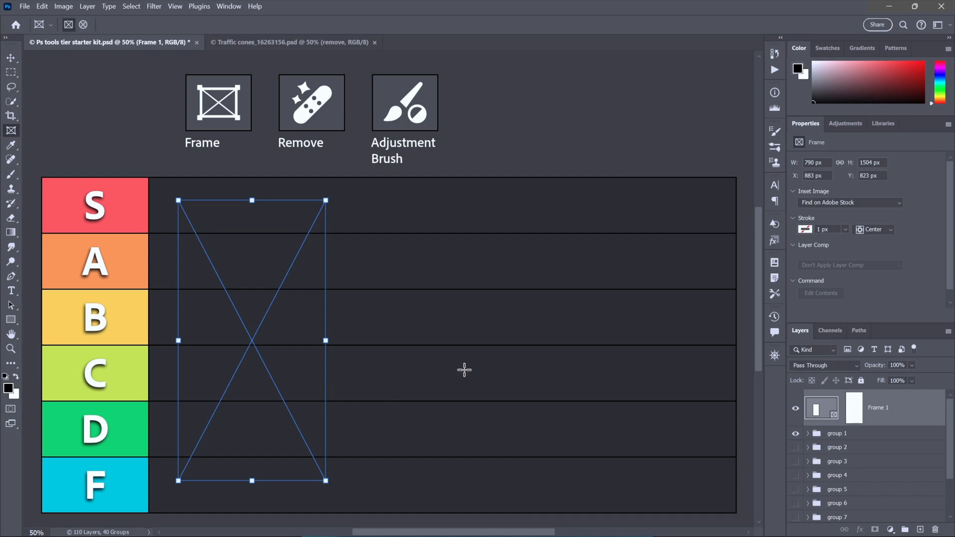
drag(409, 250, 495, 393)
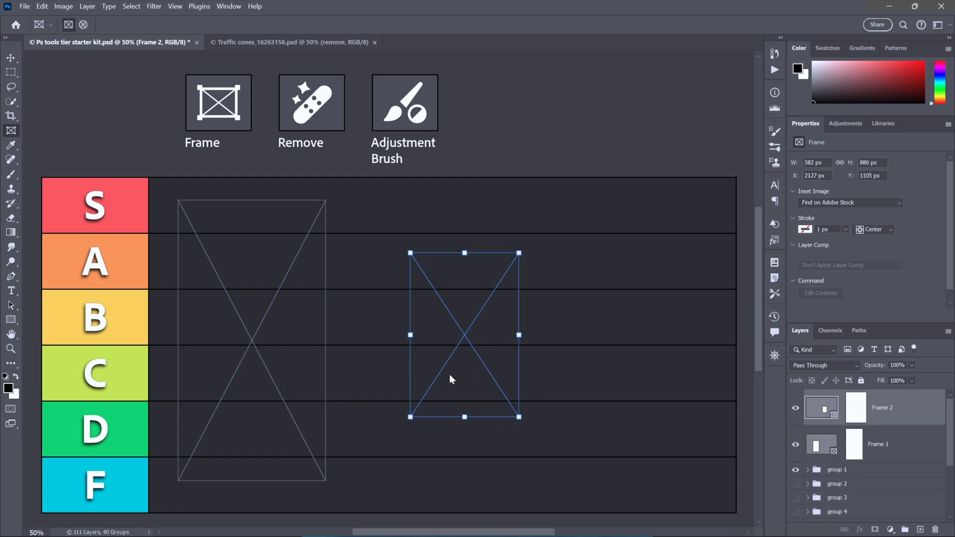
mouse_move(278, 338)
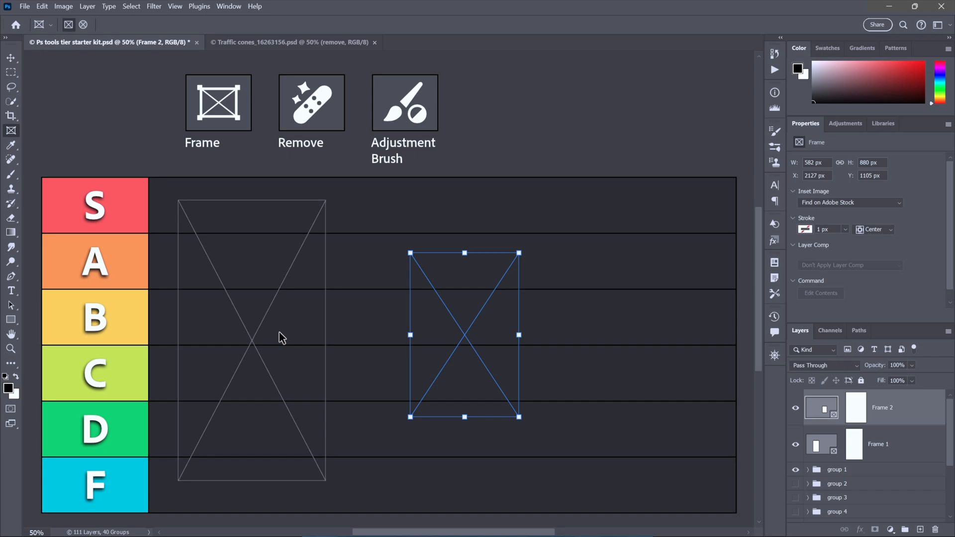
mouse_move(264, 308)
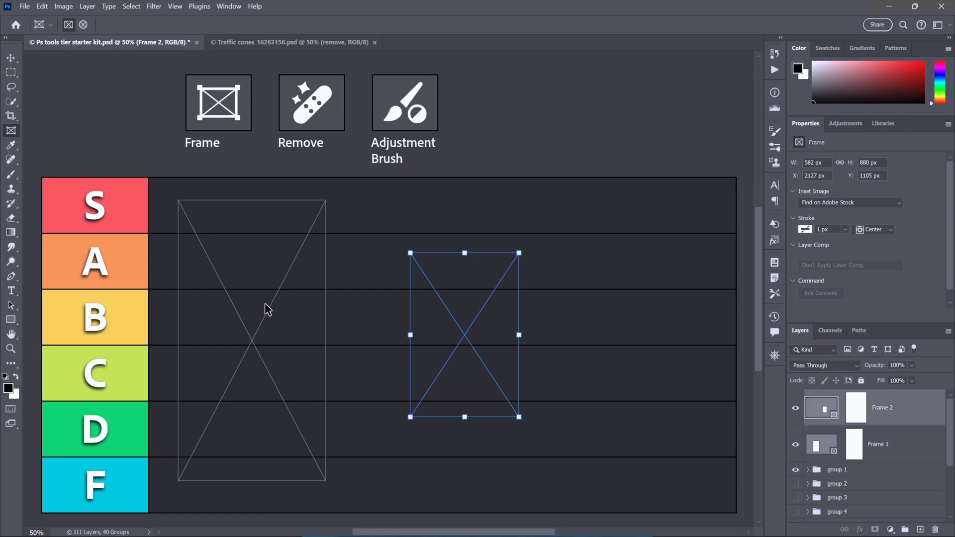
mouse_move(129, 97)
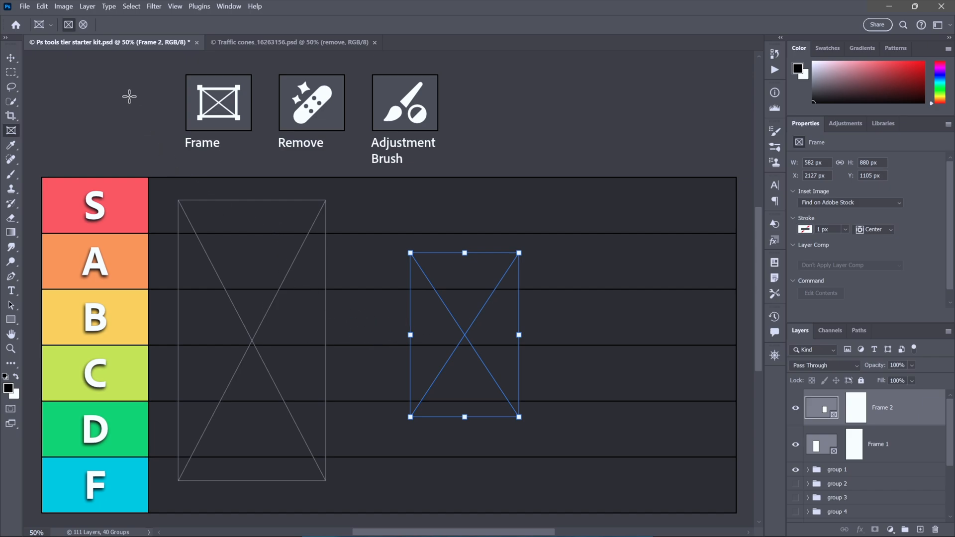
mouse_move(146, 24)
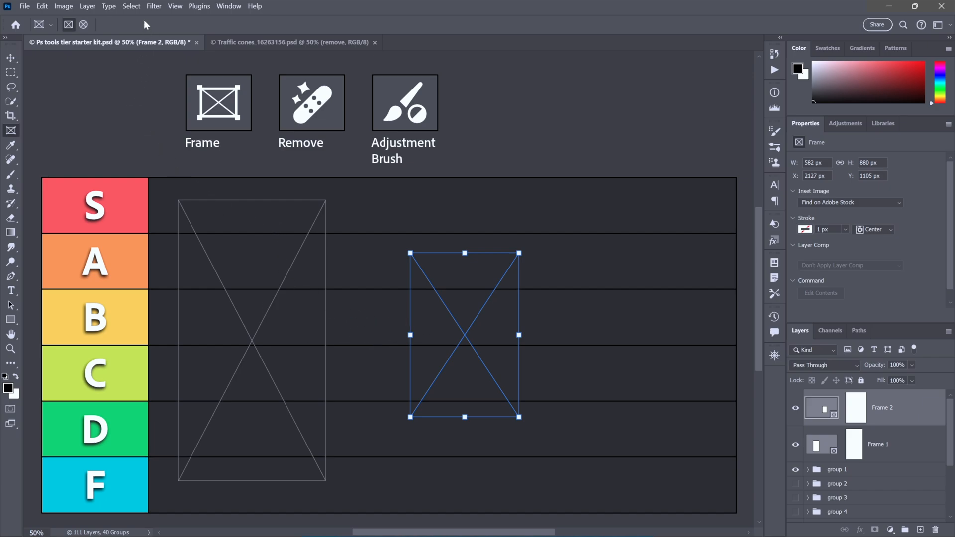
mouse_move(356, 425)
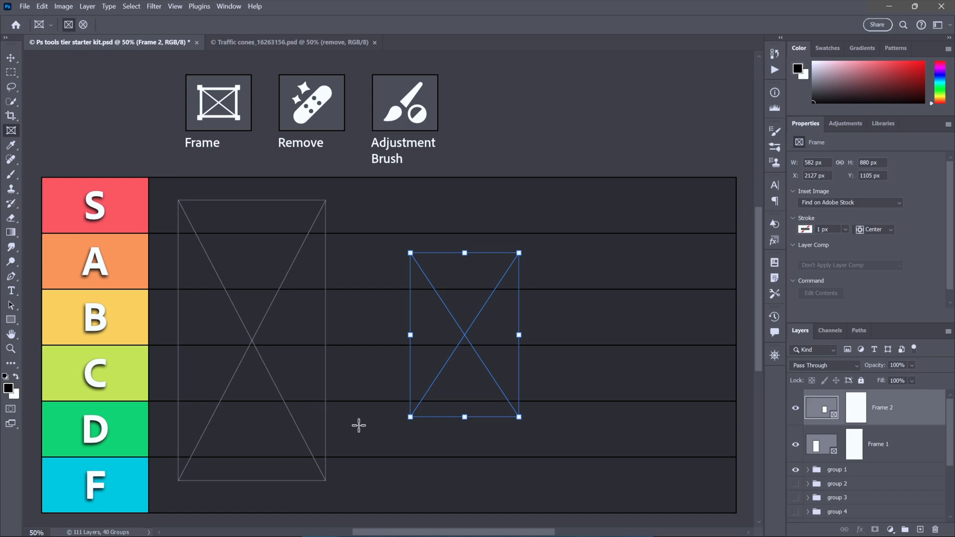
mouse_move(432, 486)
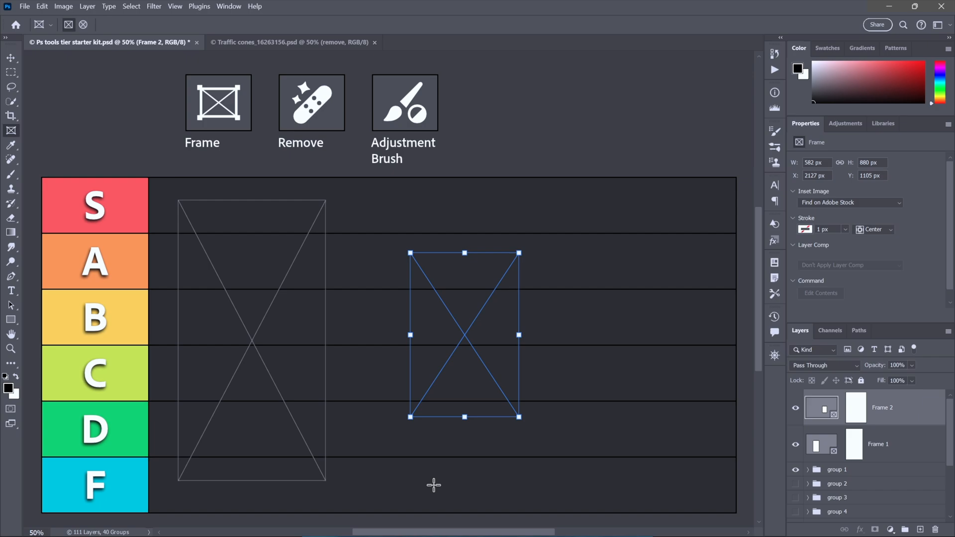
mouse_move(845, 158)
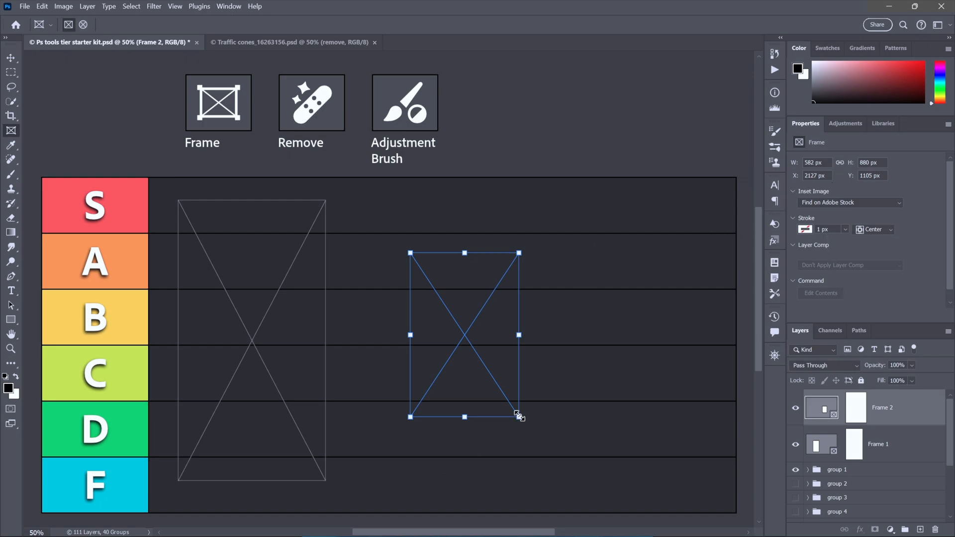
drag(519, 417, 494, 436)
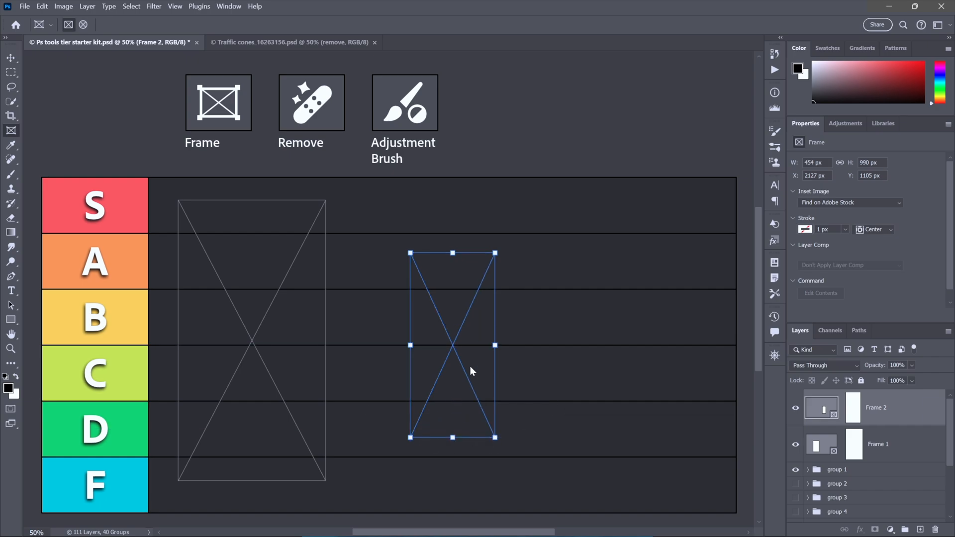
mouse_move(139, 264)
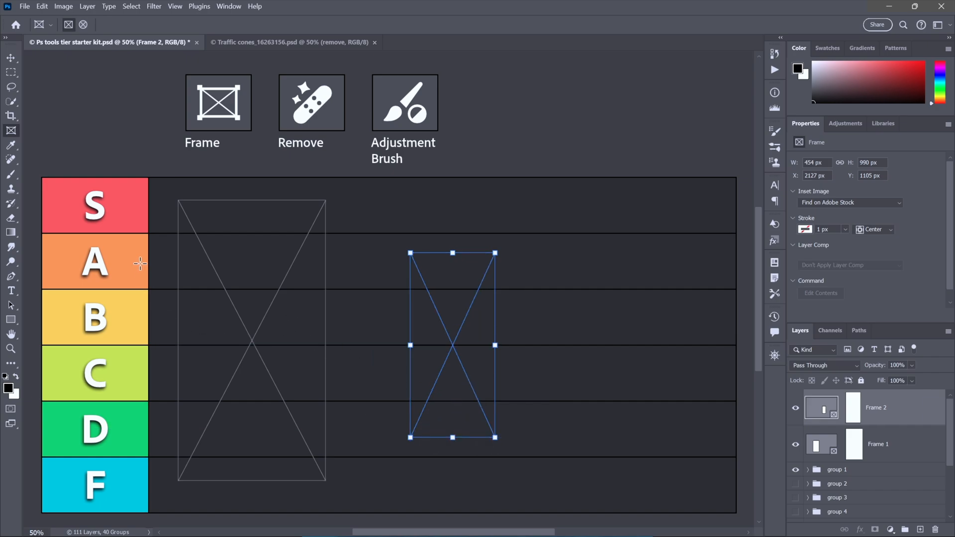
mouse_move(139, 268)
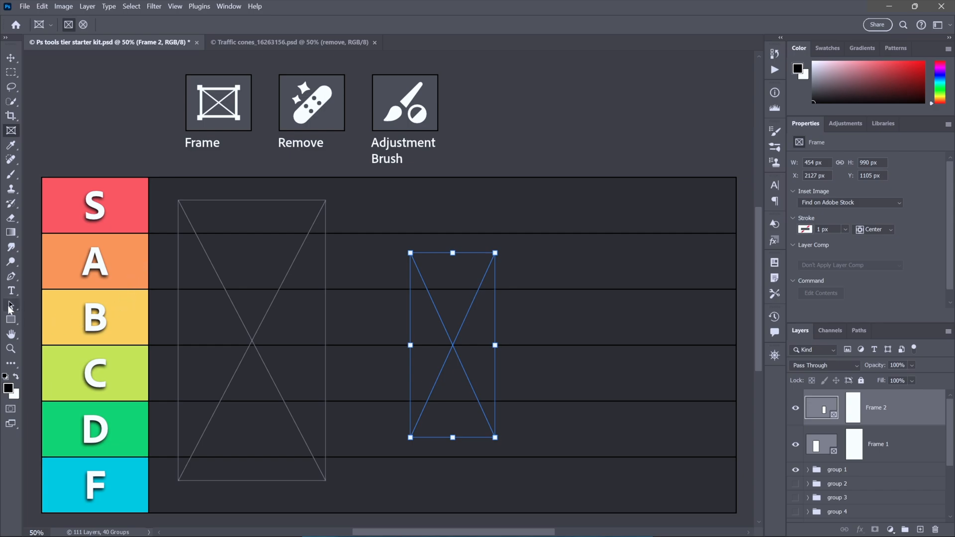
click(11, 305)
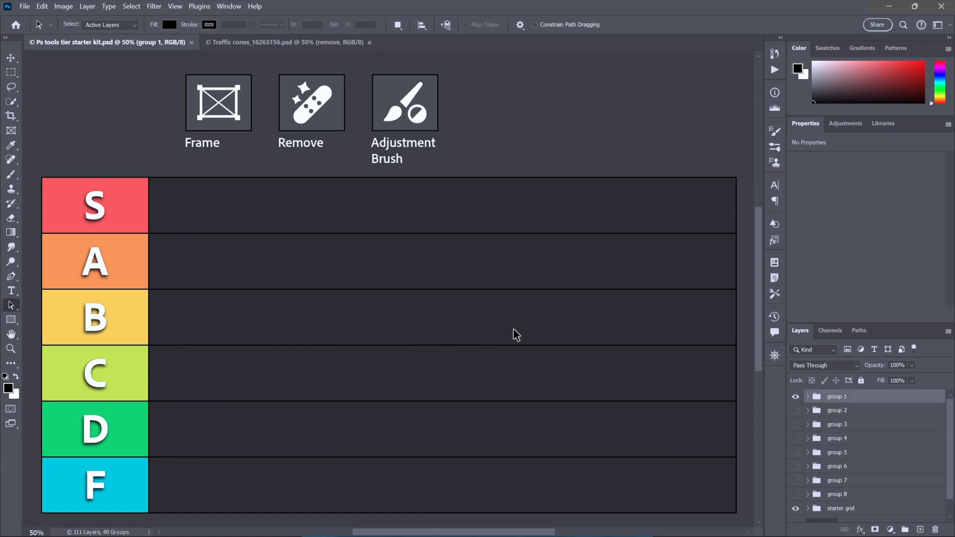
Step: Select the Frame icon's 'frame' layer and drag it into the D row's first cell
click(7, 58)
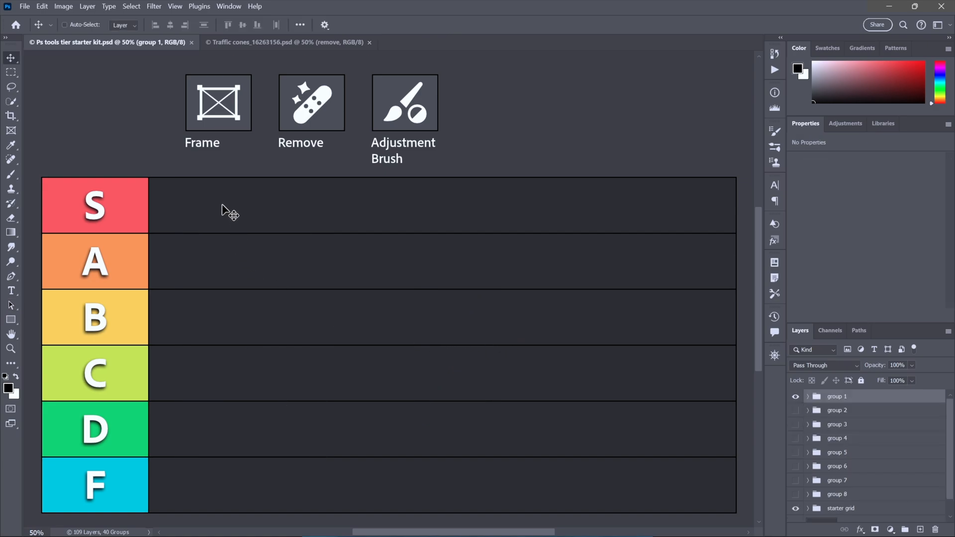
right_click(218, 102)
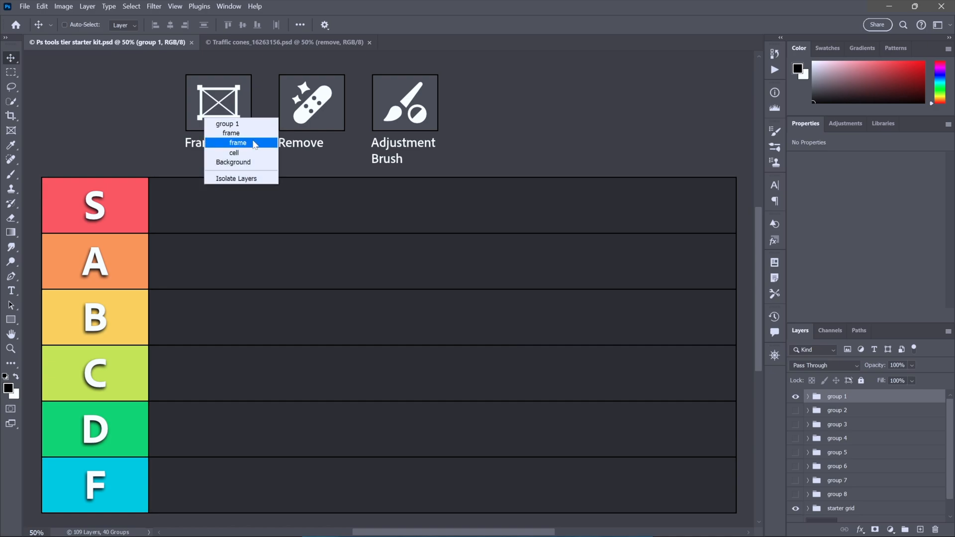
click(238, 143)
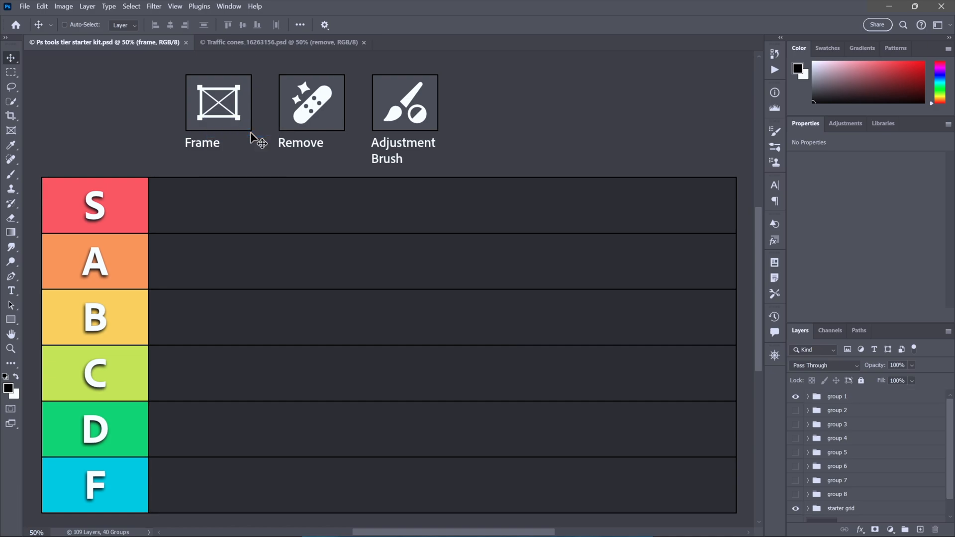
drag(218, 101, 219, 469)
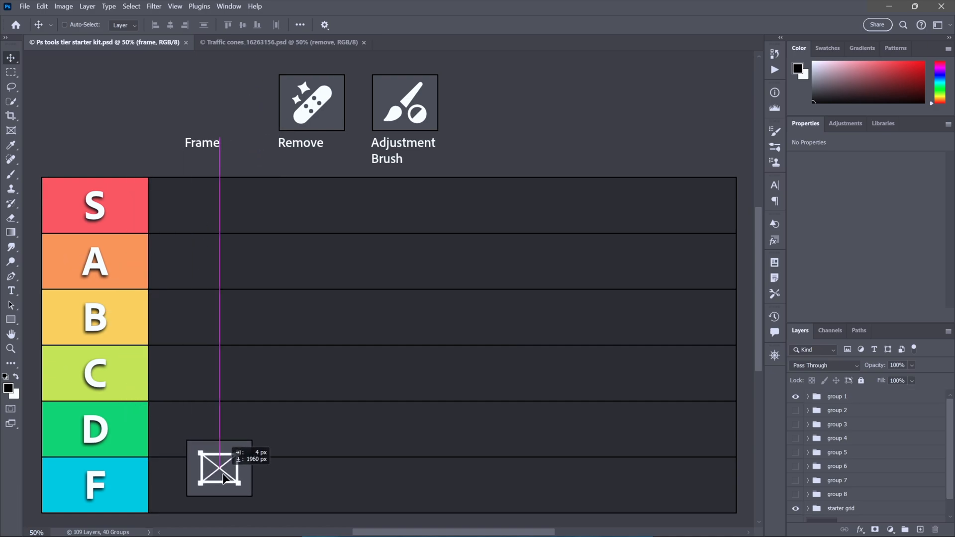
drag(220, 470, 194, 488)
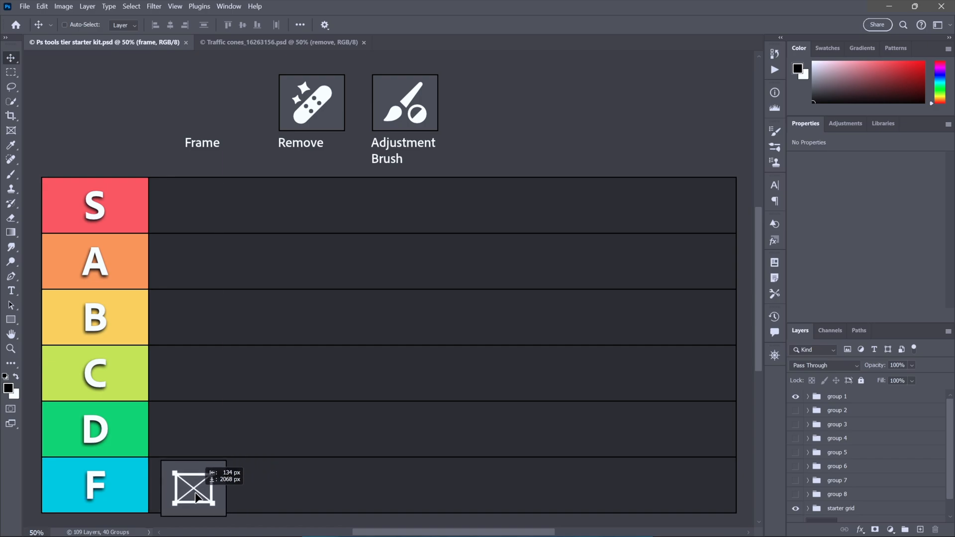
drag(195, 488, 185, 485)
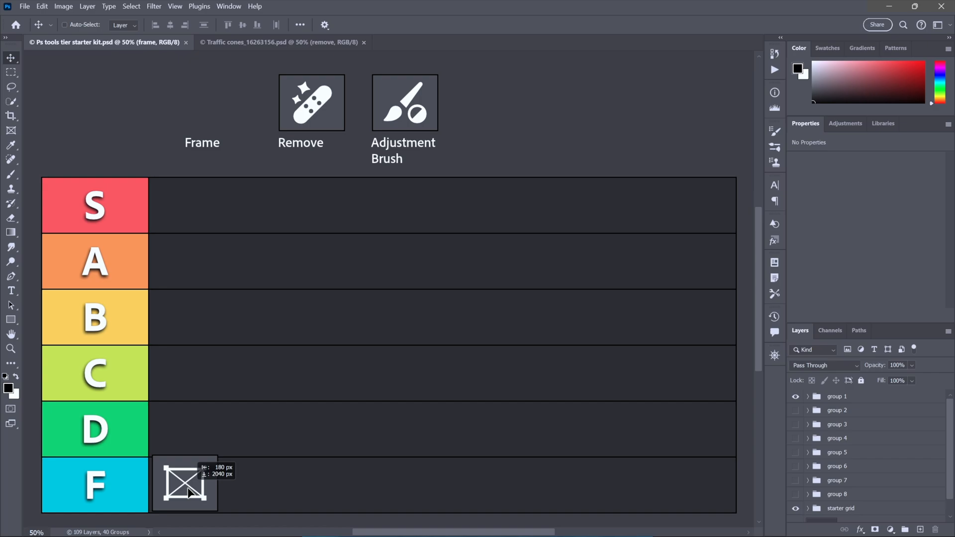
drag(185, 484, 185, 436)
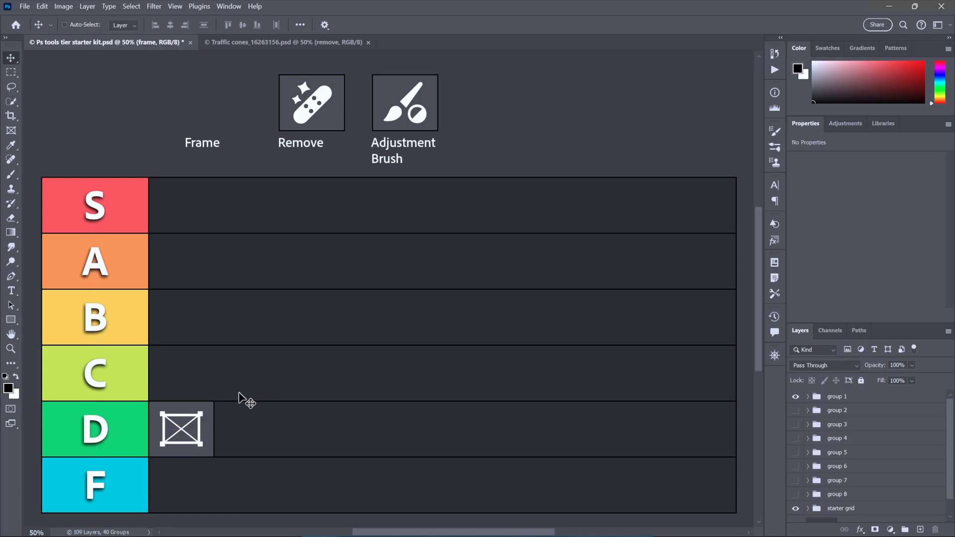
mouse_move(338, 111)
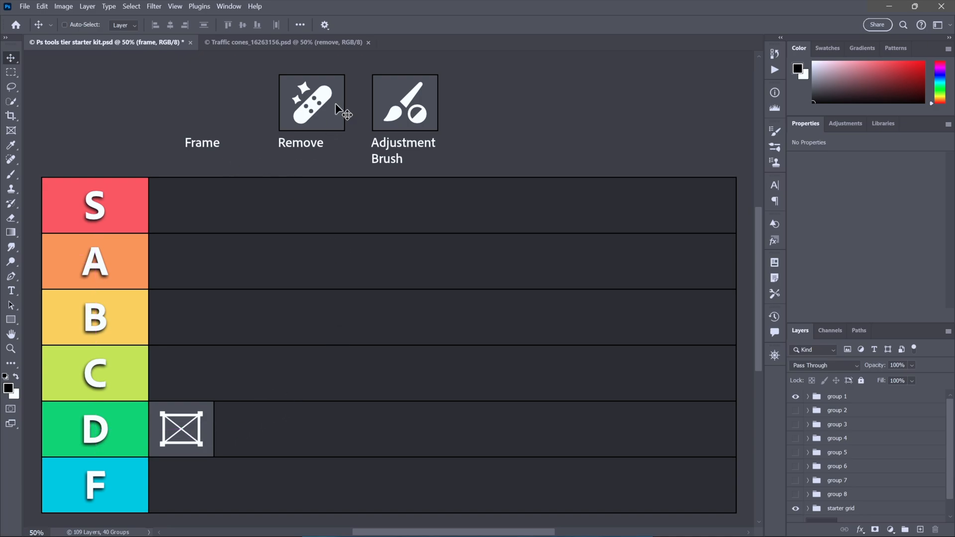
Step: Erase the fallen middle cone in the traffic cones photo, then return to the tier list
click(286, 42)
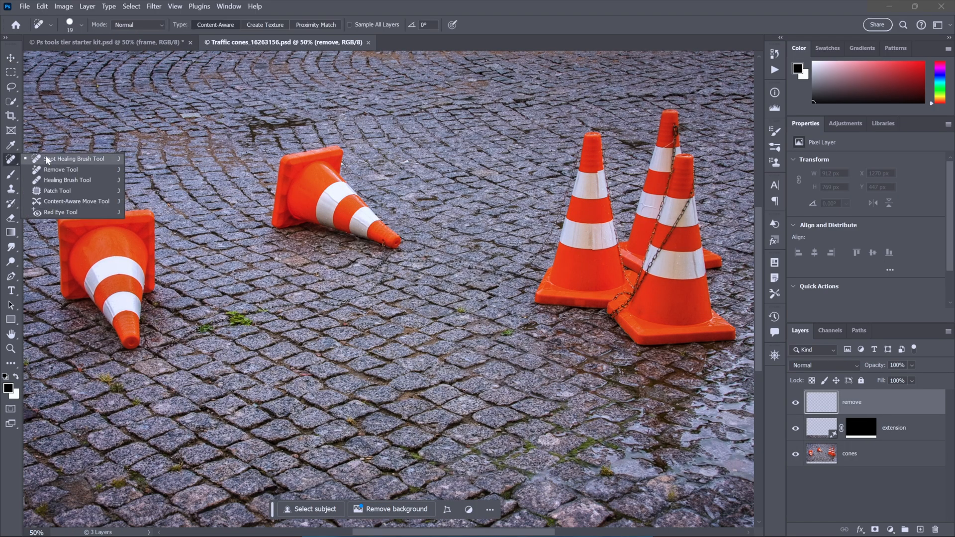
click(56, 169)
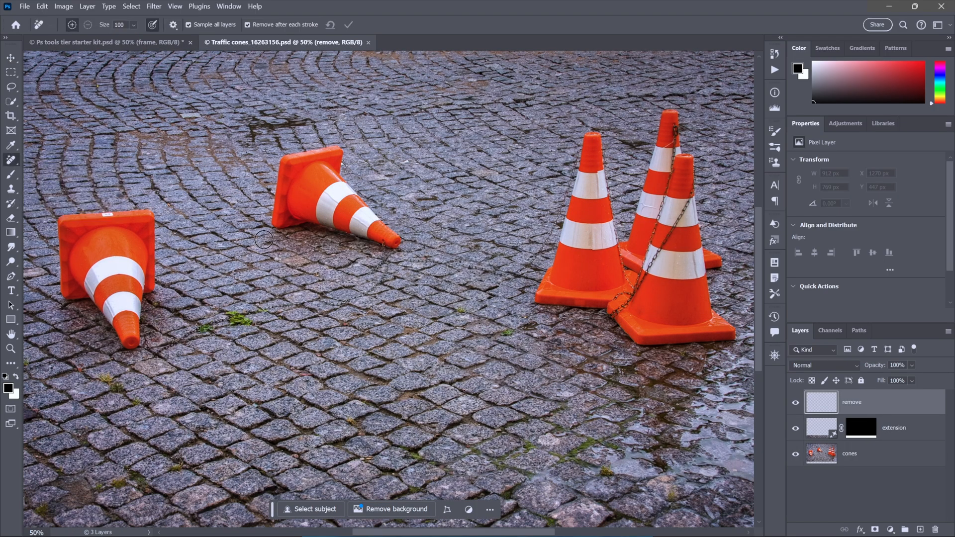
drag(265, 239, 335, 246)
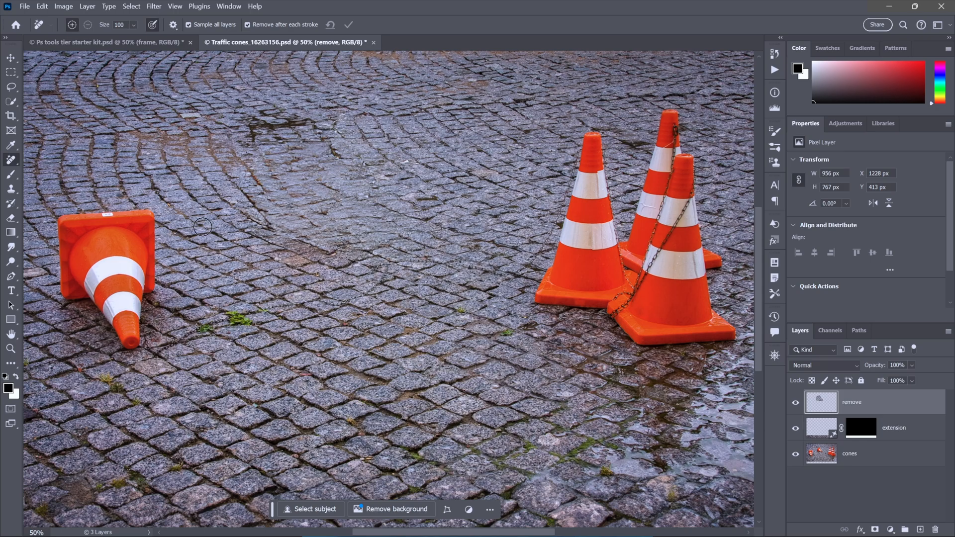
mouse_move(209, 153)
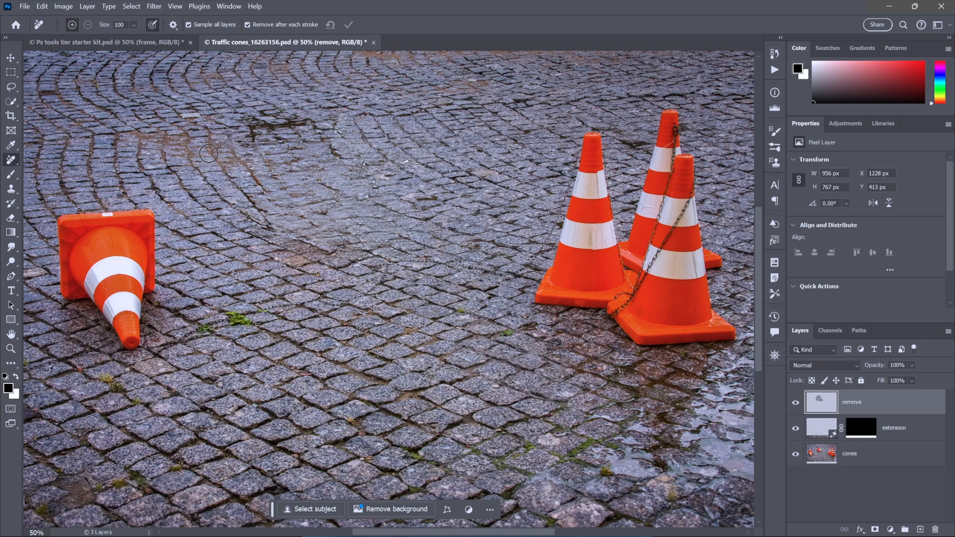
mouse_move(35, 17)
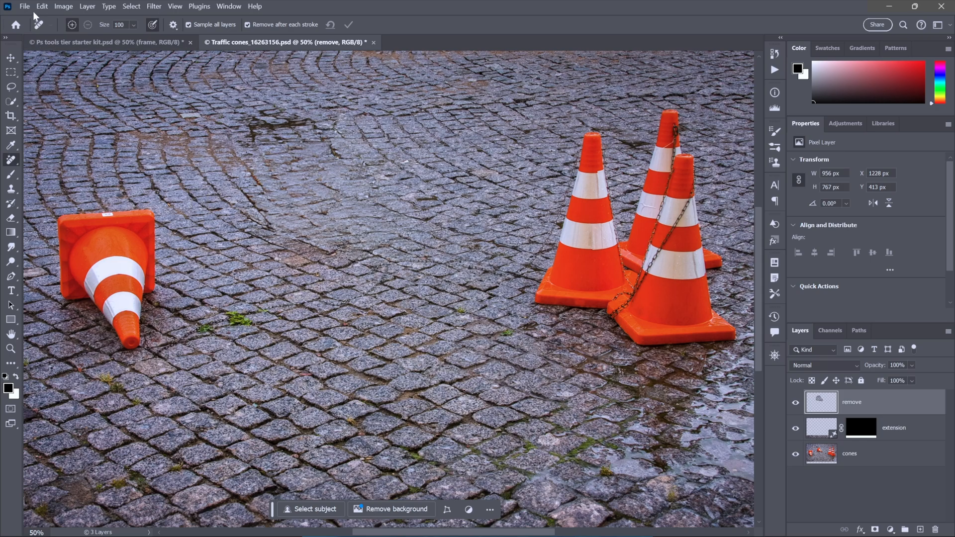
click(43, 6)
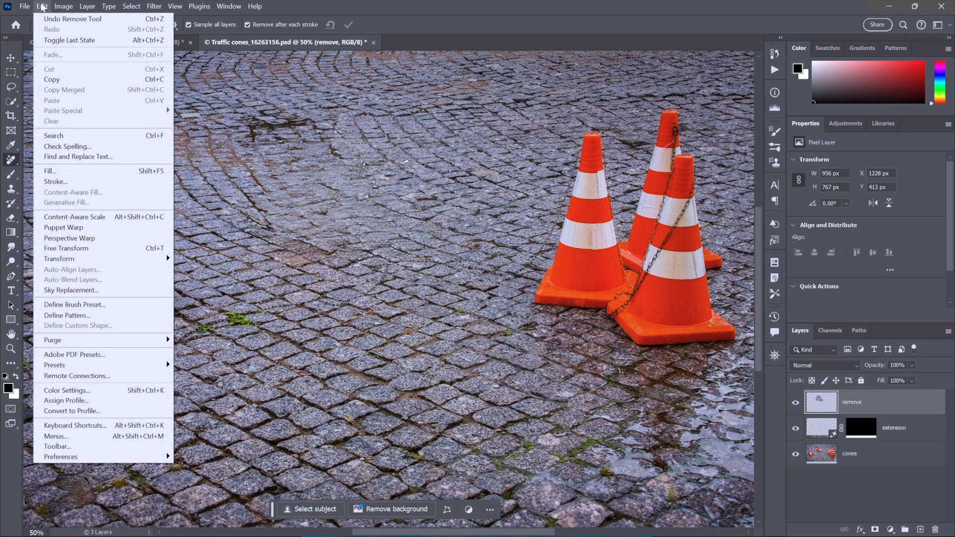
mouse_move(78, 60)
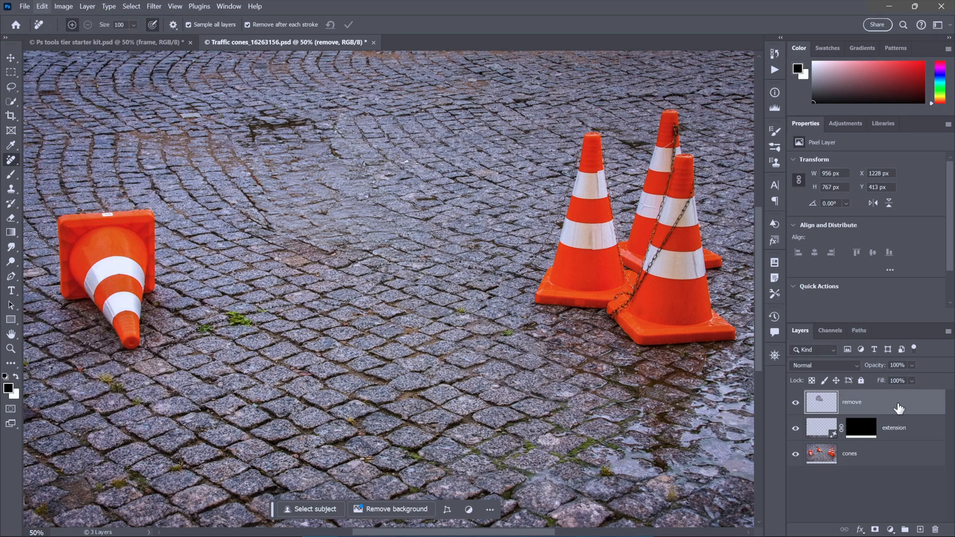
mouse_move(449, 253)
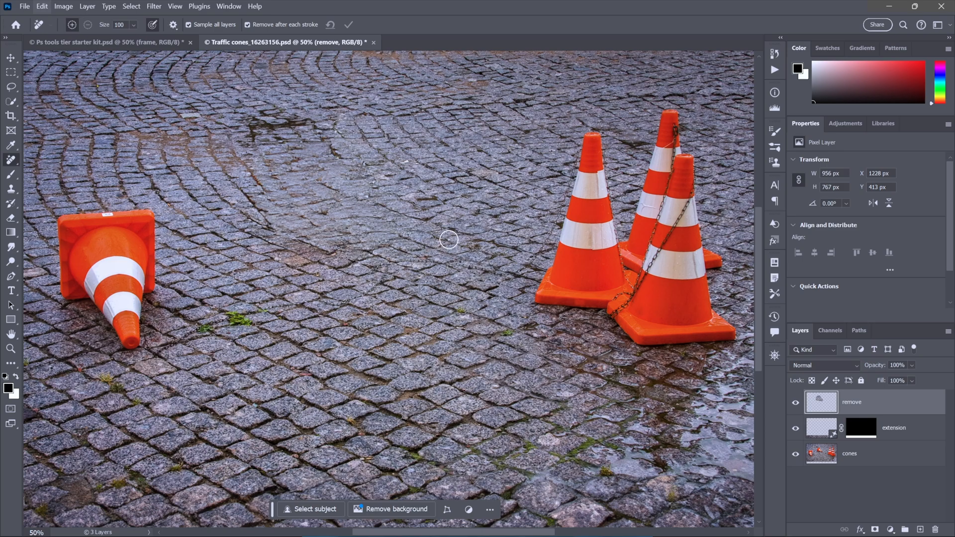
mouse_move(428, 262)
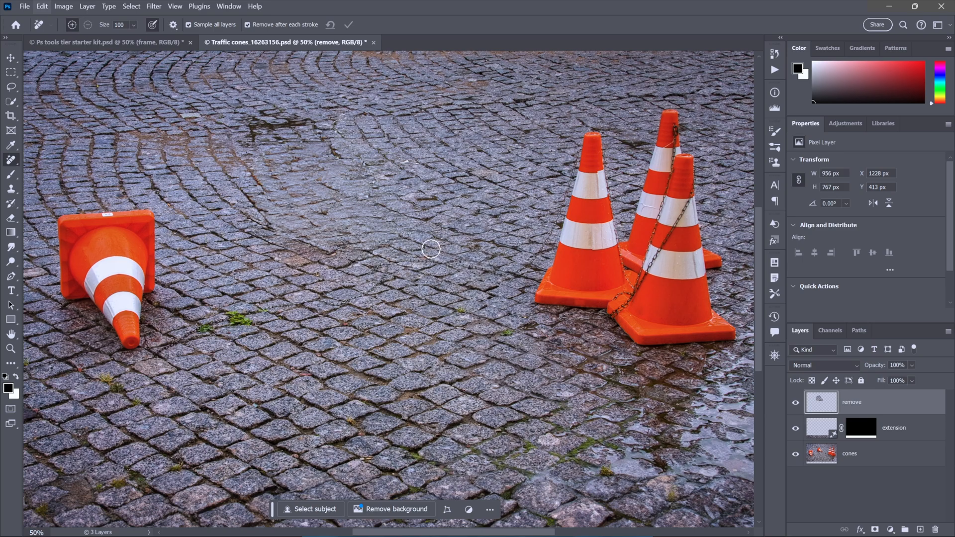
click(95, 43)
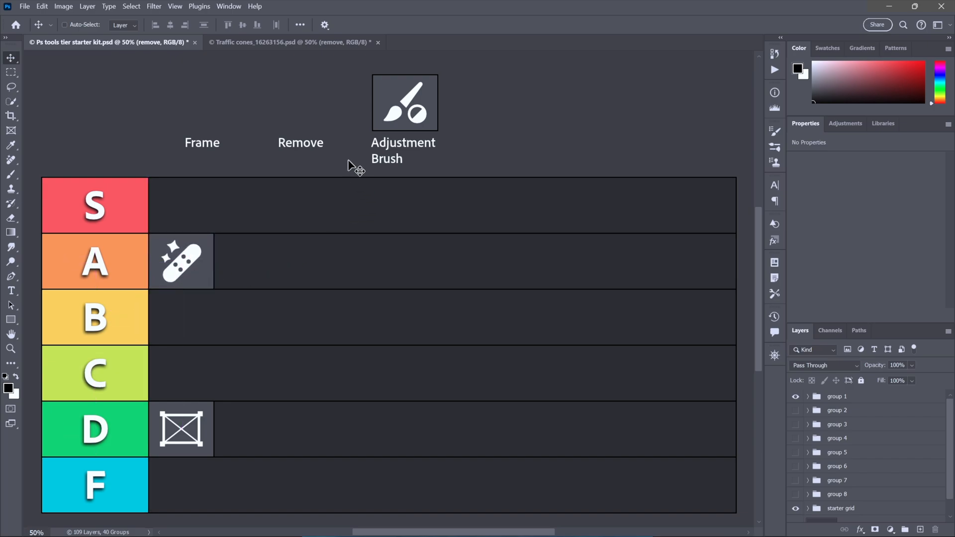
Step: Pick the adj brush layer and drag the Adjustment Brush icon down into the F row
right_click(396, 115)
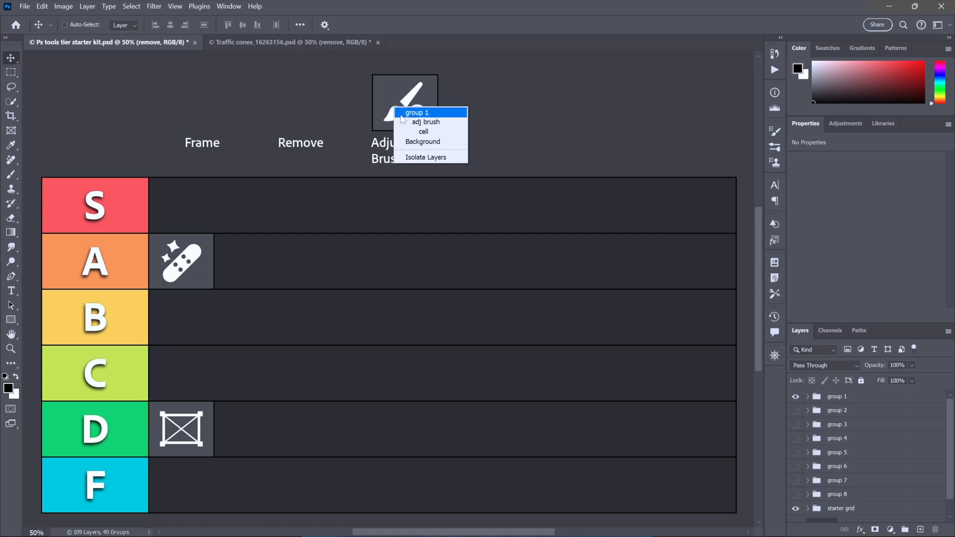
click(426, 121)
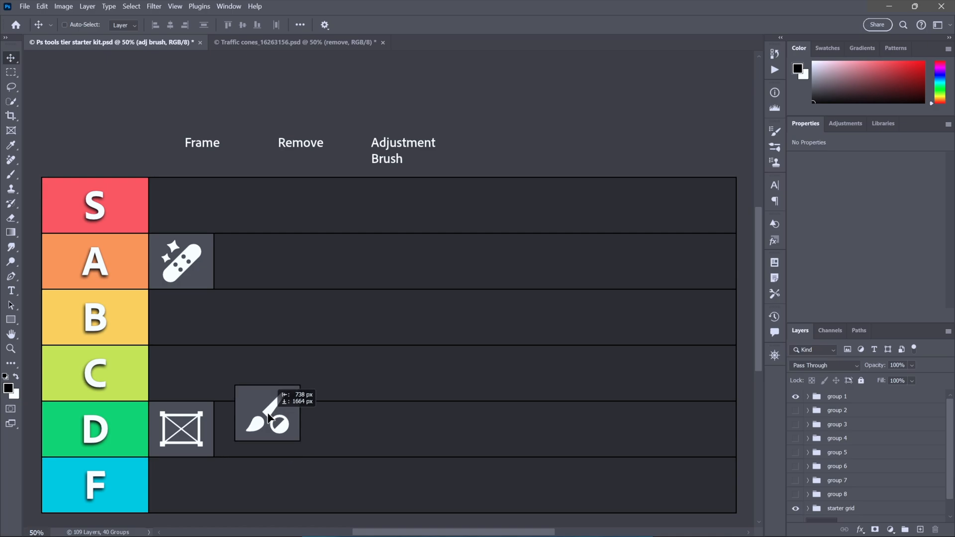
drag(267, 418, 258, 402)
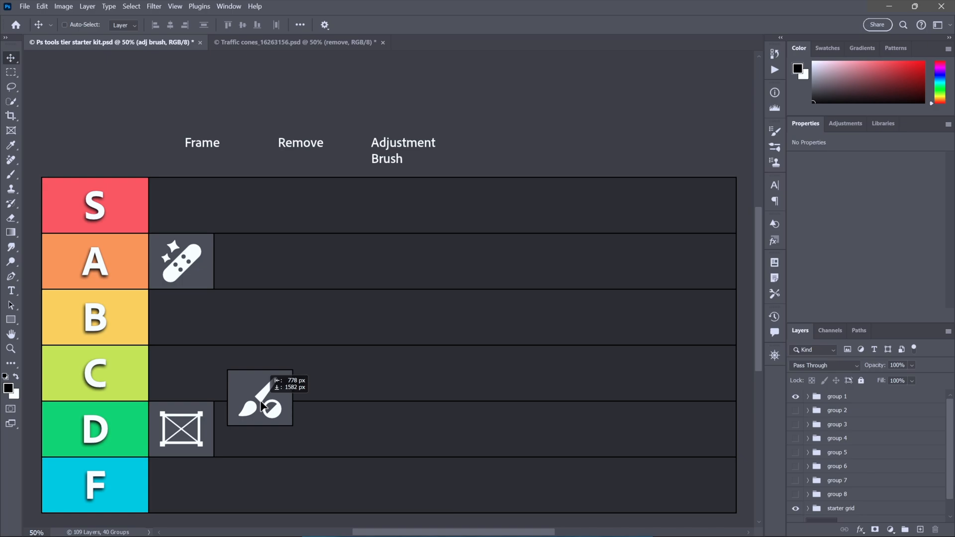
drag(259, 399, 181, 485)
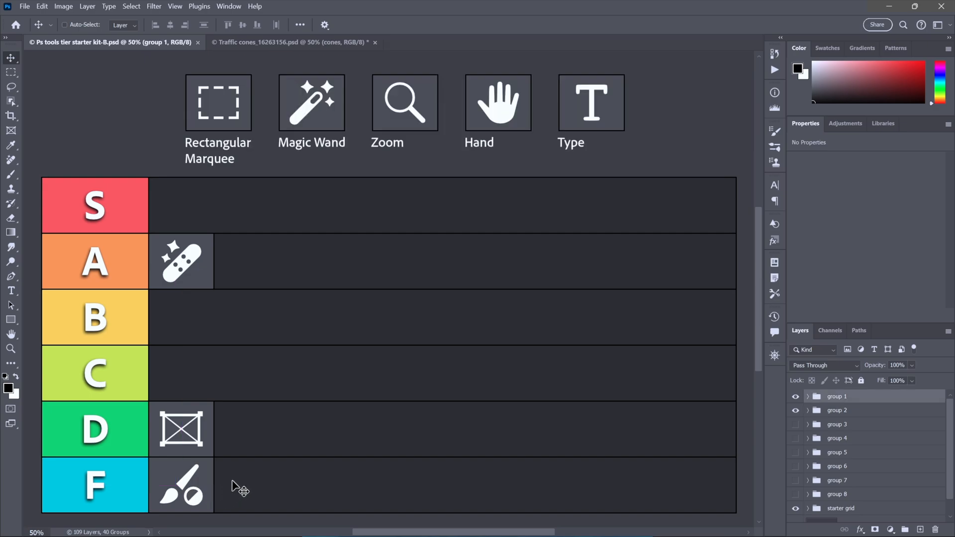
mouse_move(383, 175)
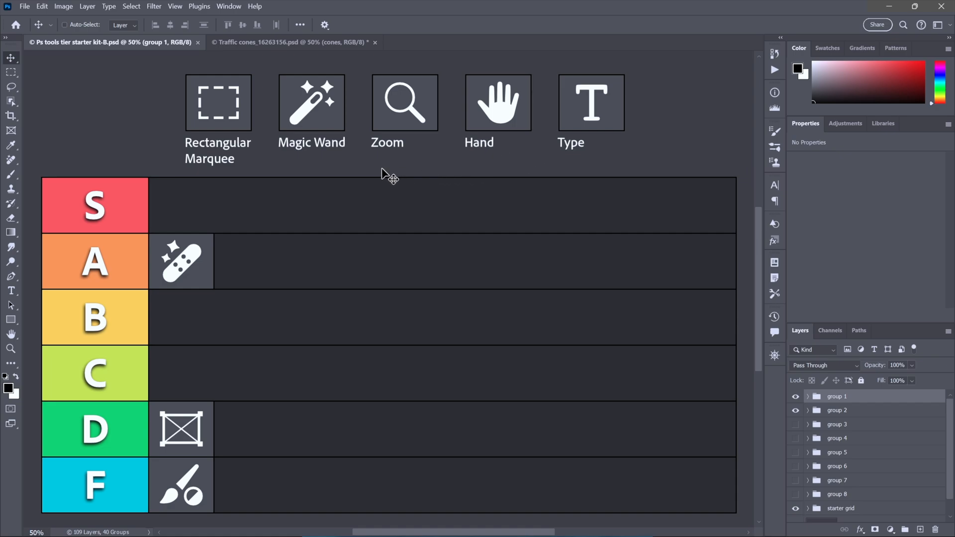
mouse_move(192, 108)
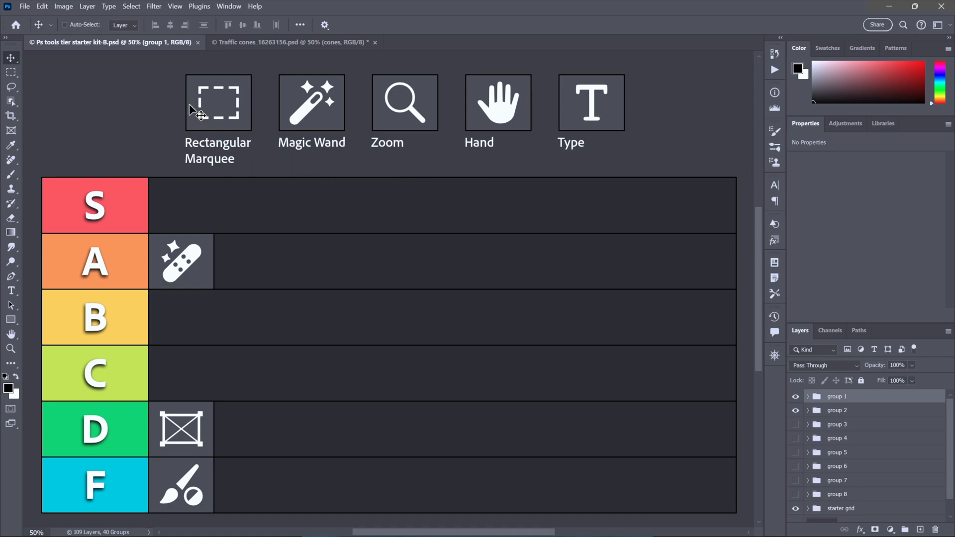
Step: Activate the Rectangular Marquee tool
click(218, 102)
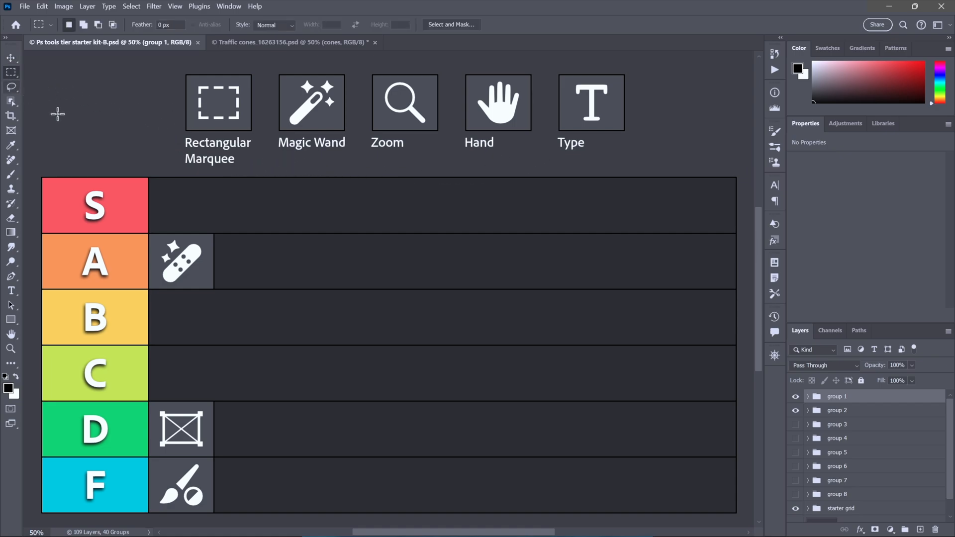
mouse_move(287, 209)
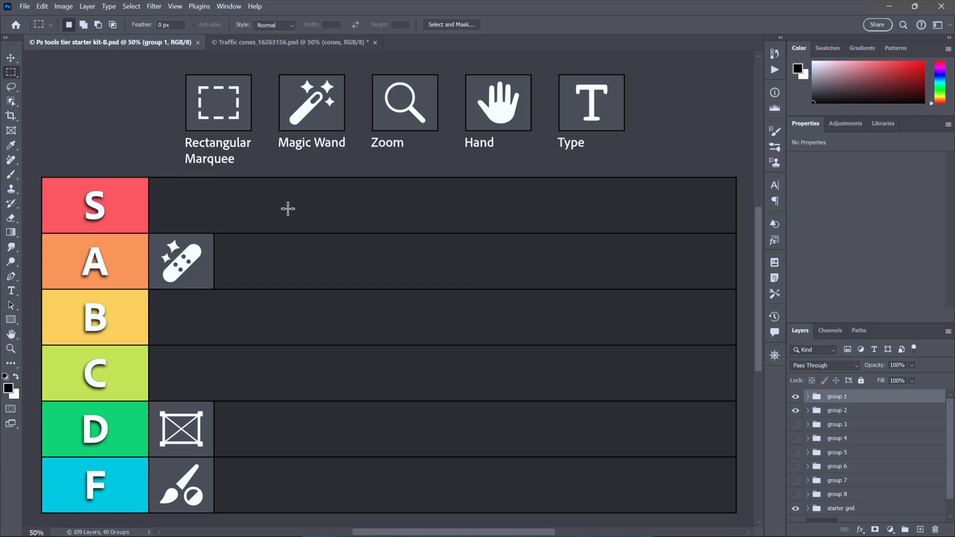
drag(287, 209, 404, 422)
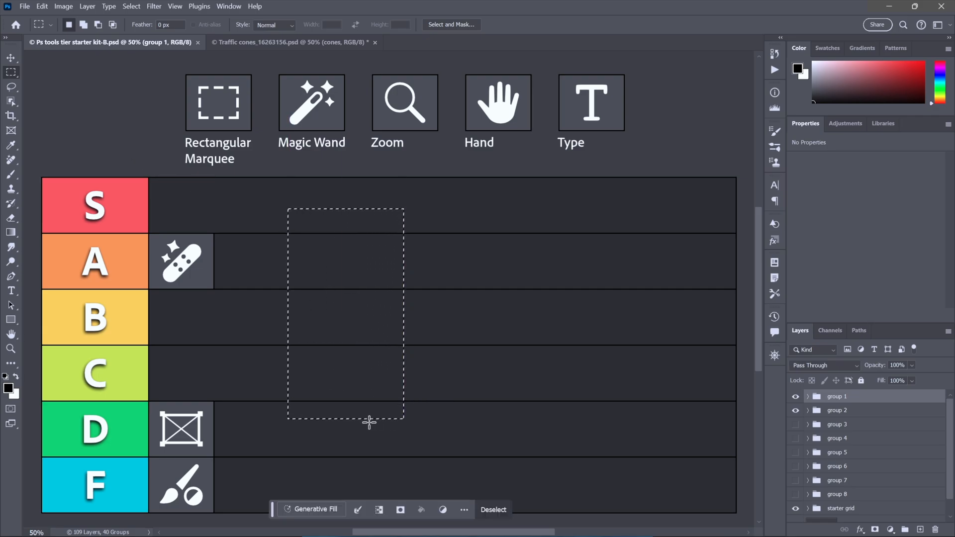
click(41, 6)
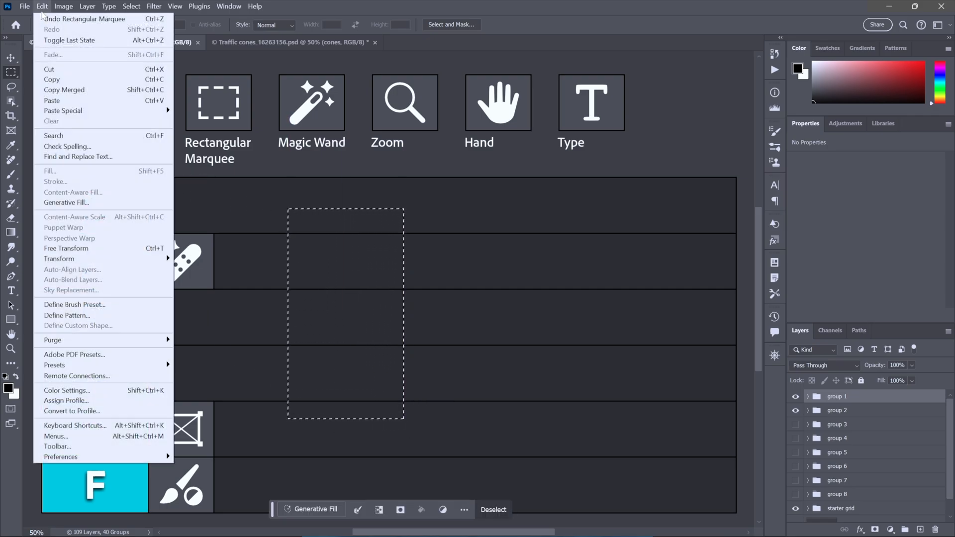
mouse_move(62, 110)
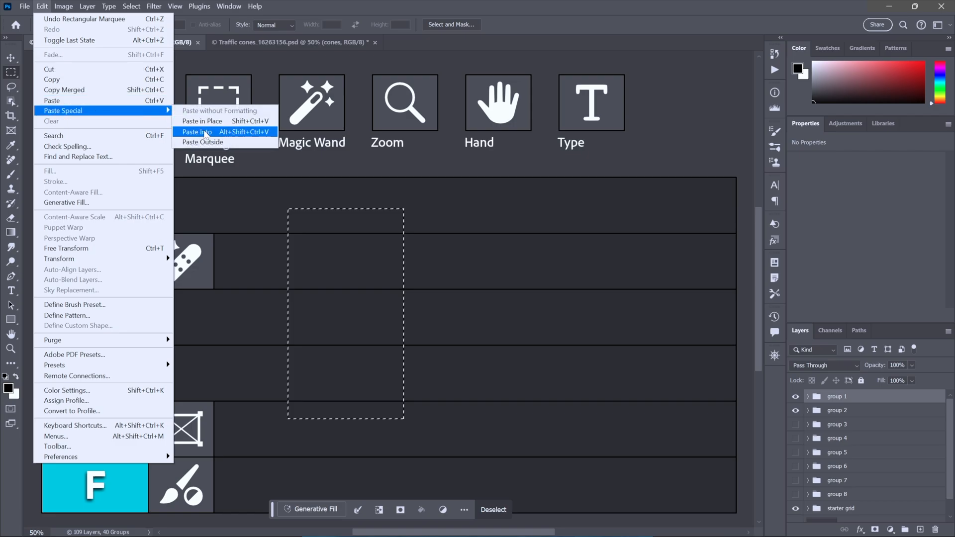
click(195, 132)
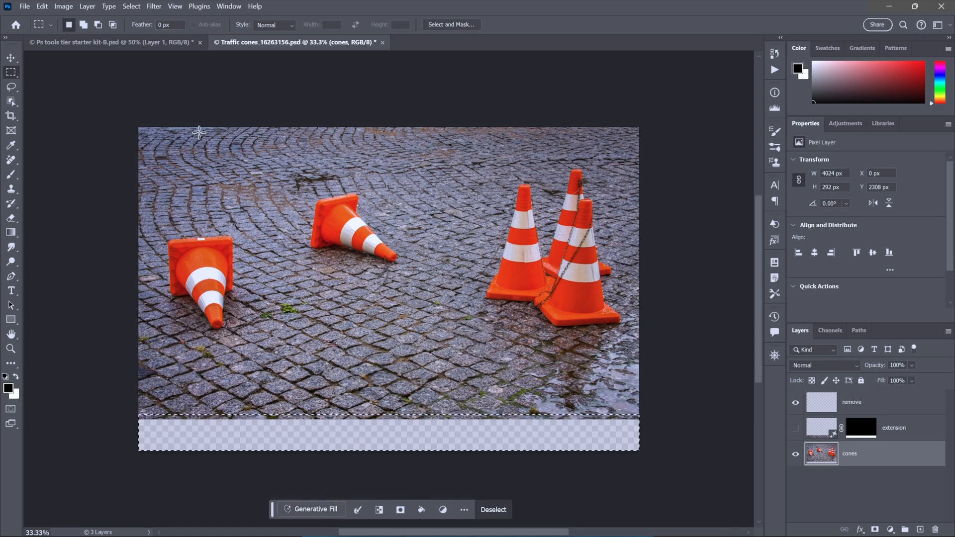
click(100, 43)
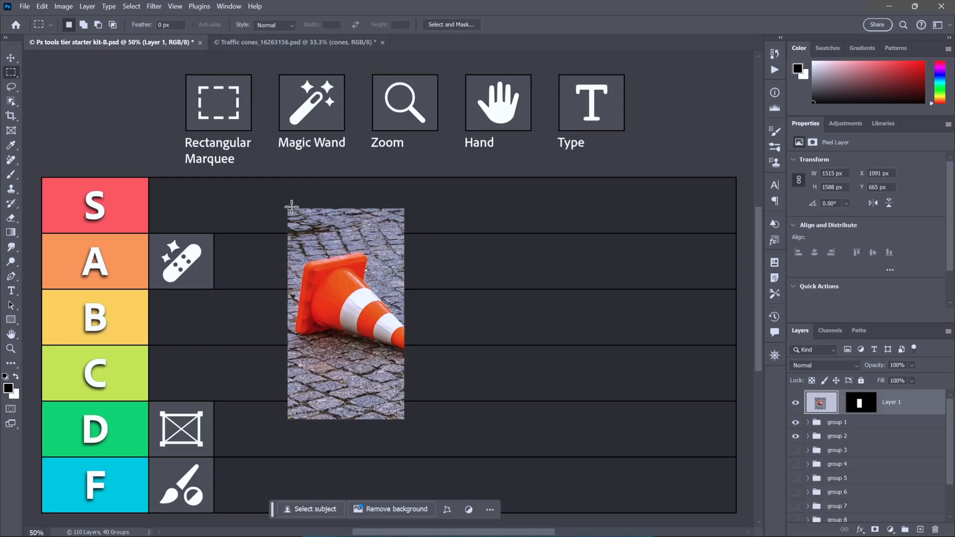
mouse_move(313, 207)
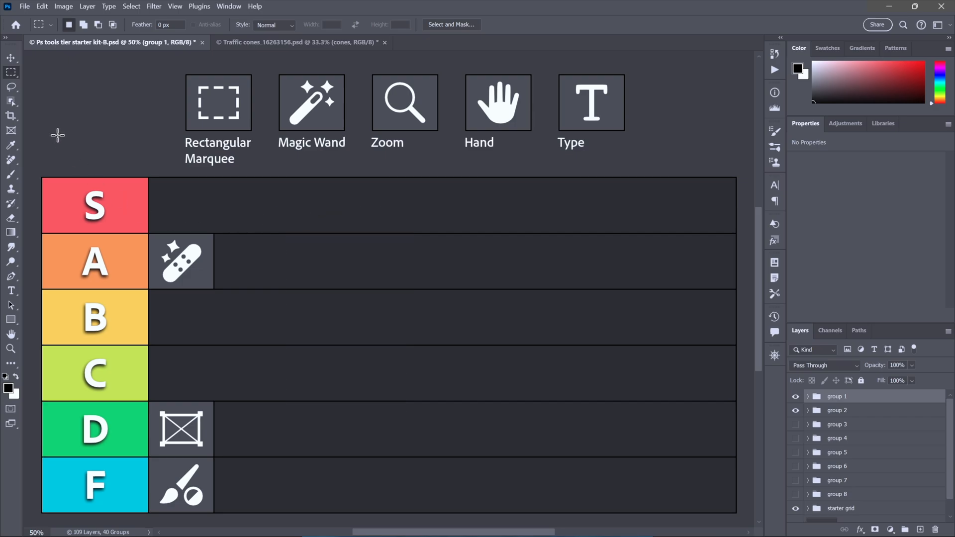
Step: With the Move tool, drag Rectangular Marquee into row S and Magic Wand into row C
click(7, 60)
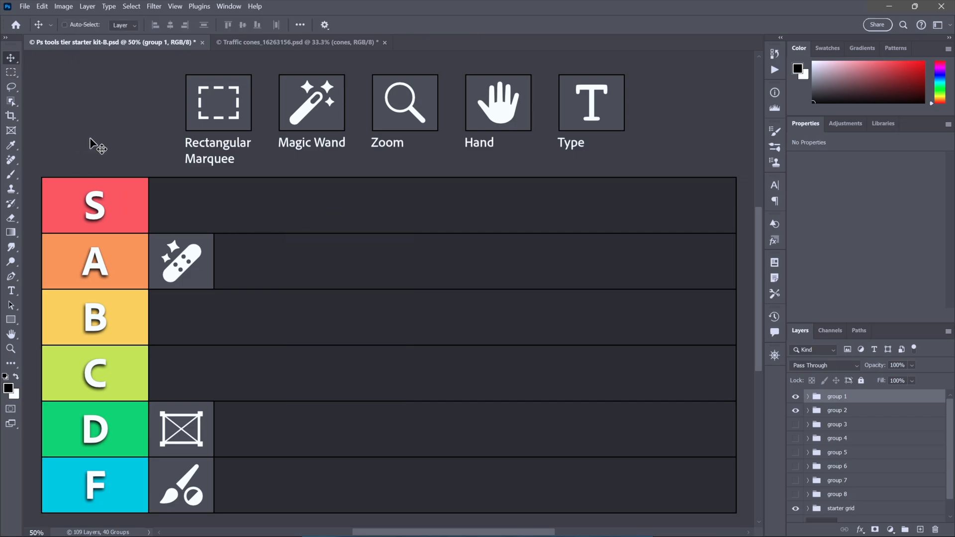
click(218, 102)
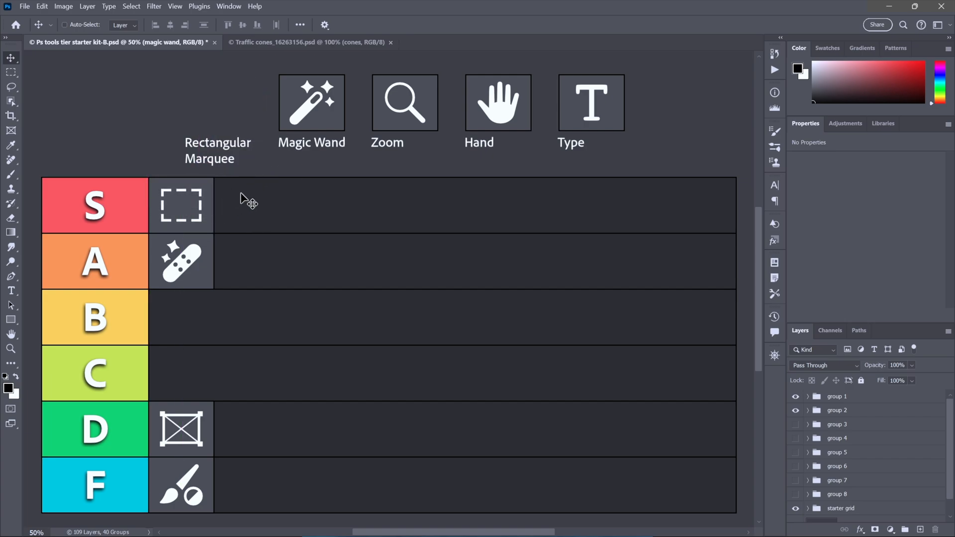
drag(312, 102, 329, 297)
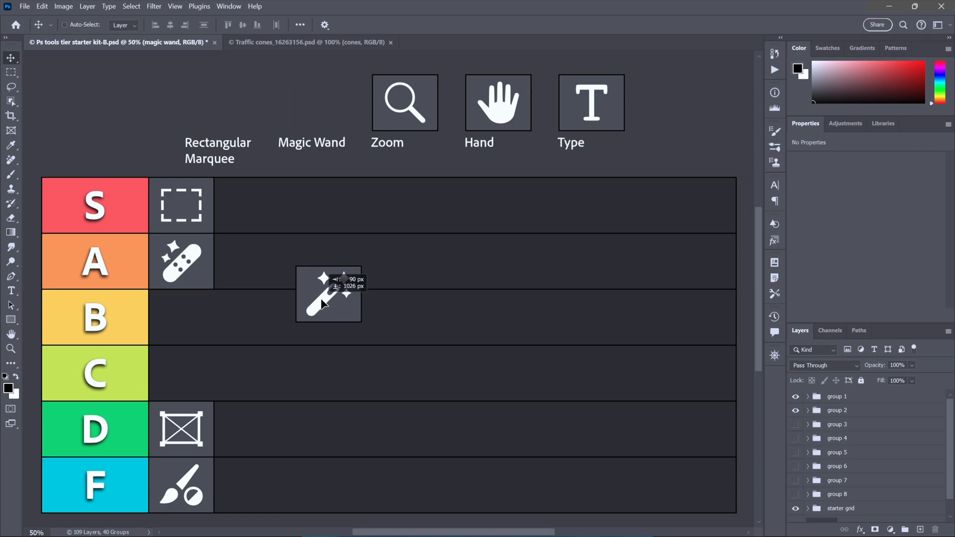
drag(328, 296, 275, 299)
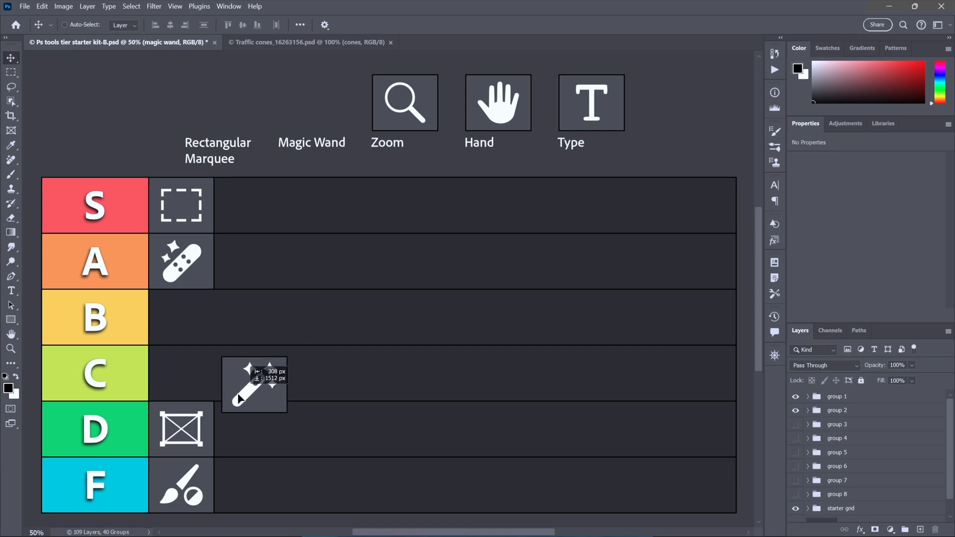
drag(255, 396, 182, 384)
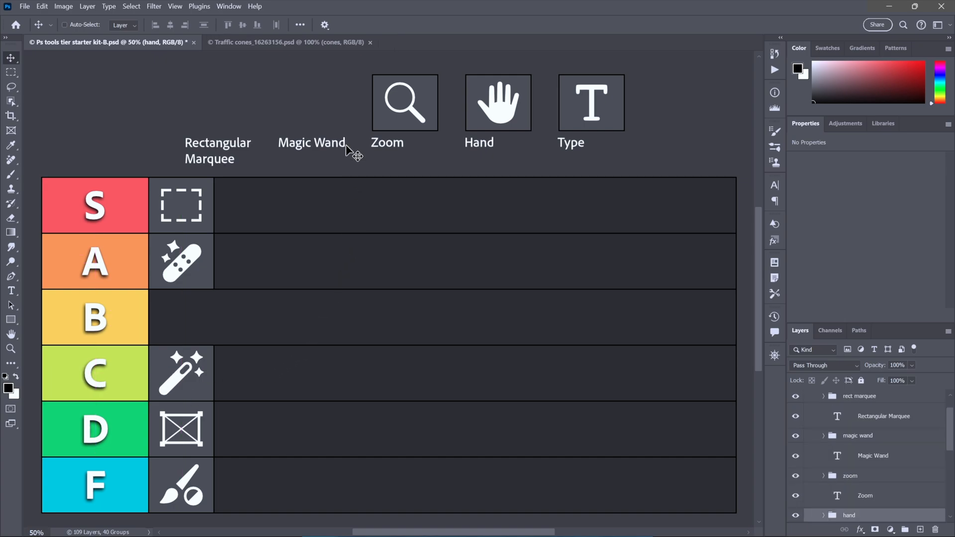
mouse_move(298, 247)
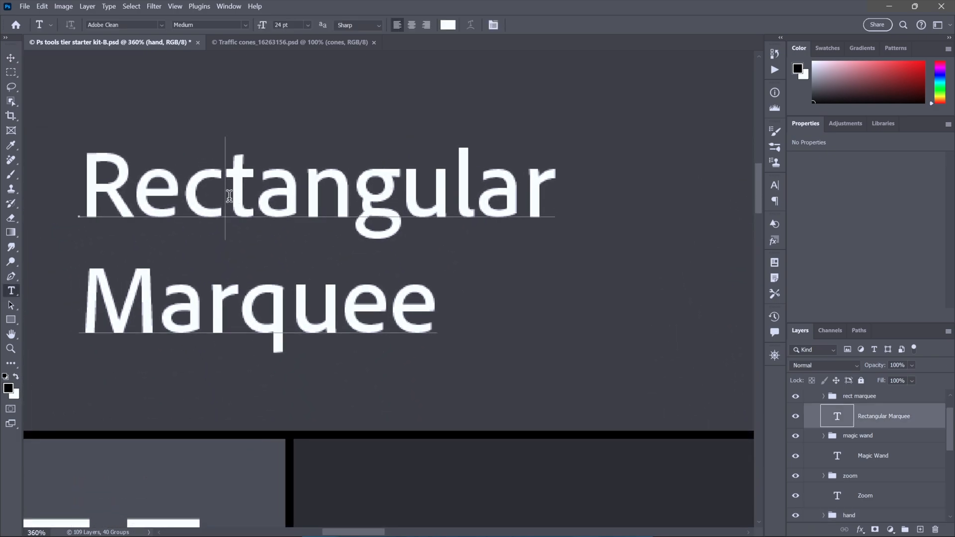
Step: Start editing the Rectangular Marquee label with the Type tool
click(226, 196)
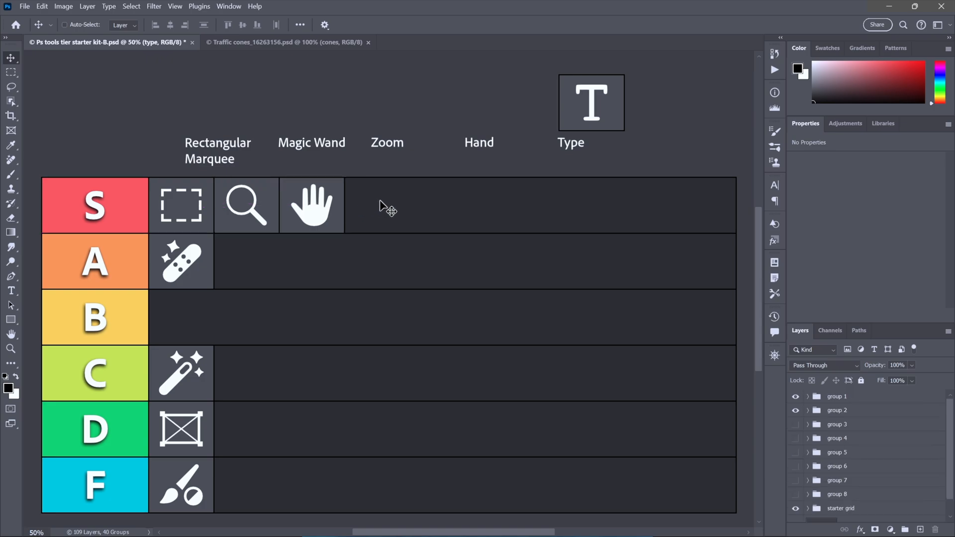
mouse_move(521, 120)
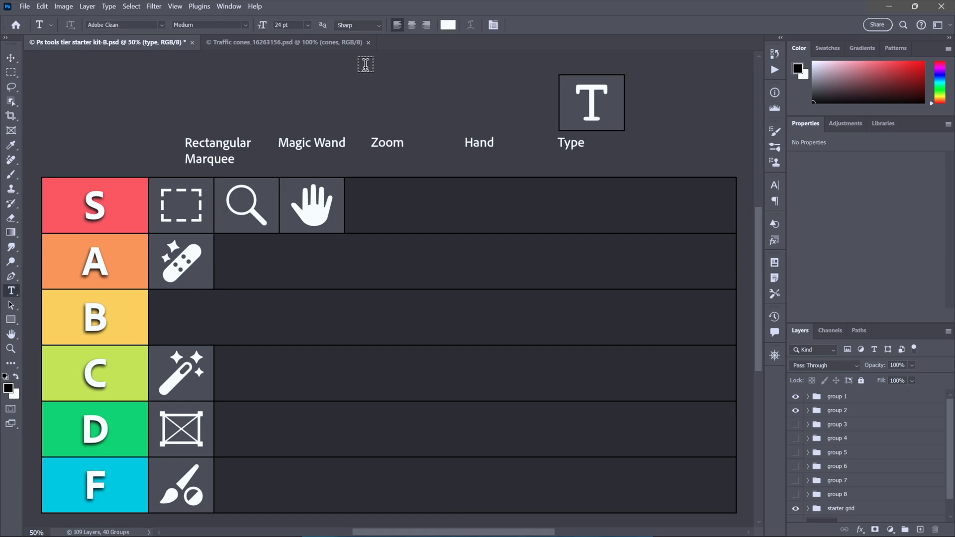
Step: Review the Type tool's anti-alias options, then switch back to the Move tool
click(374, 25)
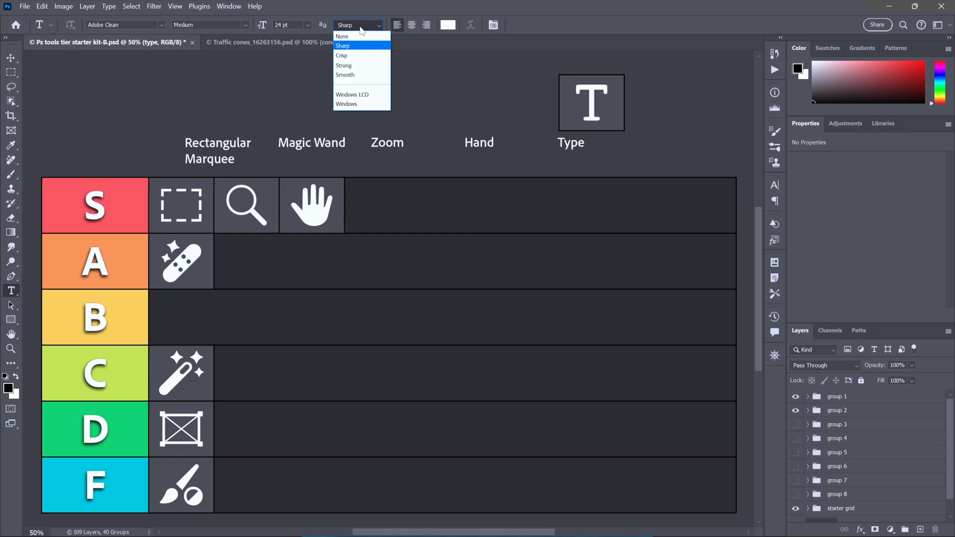
mouse_move(363, 38)
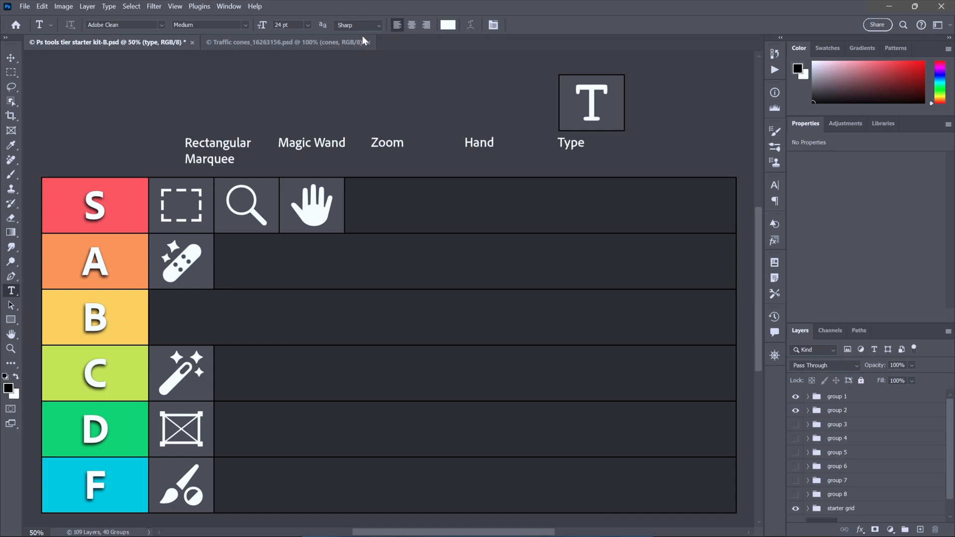
click(9, 60)
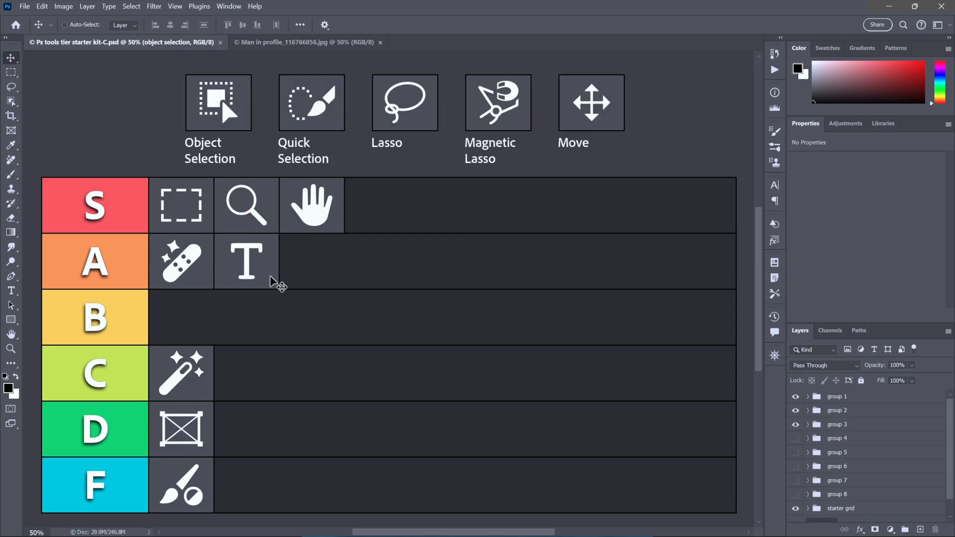
mouse_move(540, 164)
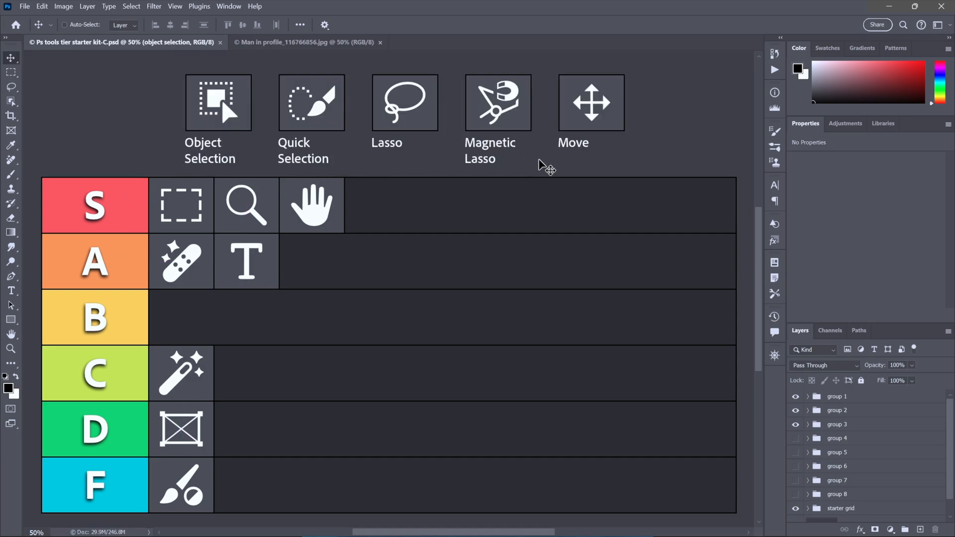
mouse_move(132, 156)
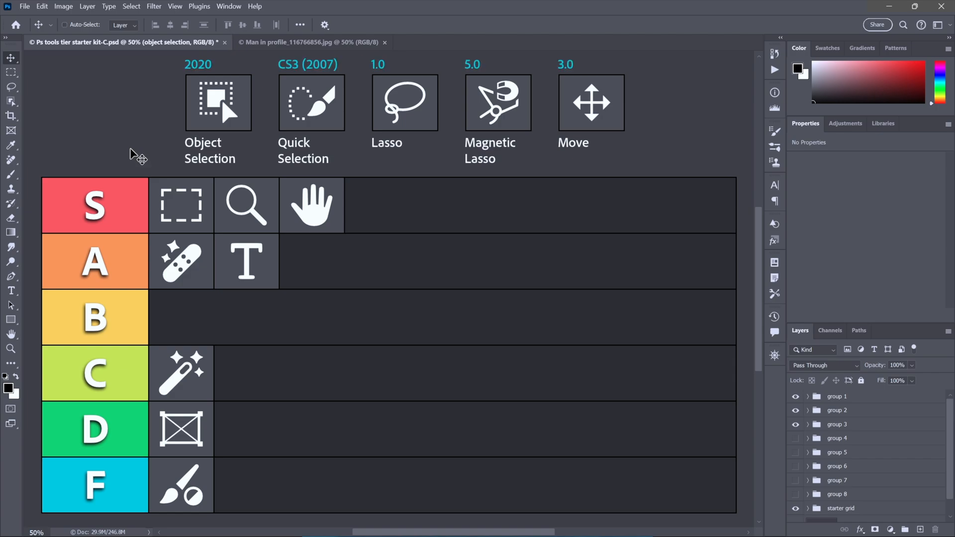
mouse_move(159, 72)
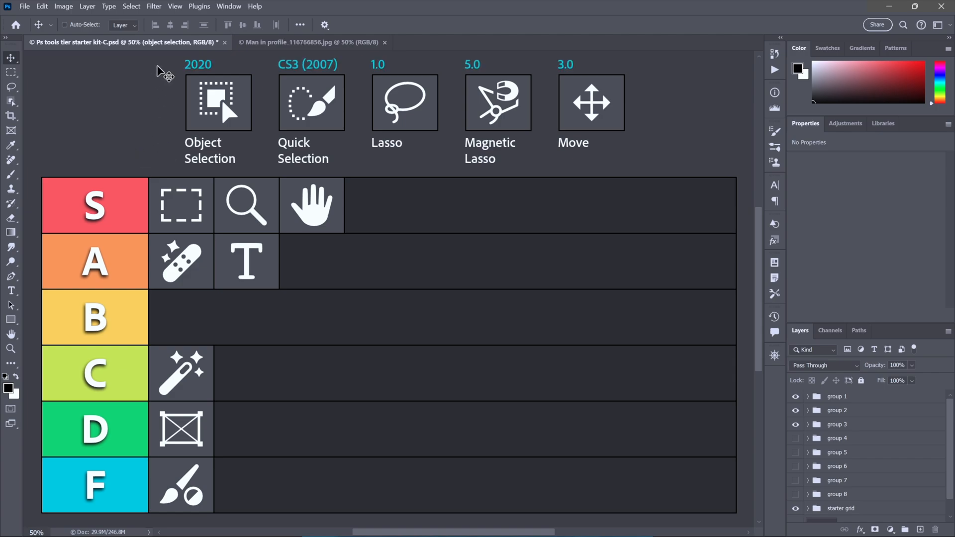
mouse_move(171, 104)
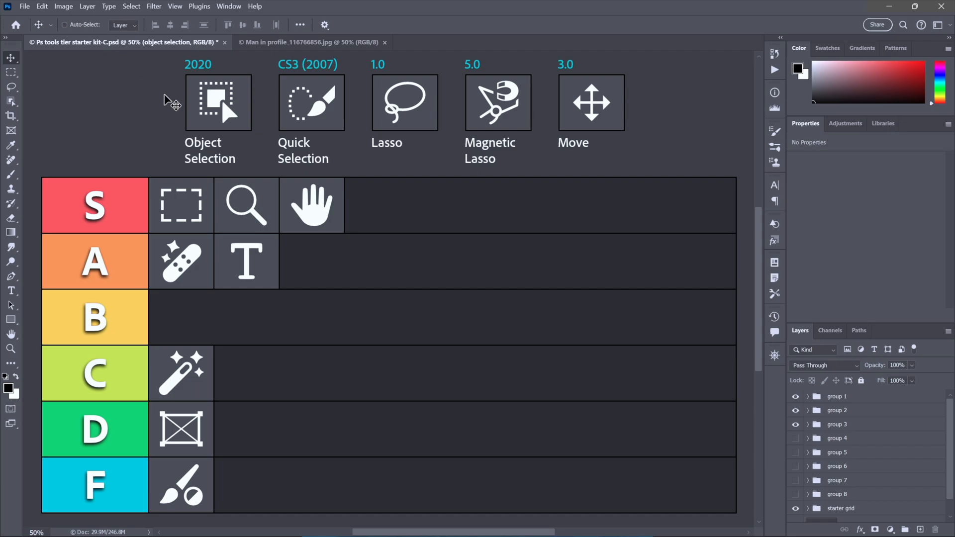
Step: Switch to the Man in profile document
click(311, 42)
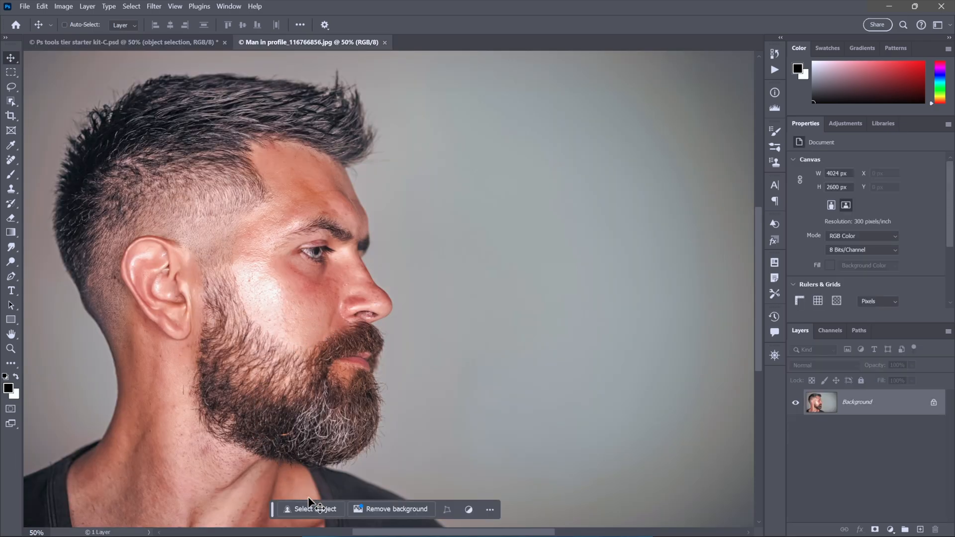
mouse_move(11, 102)
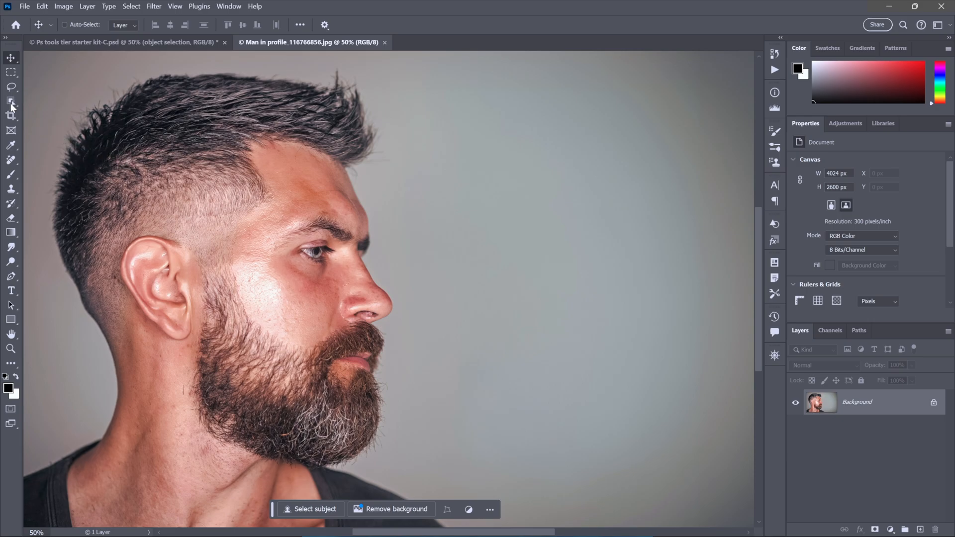
Step: Mask the man out of the grey background using Object Selection, then return to the tier list
click(11, 102)
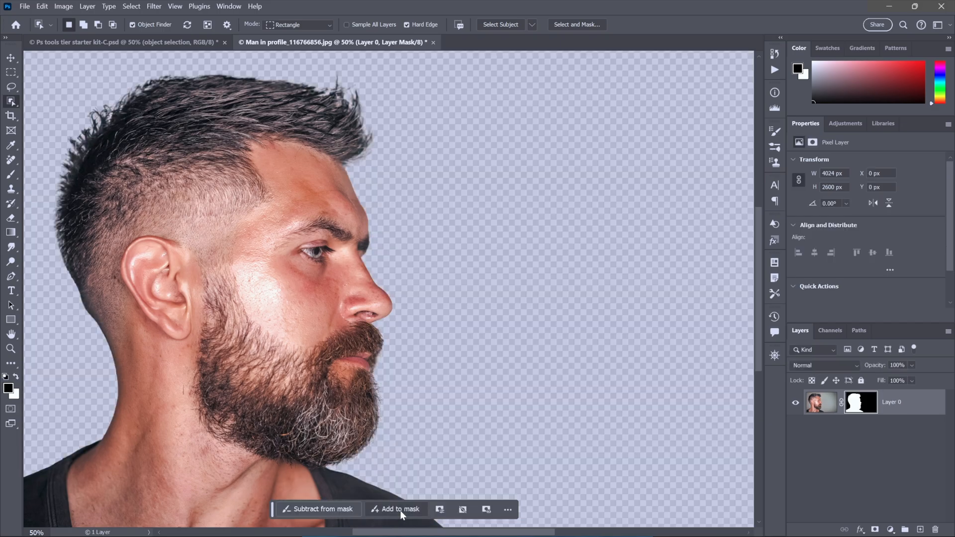
click(8, 72)
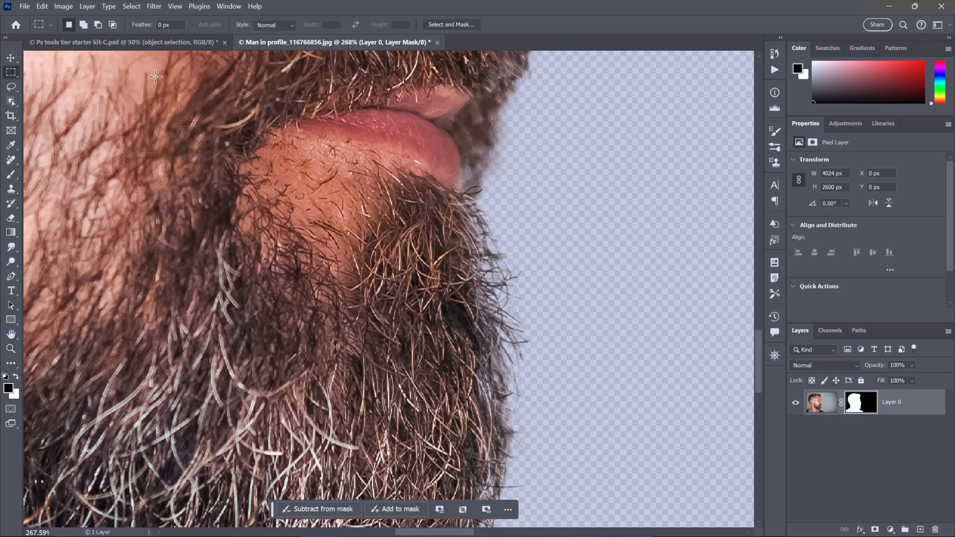
click(105, 43)
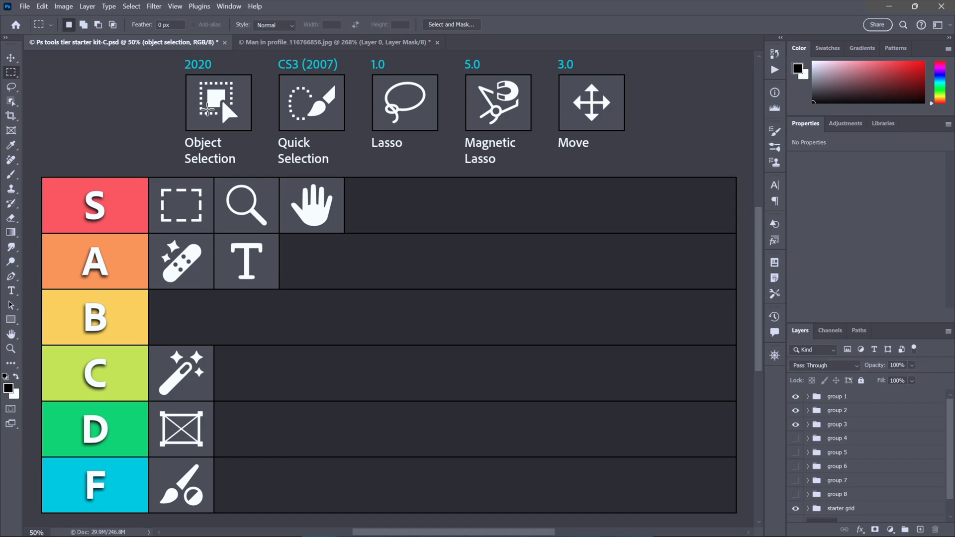
Step: Drag the Object Selection icon down into row A, then Quick Selection into row B
drag(218, 102, 210, 320)
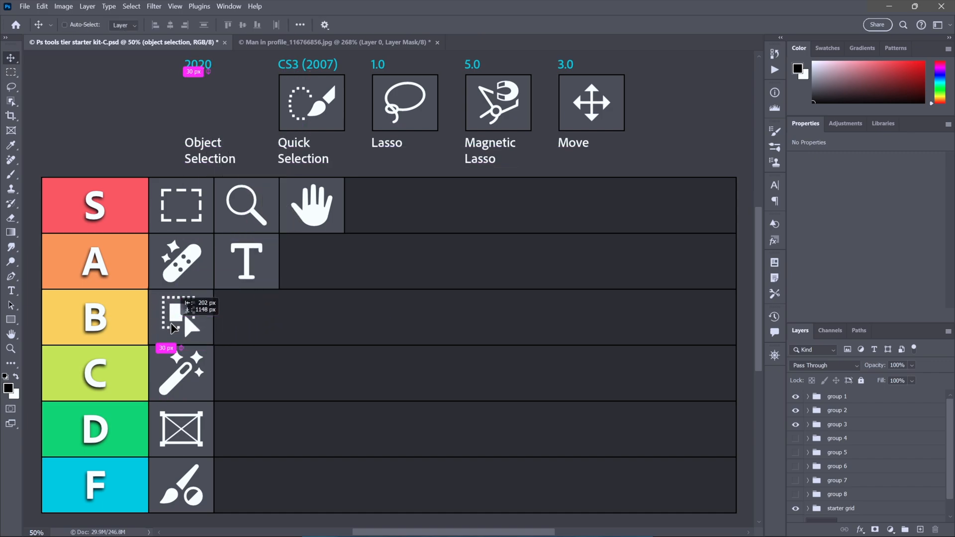
drag(181, 317, 311, 261)
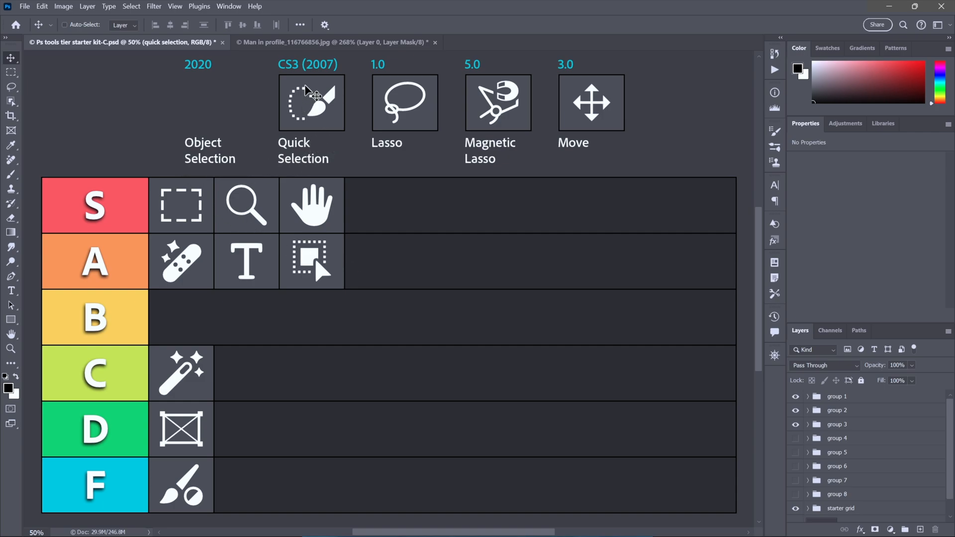
mouse_move(327, 82)
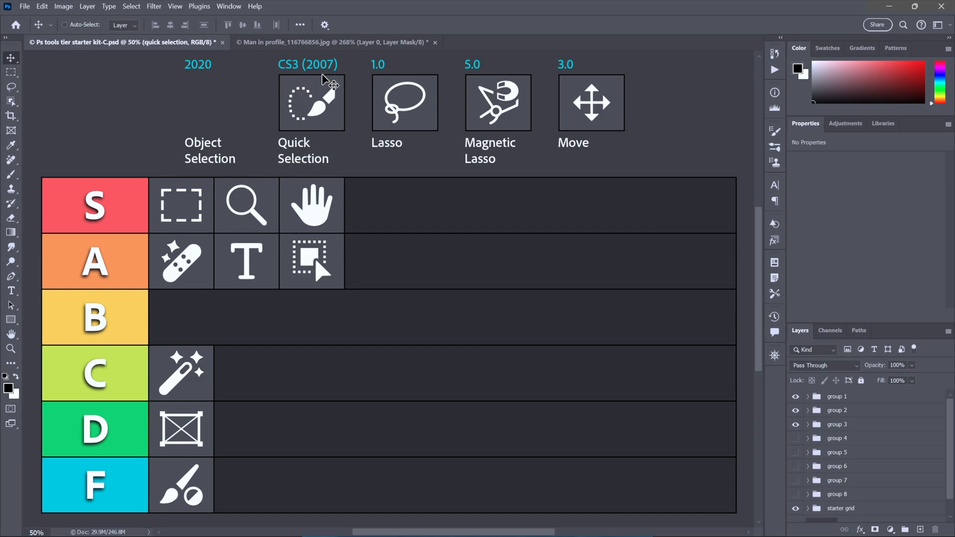
mouse_move(333, 118)
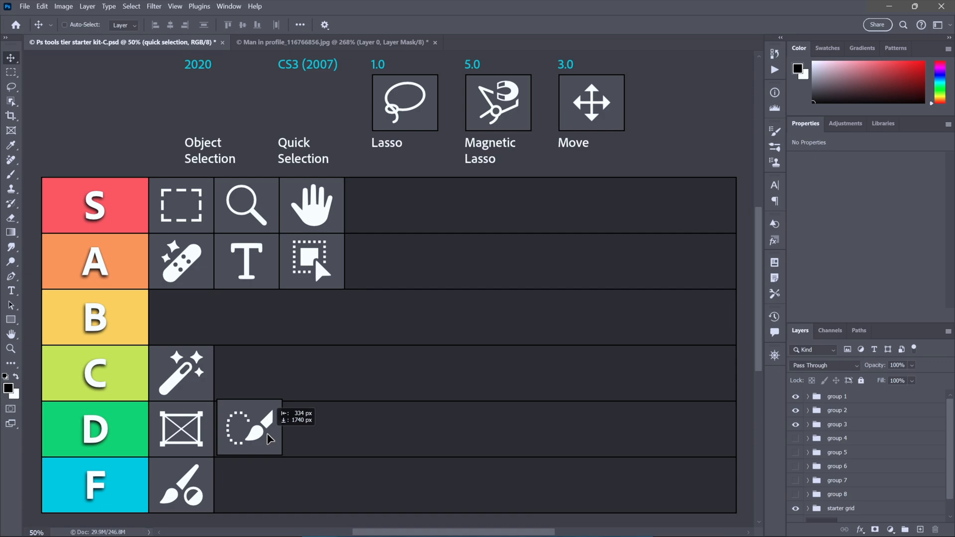
drag(248, 429, 182, 317)
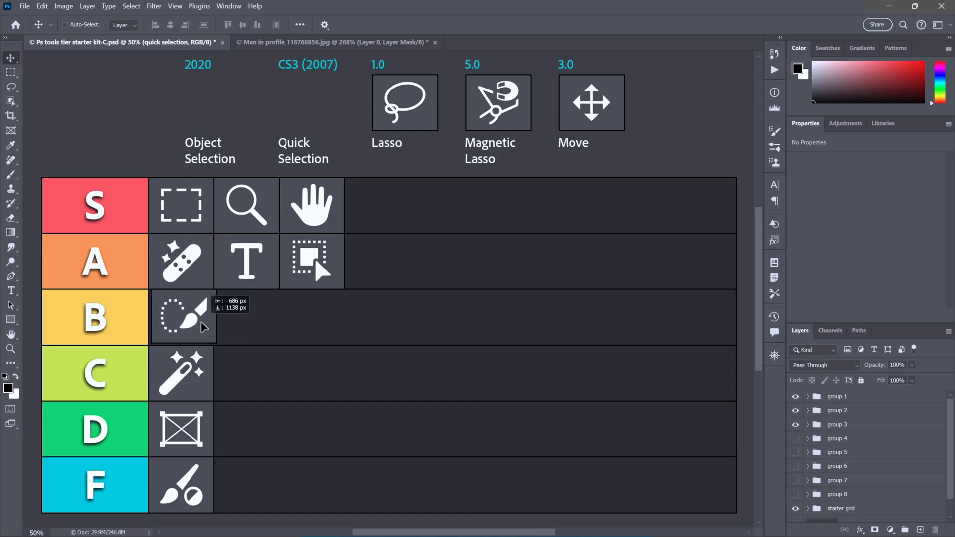
drag(183, 317, 189, 320)
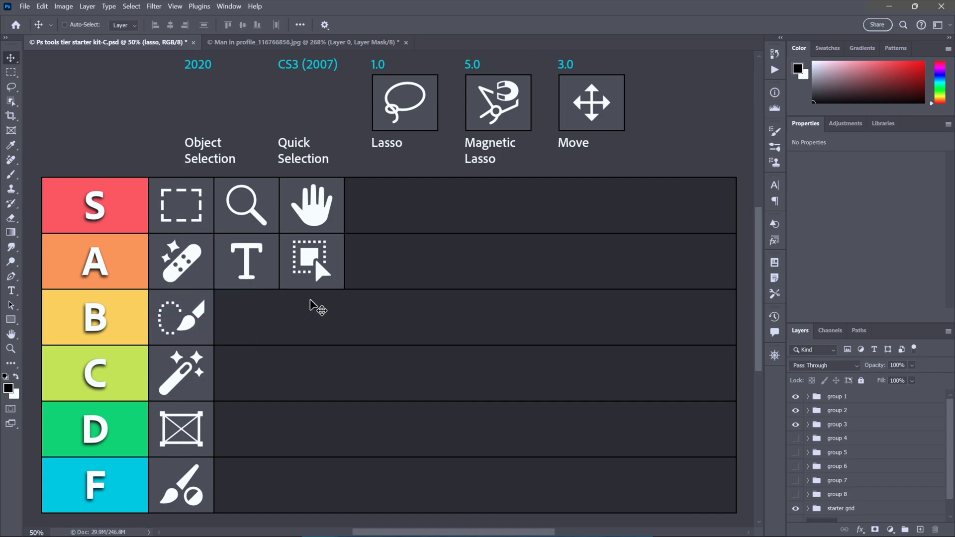
mouse_move(418, 123)
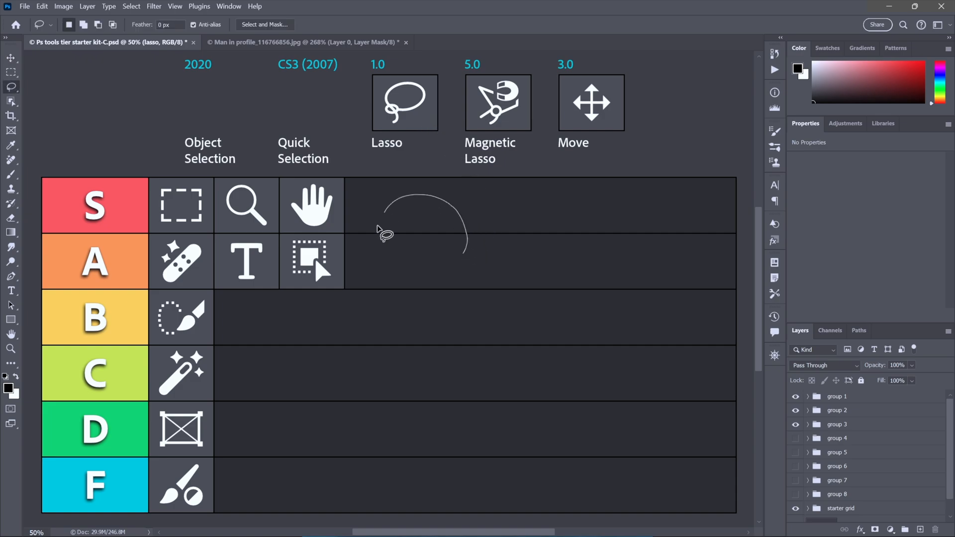
drag(384, 235, 417, 421)
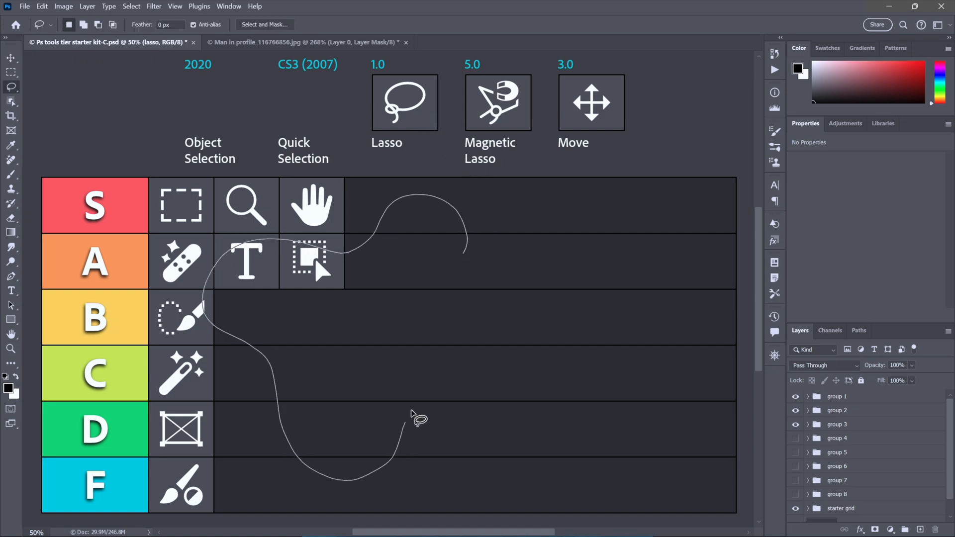
drag(419, 421, 539, 250)
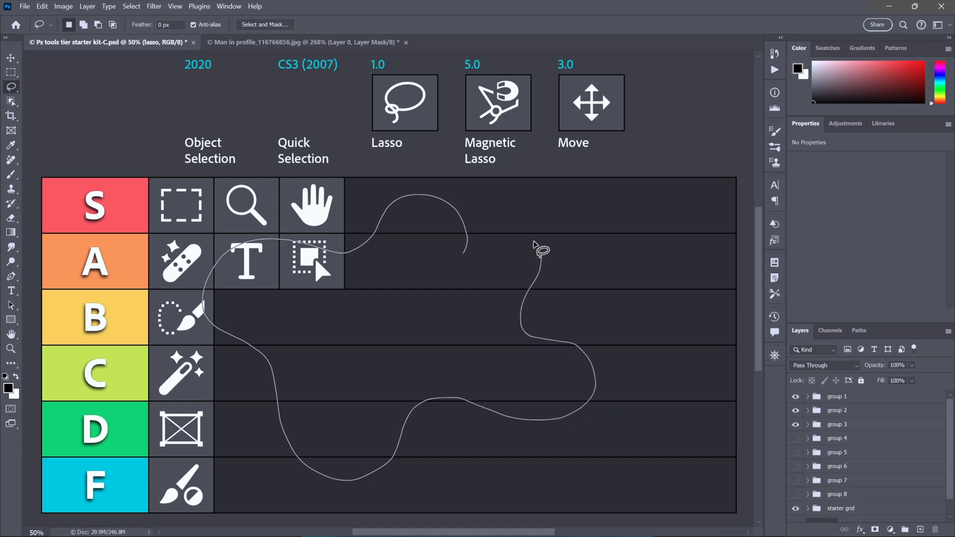
click(541, 255)
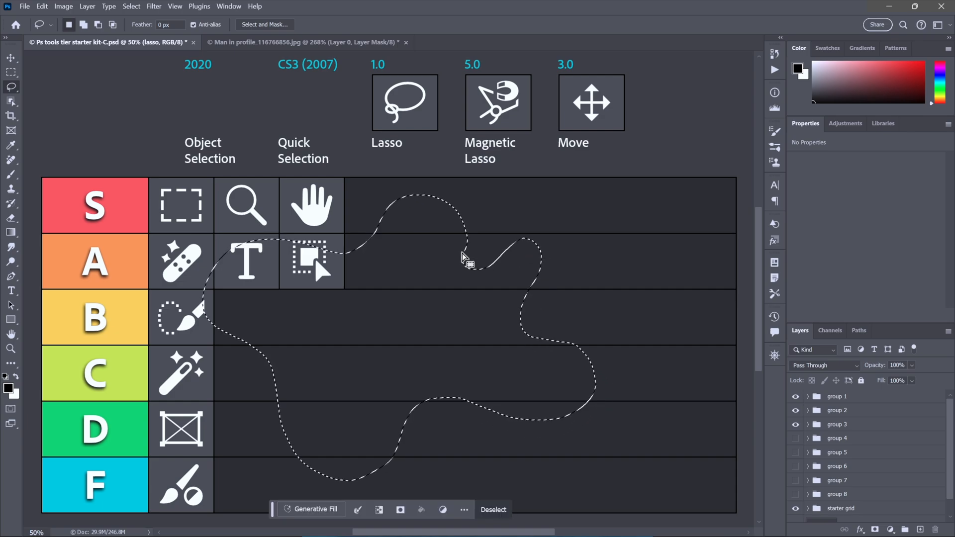
click(493, 523)
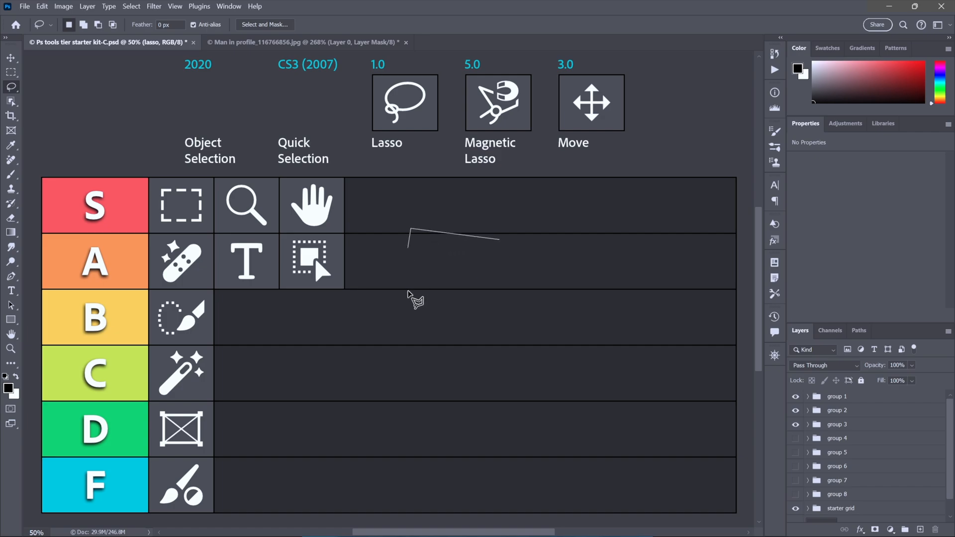
drag(414, 299, 561, 414)
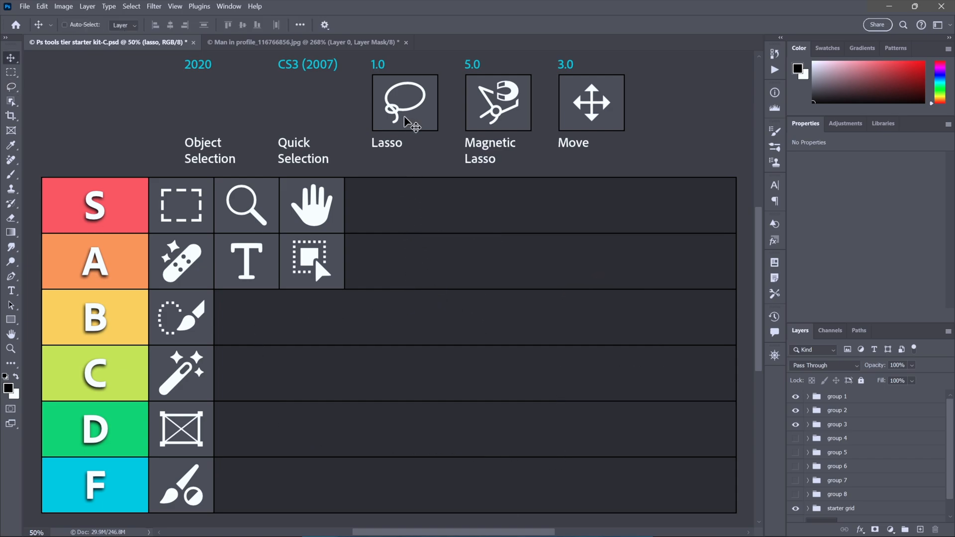
Step: Drag the Lasso icon into the S tier, right after the Hand icon
drag(404, 102, 376, 205)
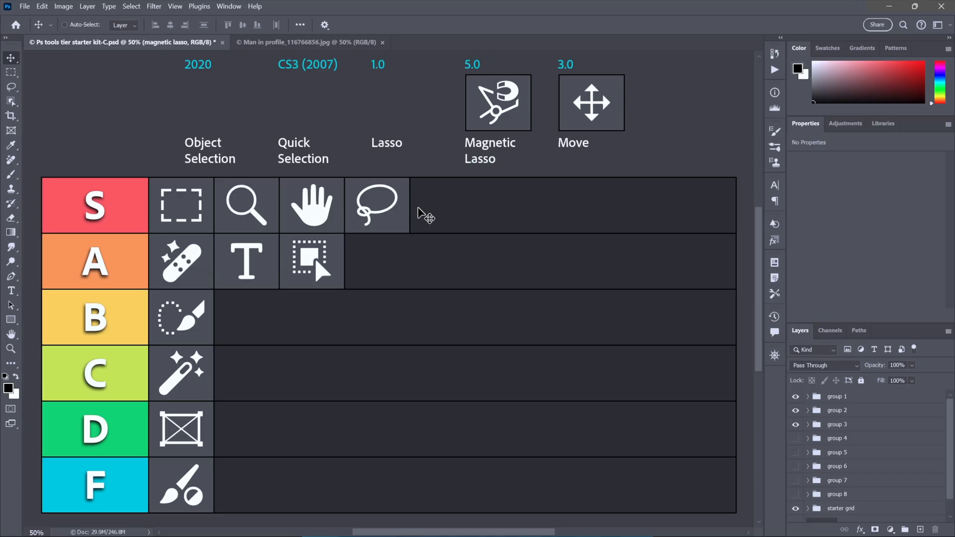
mouse_move(499, 150)
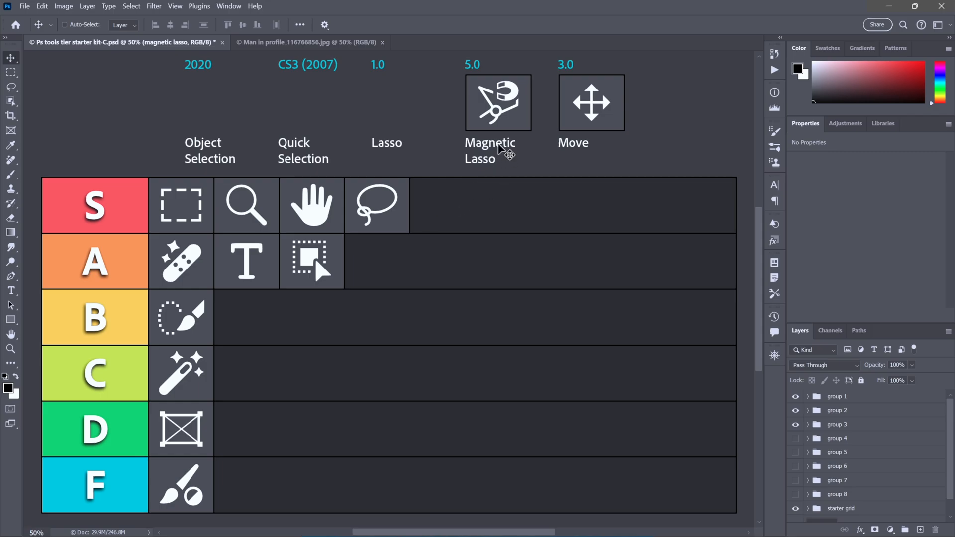
mouse_move(271, 47)
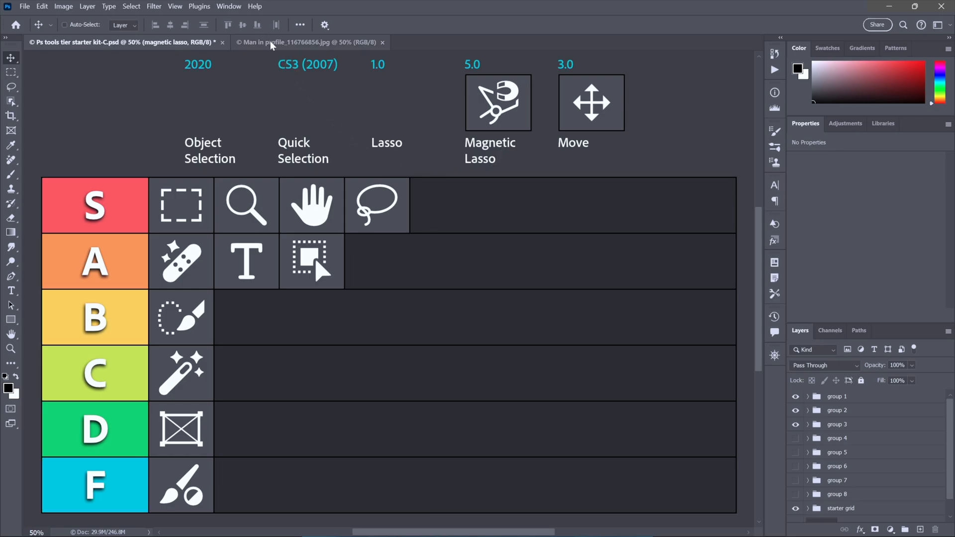
Step: Trace a closed Magnetic Lasso outline around the man's face and beard, then return to the tier list
click(305, 42)
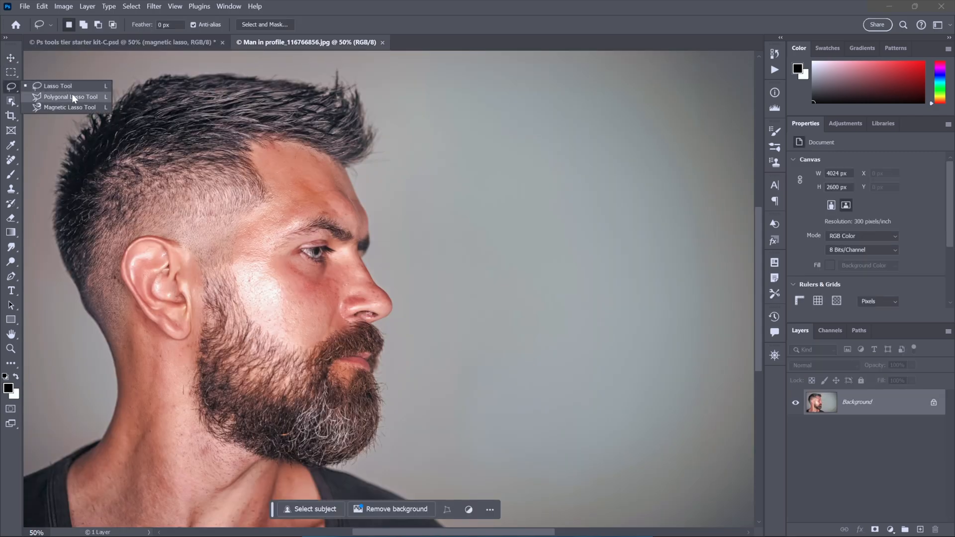
click(67, 108)
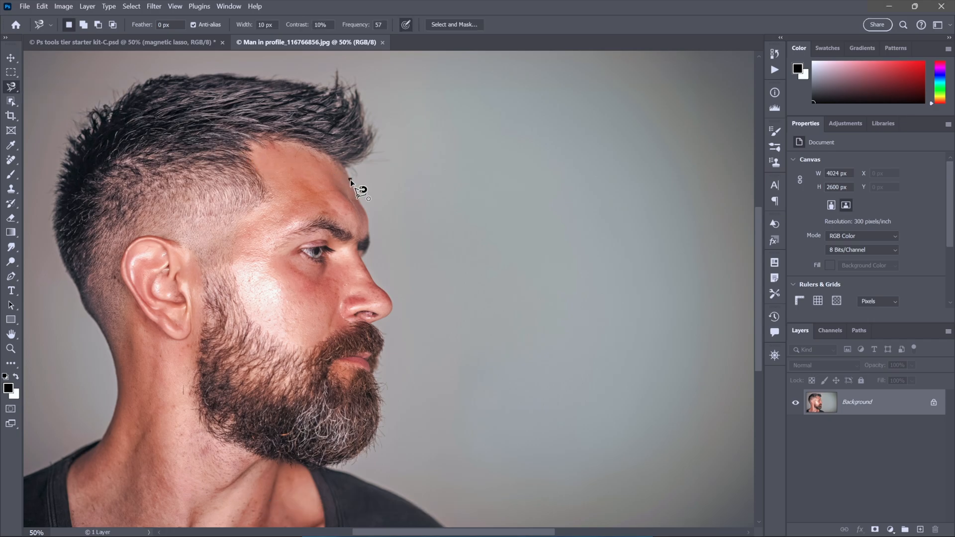
drag(351, 180, 370, 253)
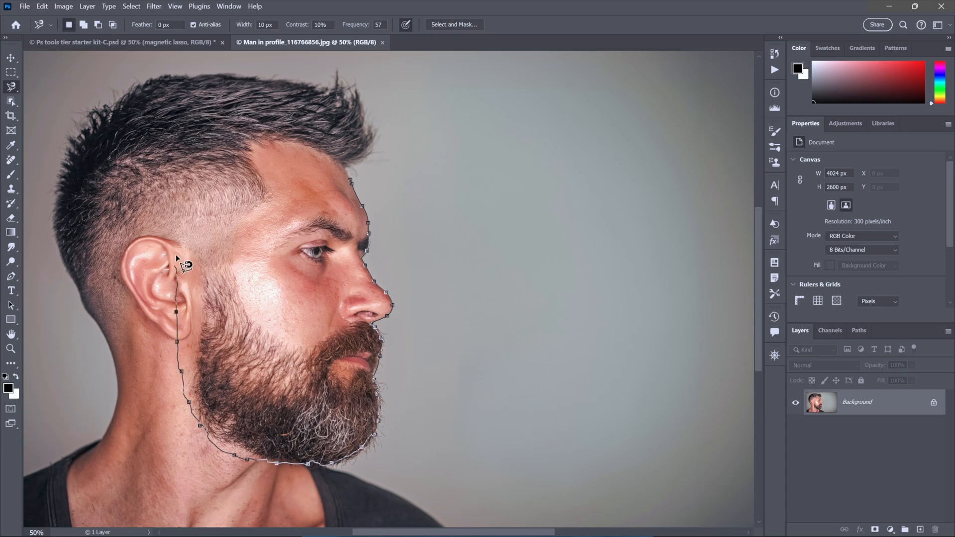
click(324, 151)
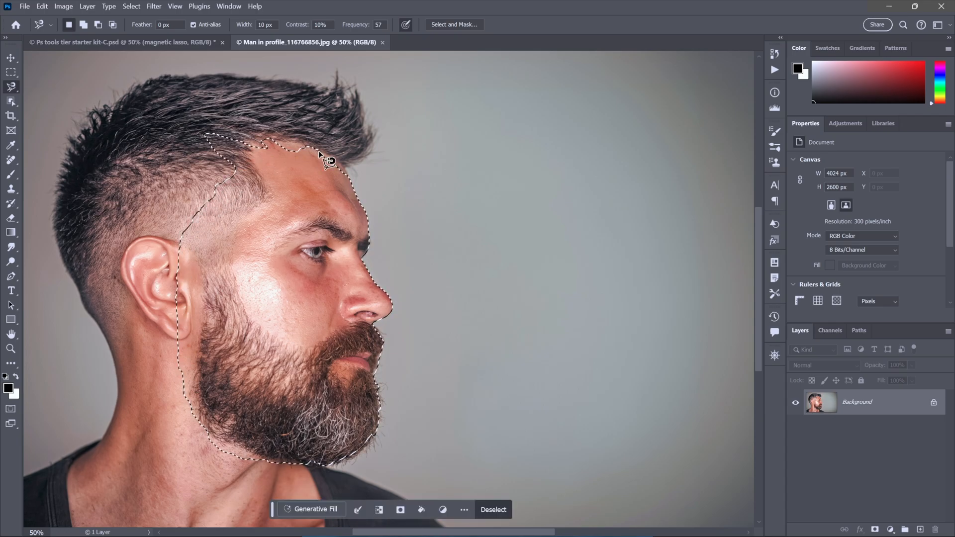
click(124, 42)
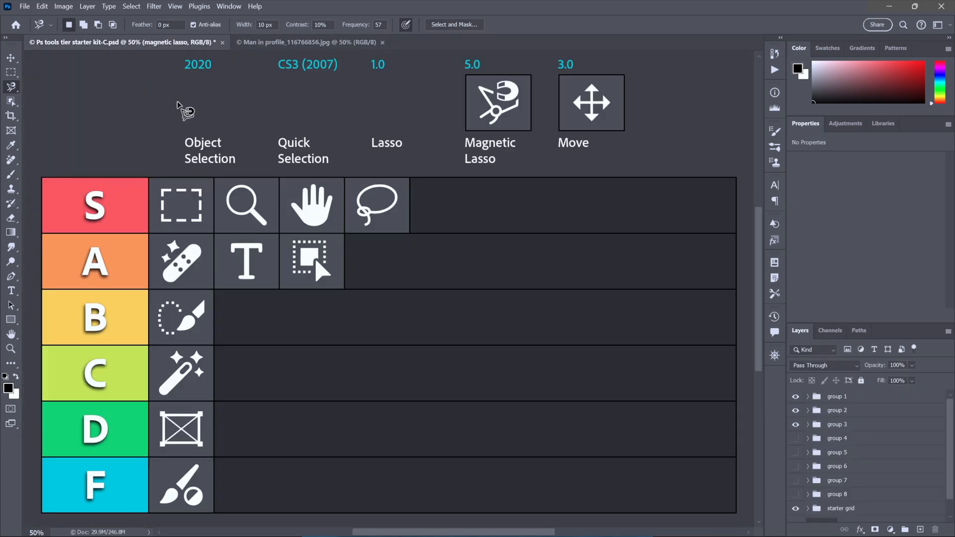
Step: Drag tool icons down into the tier rows, check the layer selection options, and place Move in tier B
click(591, 102)
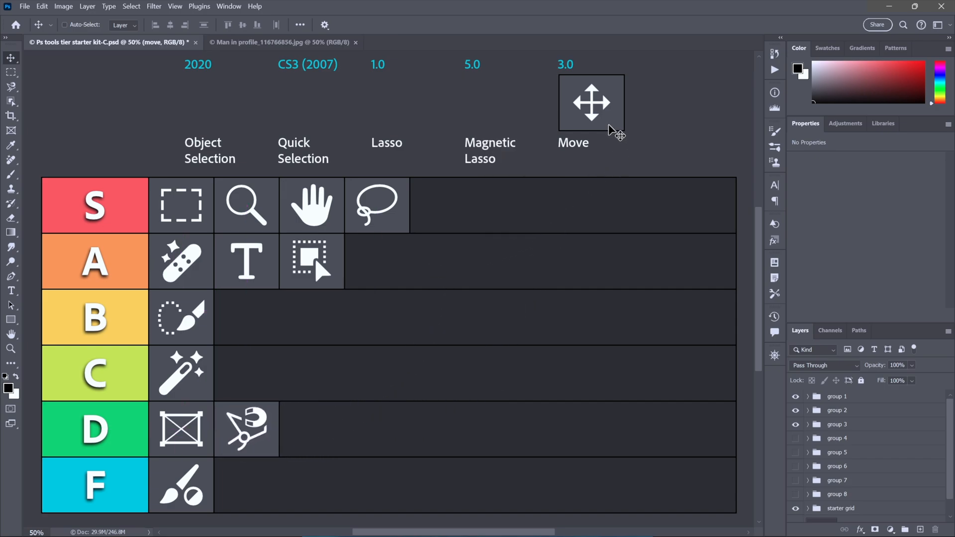
drag(590, 103, 523, 194)
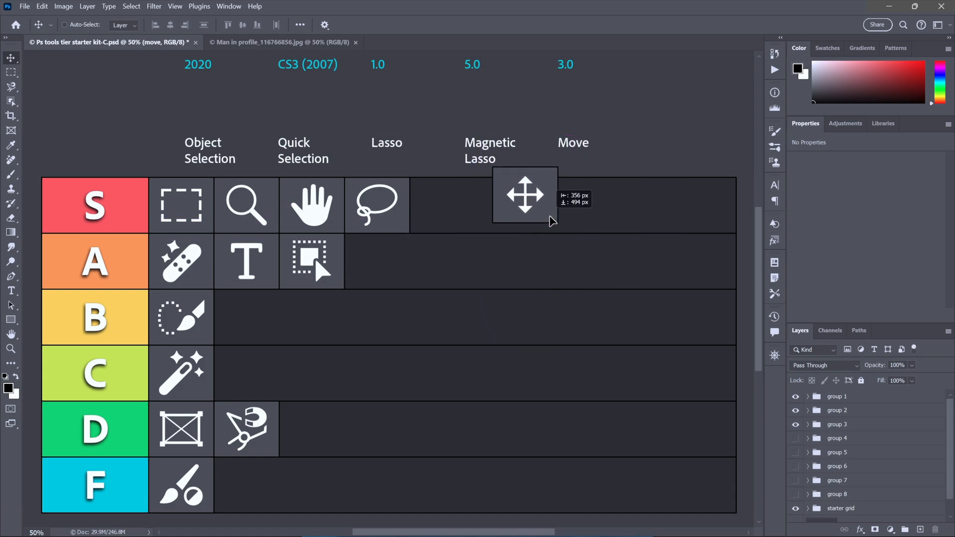
drag(524, 194, 502, 282)
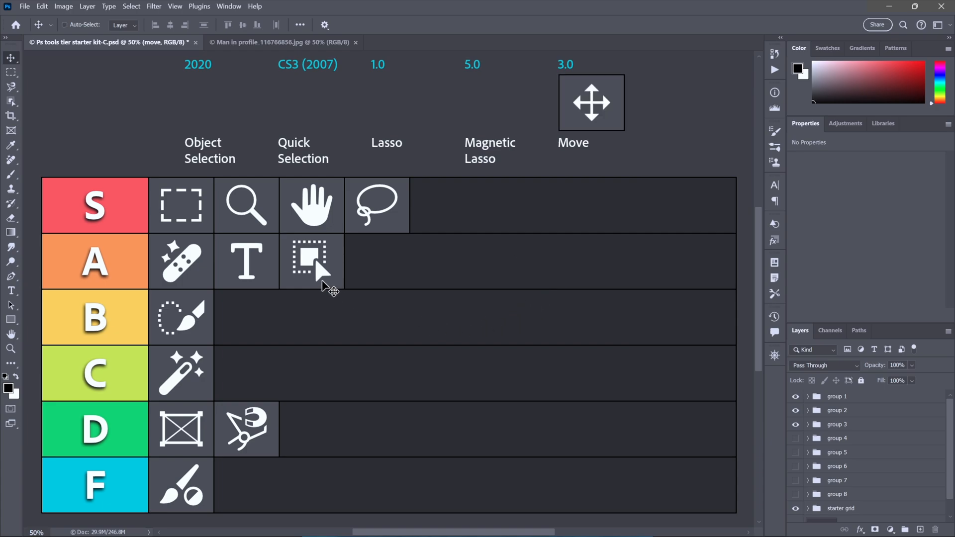
mouse_move(135, 79)
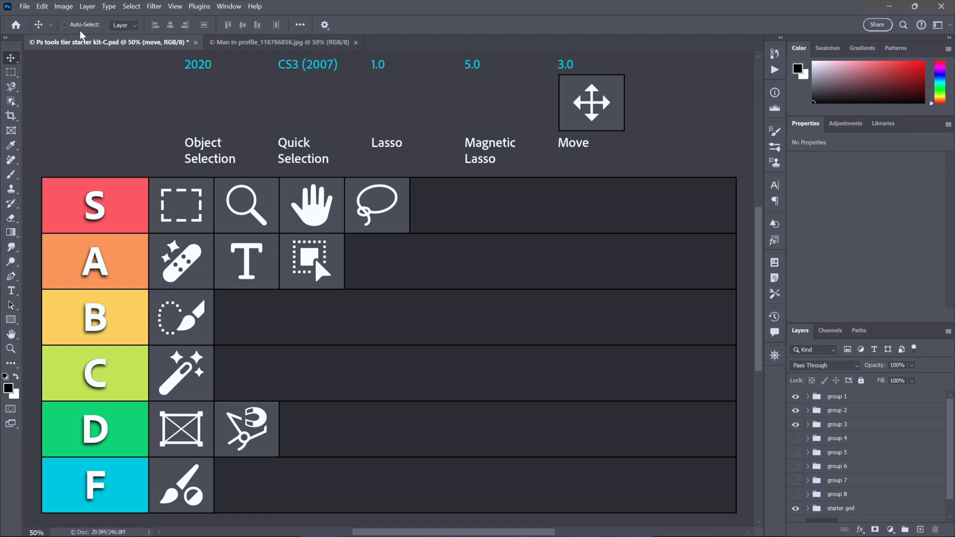
mouse_move(129, 30)
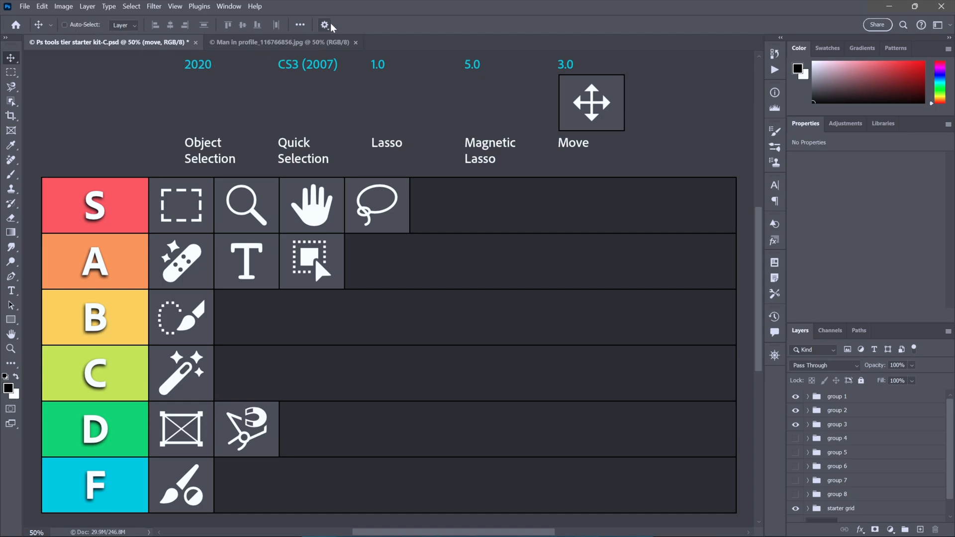
click(323, 25)
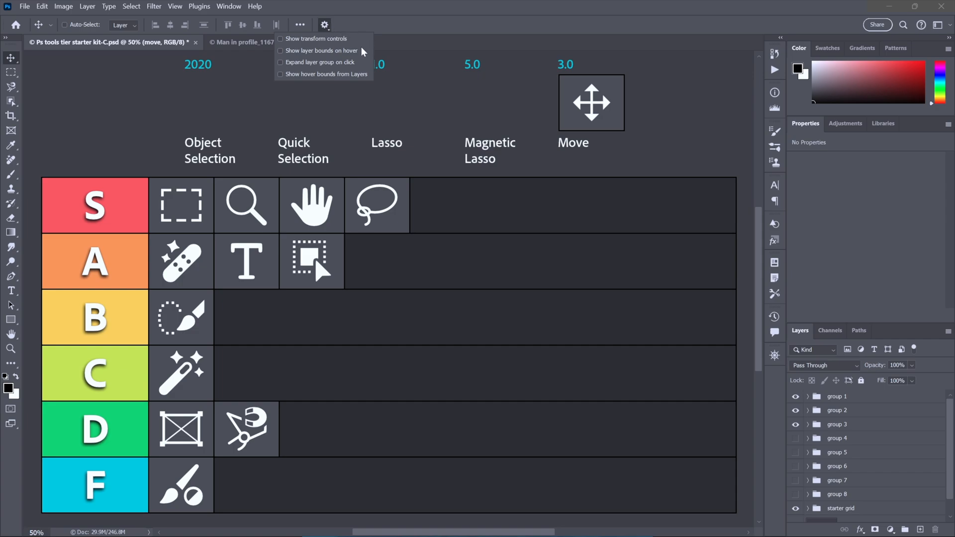
mouse_move(370, 40)
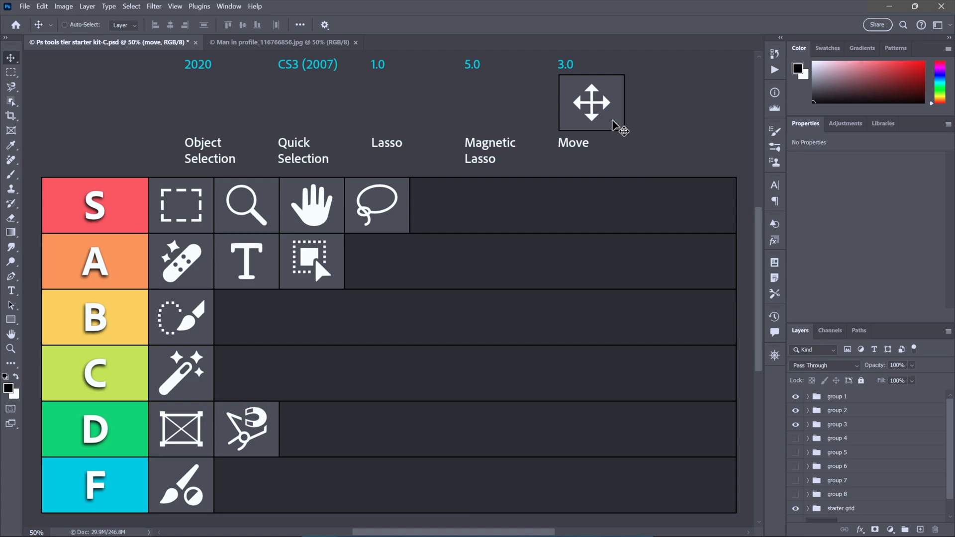
drag(591, 103, 248, 316)
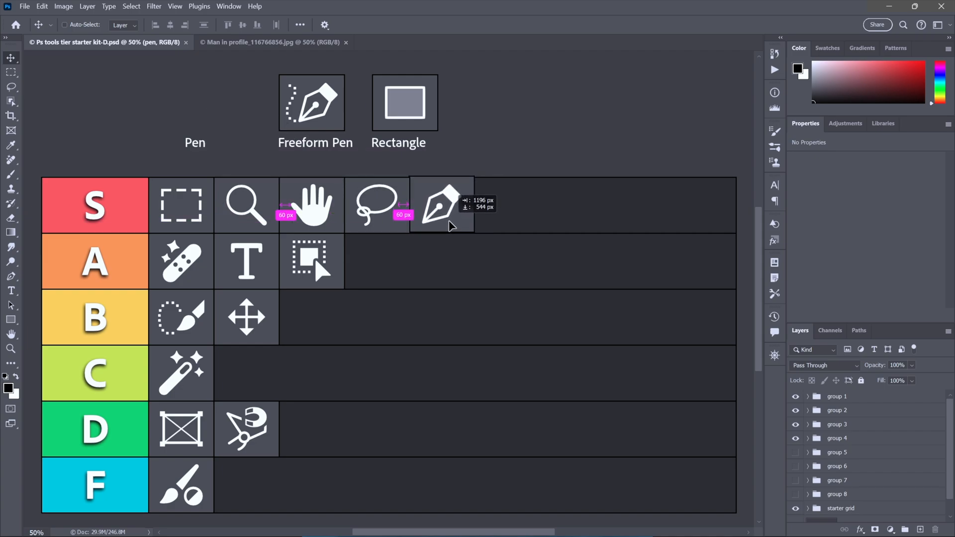
Step: Place the Pen icon at the end of the S tier, beside Lasso
drag(95, 205, 451, 210)
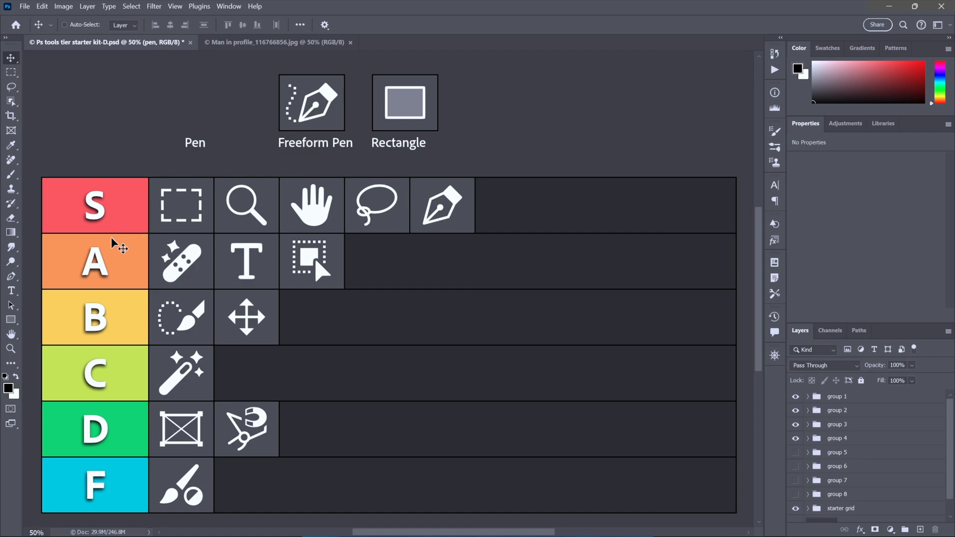
Step: Select the Freeform Pen tool for freehand path drawing
click(9, 276)
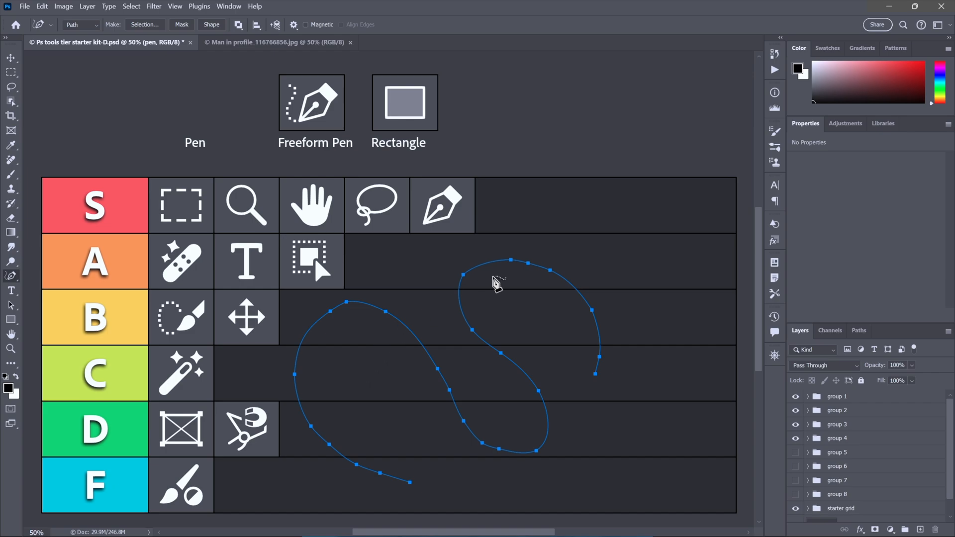
mouse_move(567, 207)
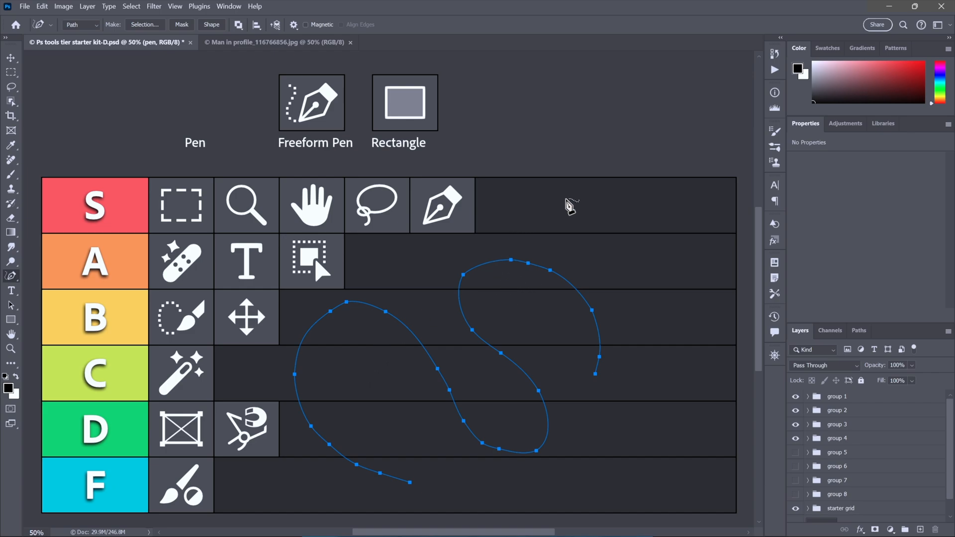
mouse_move(391, 133)
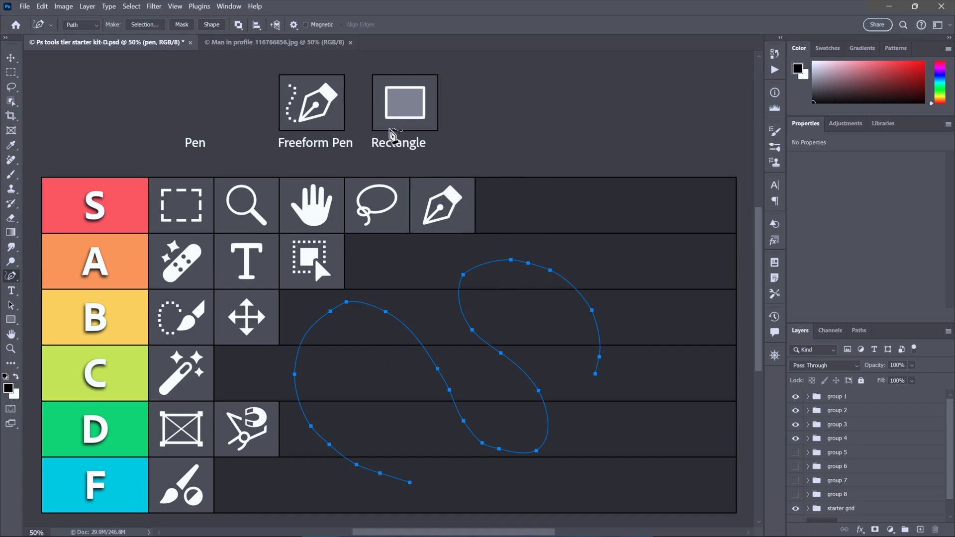
mouse_move(333, 31)
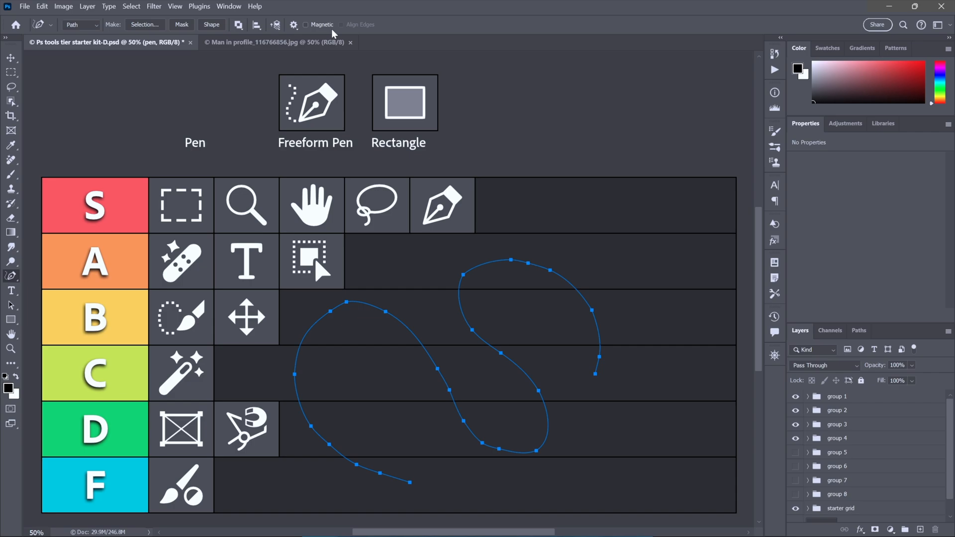
mouse_move(423, 234)
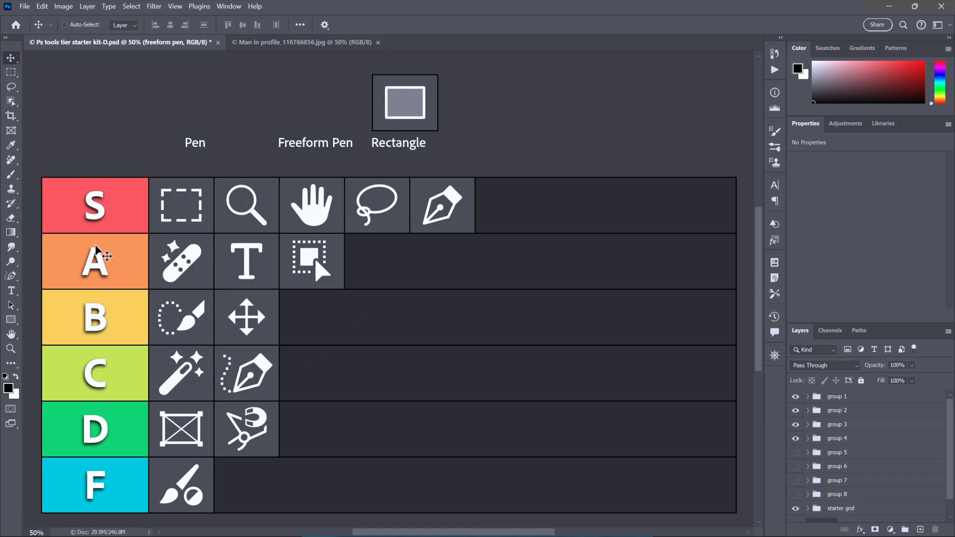
Step: Draw a green rectangle across the grid, set its corner radius to 300 px, then clear it
click(9, 320)
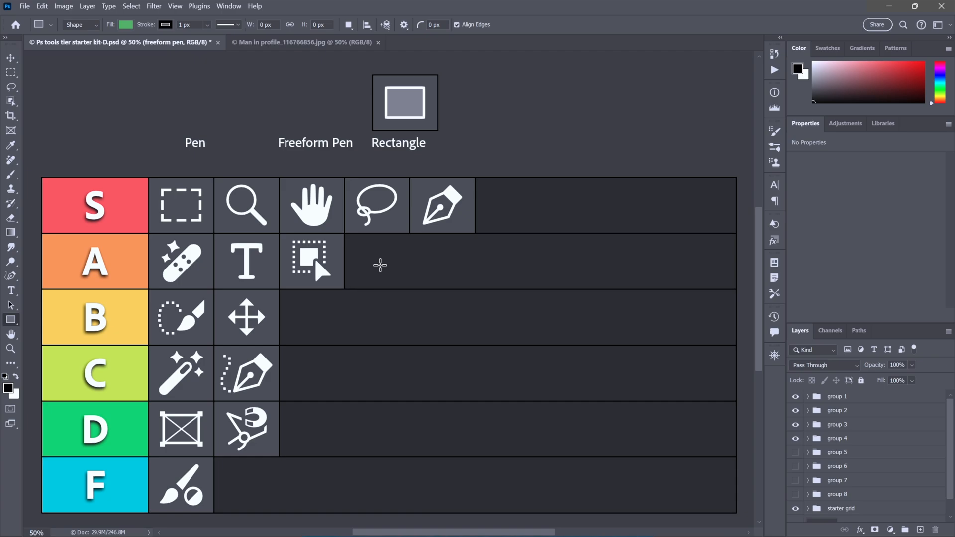
drag(399, 252, 643, 434)
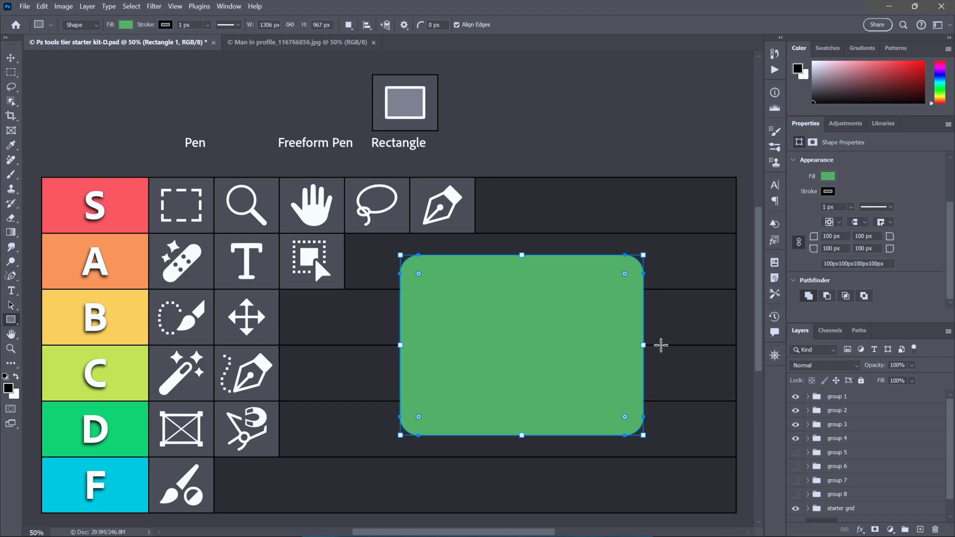
mouse_move(624, 277)
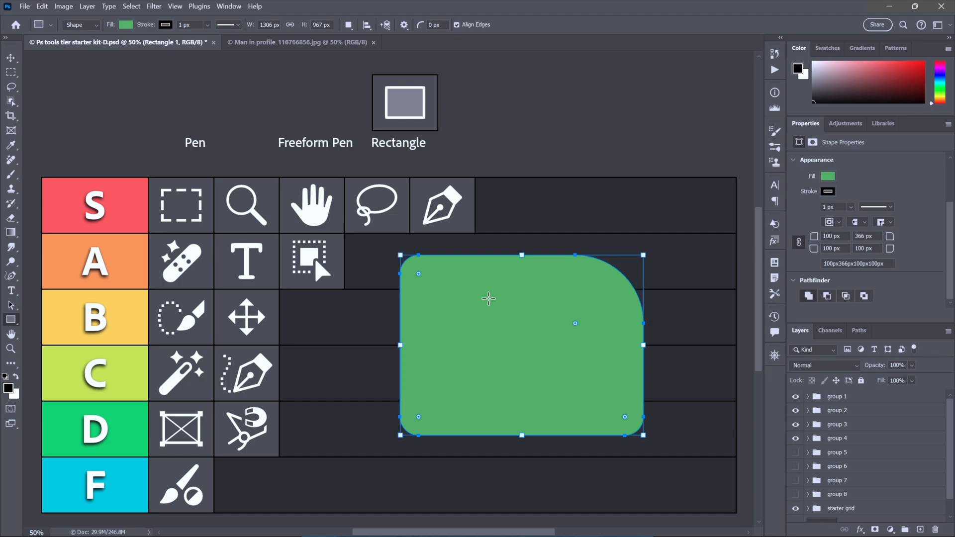
click(435, 25)
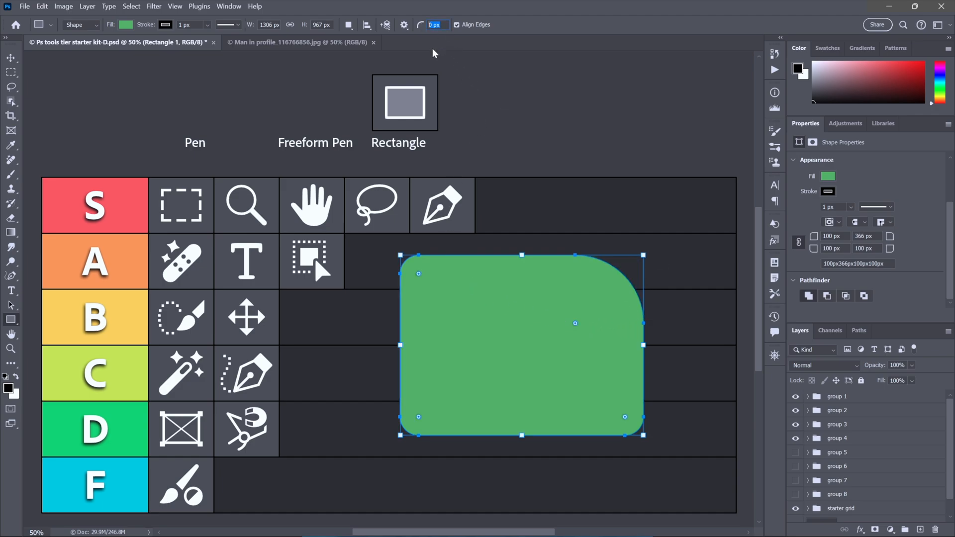
text(300)
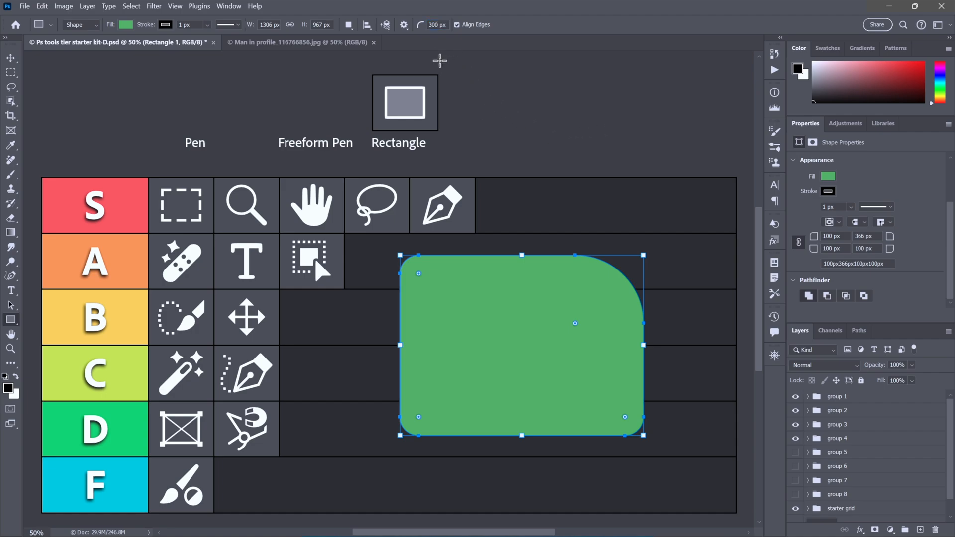
mouse_move(630, 95)
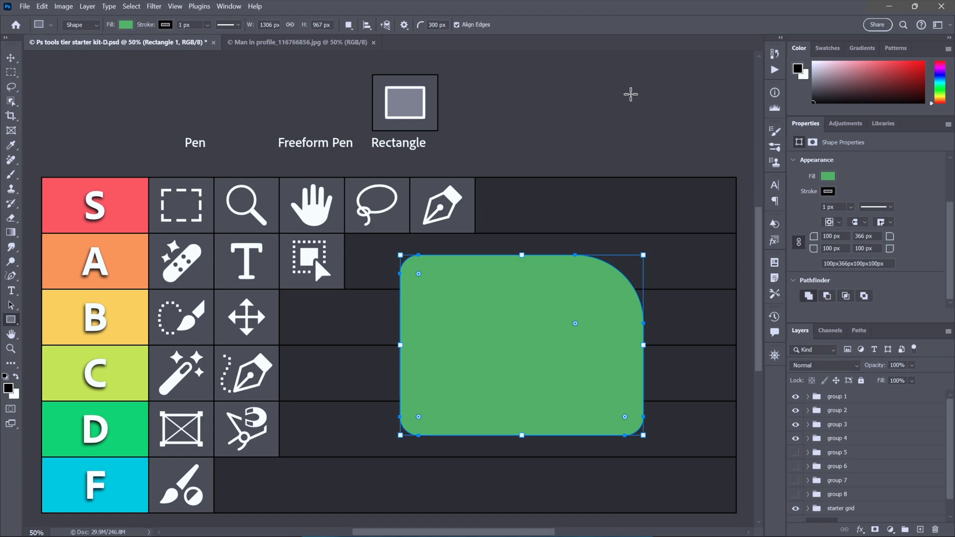
mouse_move(608, 105)
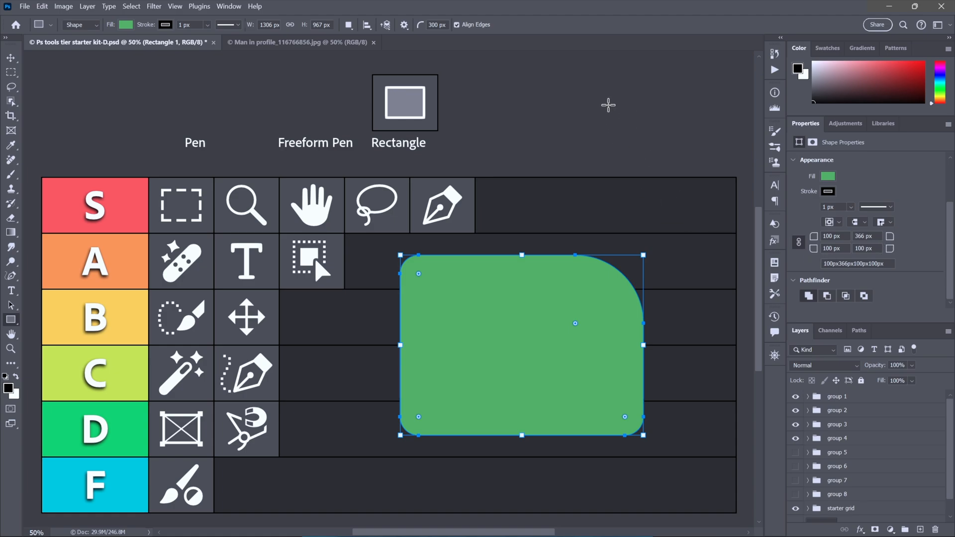
mouse_move(553, 68)
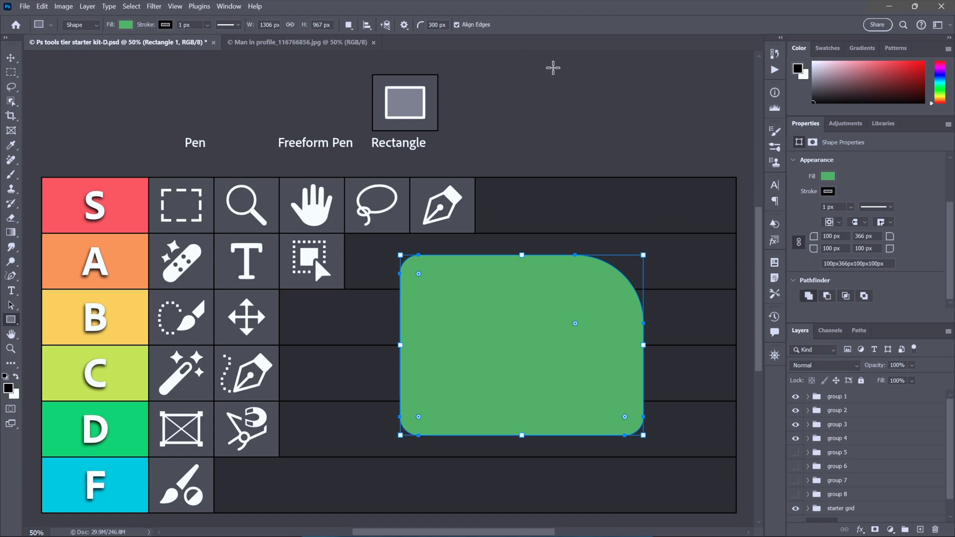
click(837, 438)
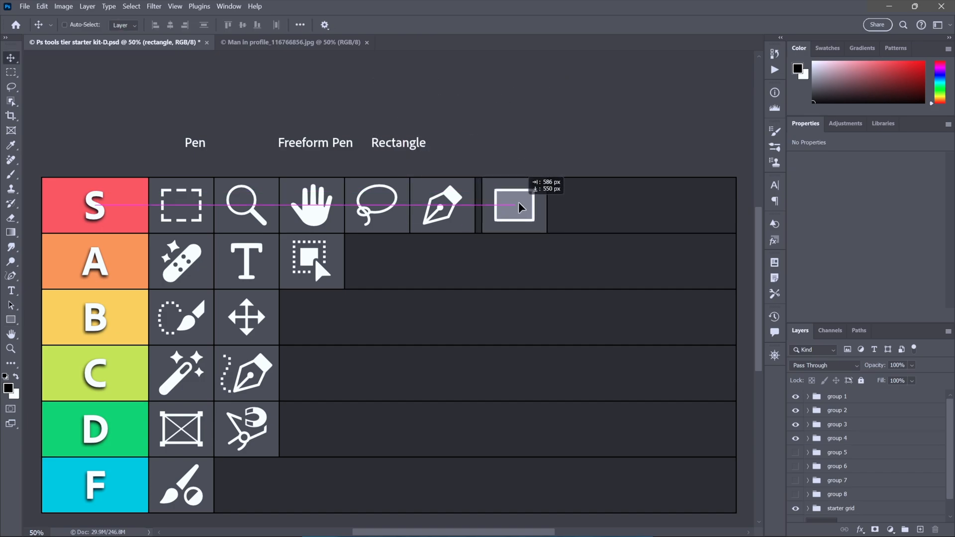
Step: Place Rectangle in tier A and list the layers under the Magic Eraser icon
drag(513, 207, 389, 269)
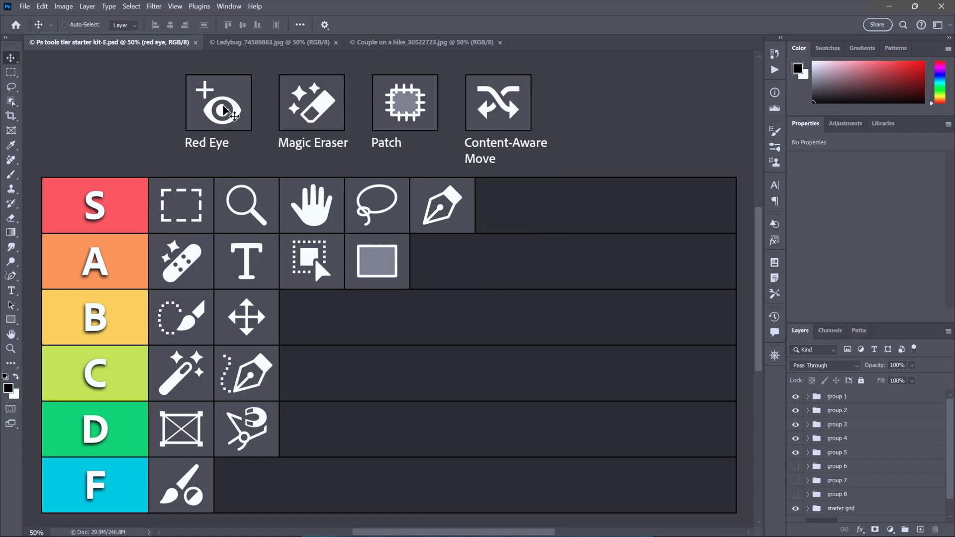
mouse_move(500, 116)
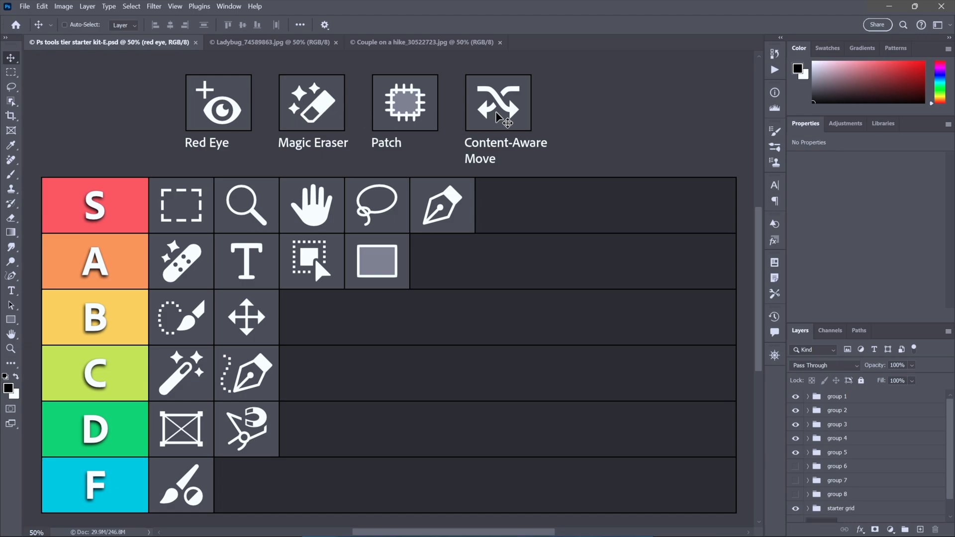
mouse_move(205, 150)
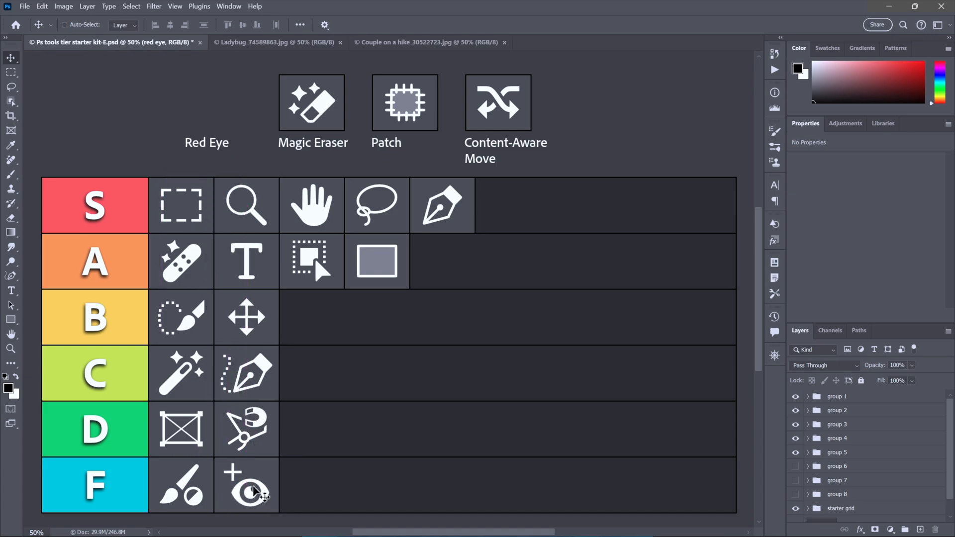
right_click(312, 103)
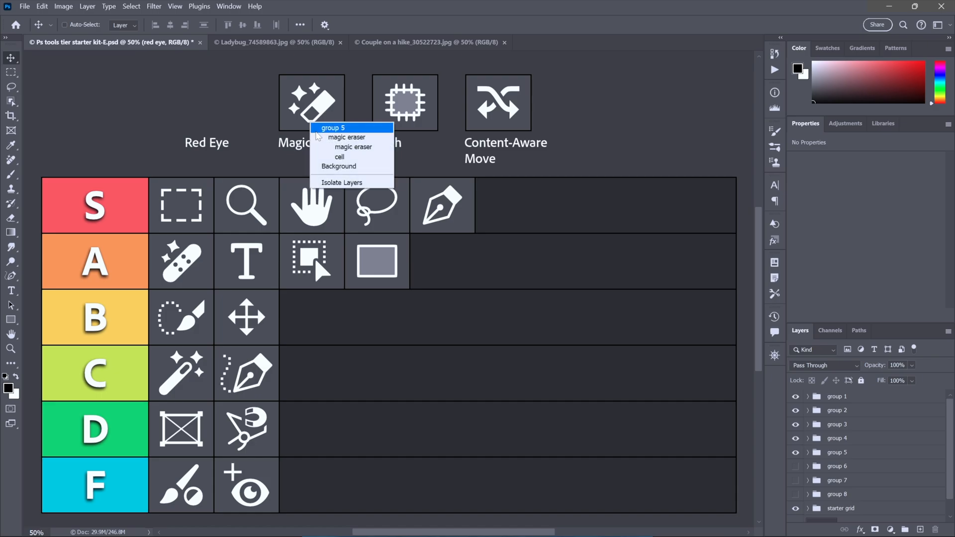
Step: Erase four patches of leaf background around the ladybug with Magic Eraser, then return to the tier list
click(281, 42)
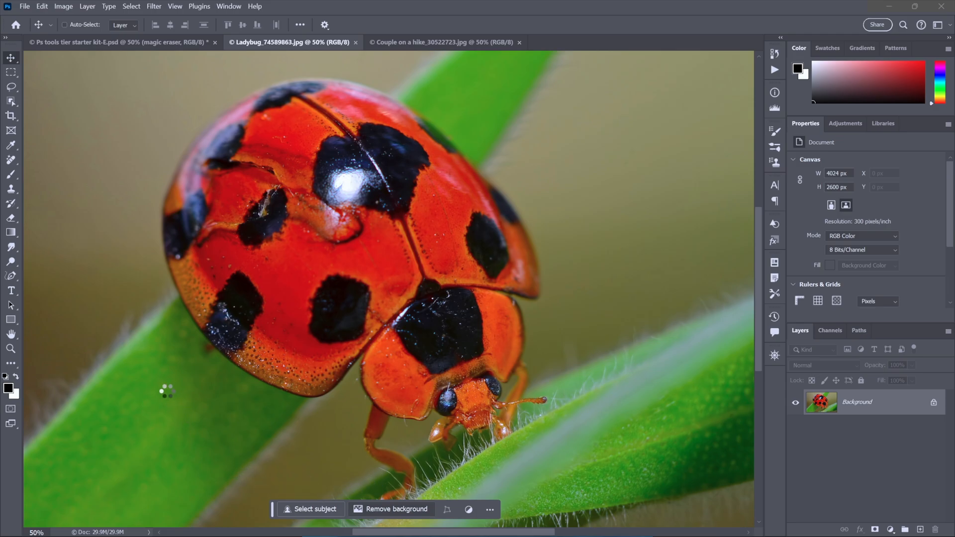
click(392, 509)
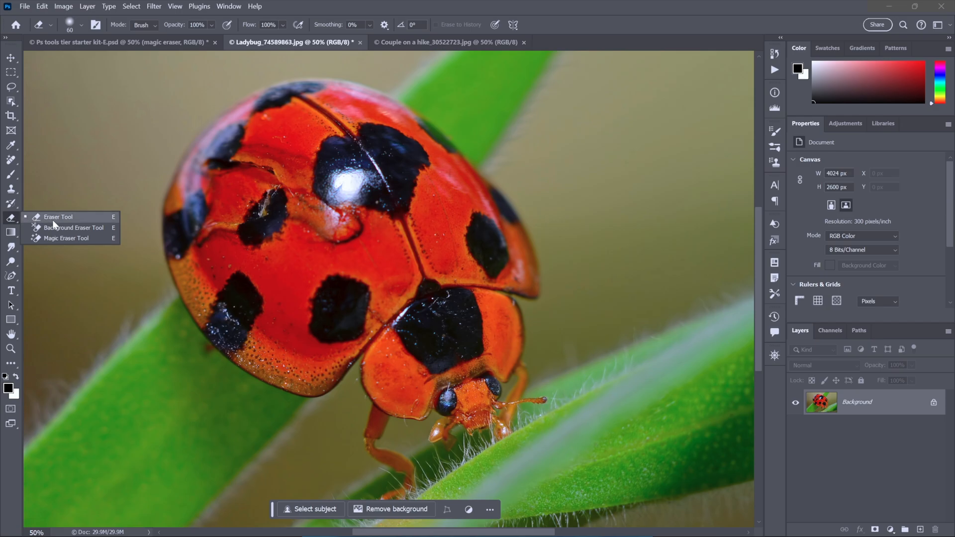
click(66, 238)
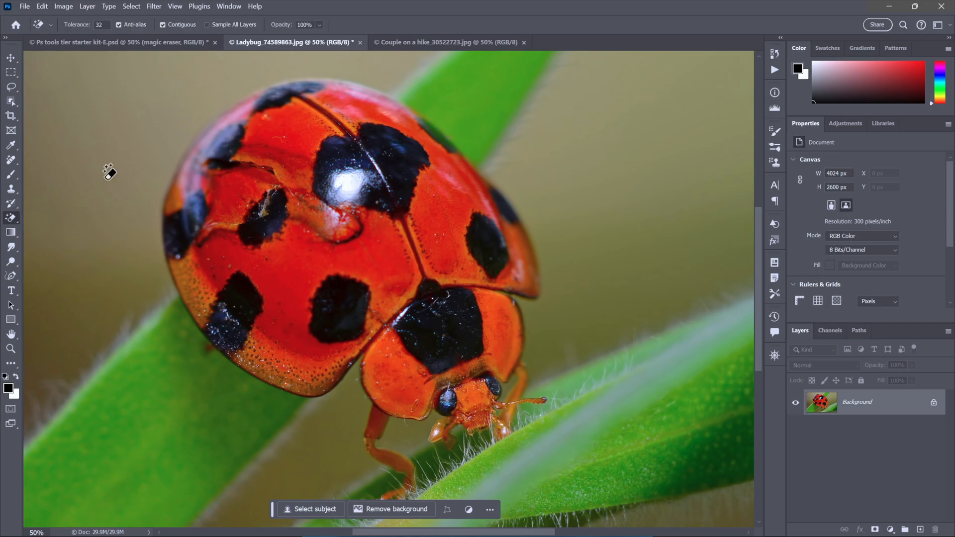
click(104, 172)
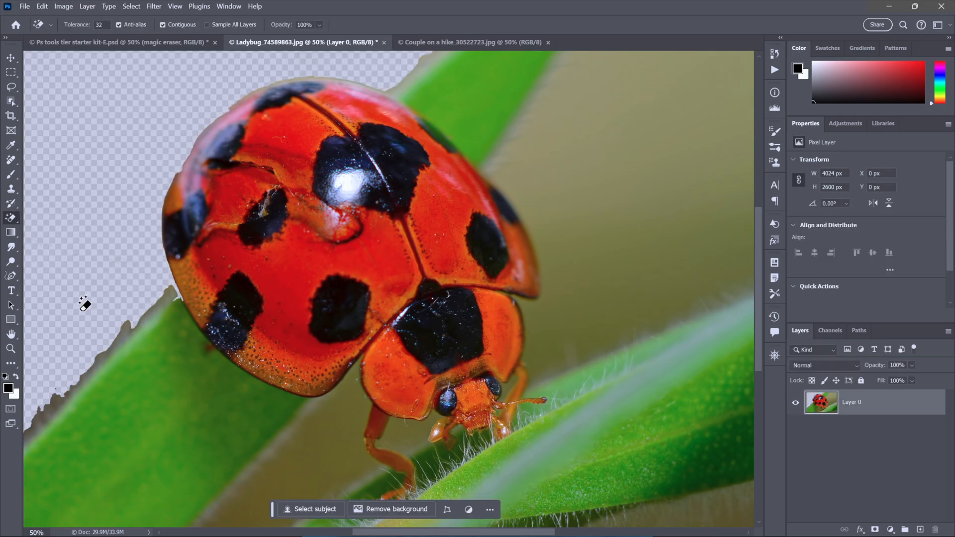
click(314, 447)
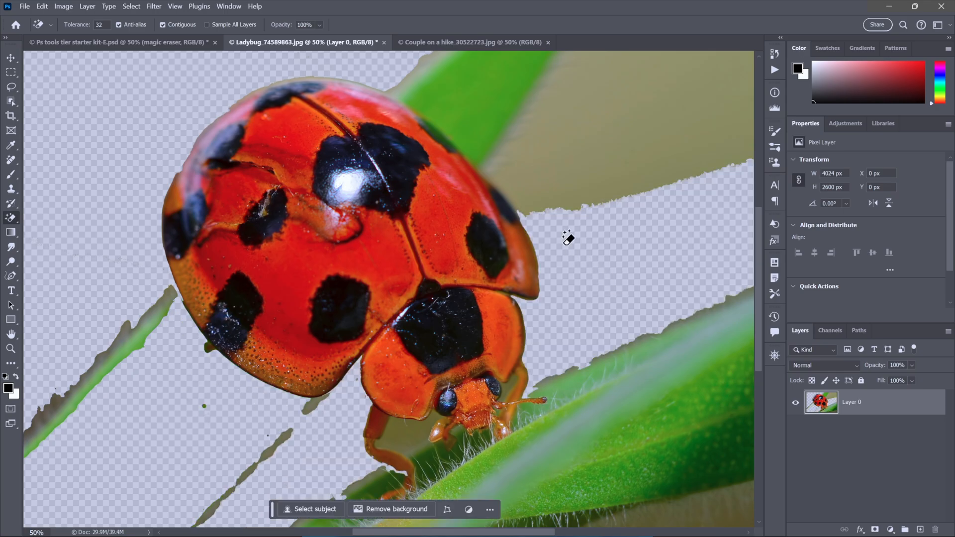
click(567, 240)
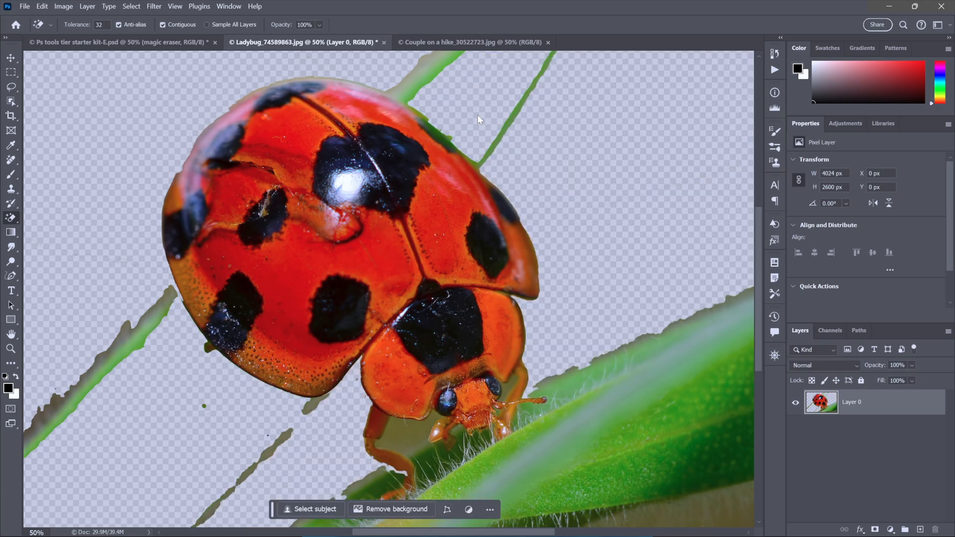
click(603, 386)
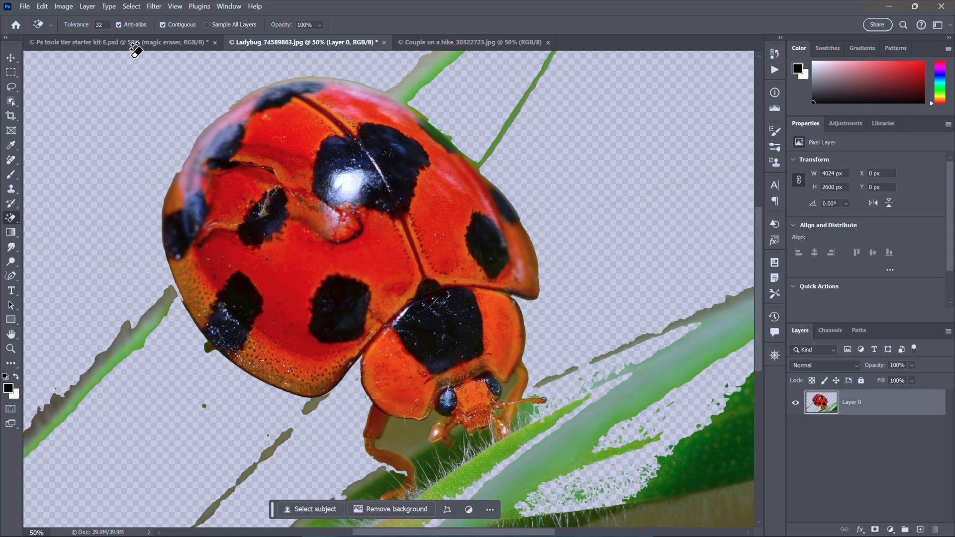
click(119, 42)
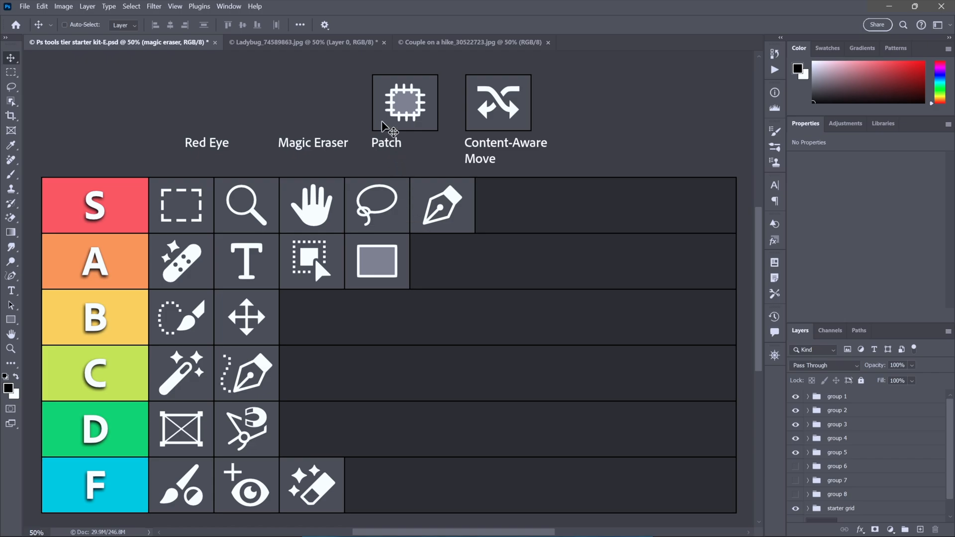
Step: Pick the Patch Tool on the hiking photo, then drop the Patch icon into row C
click(404, 103)
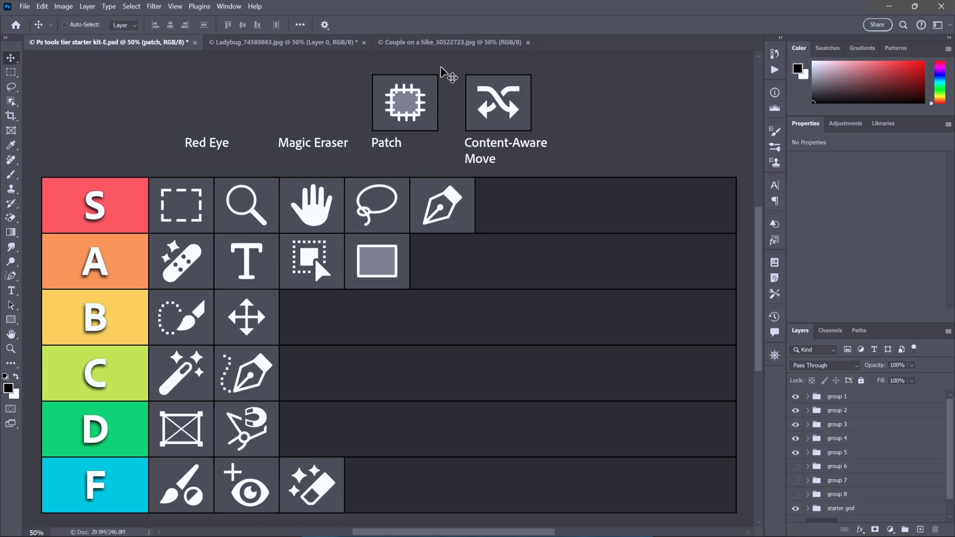
click(450, 42)
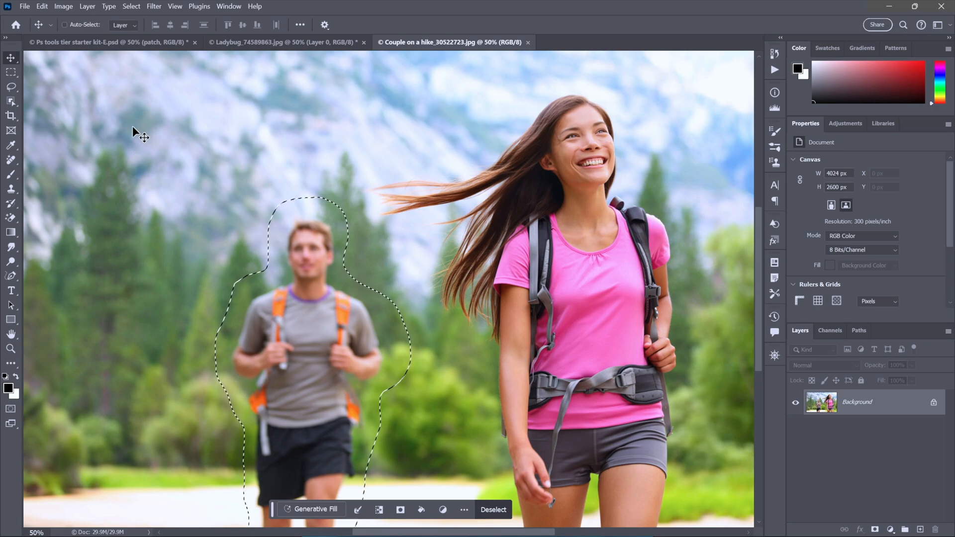
click(10, 145)
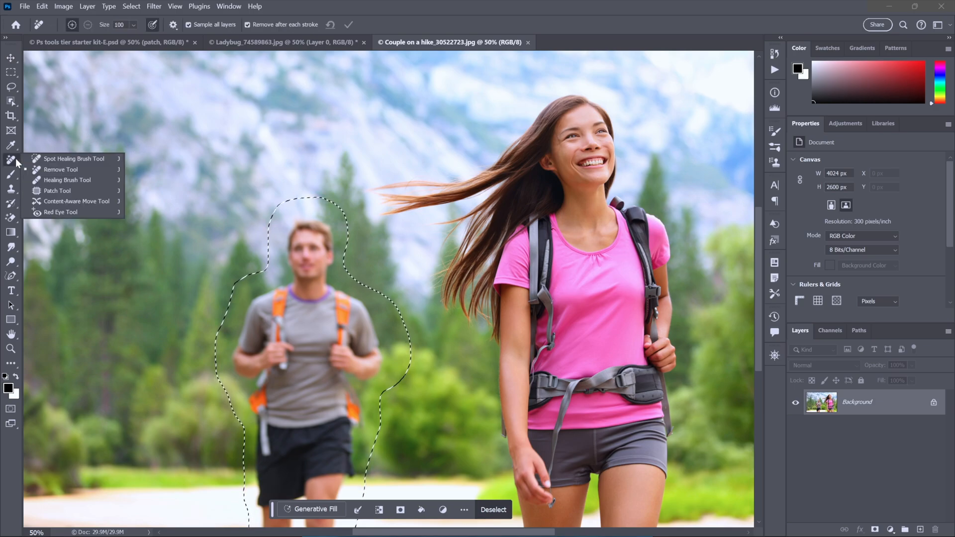
click(57, 190)
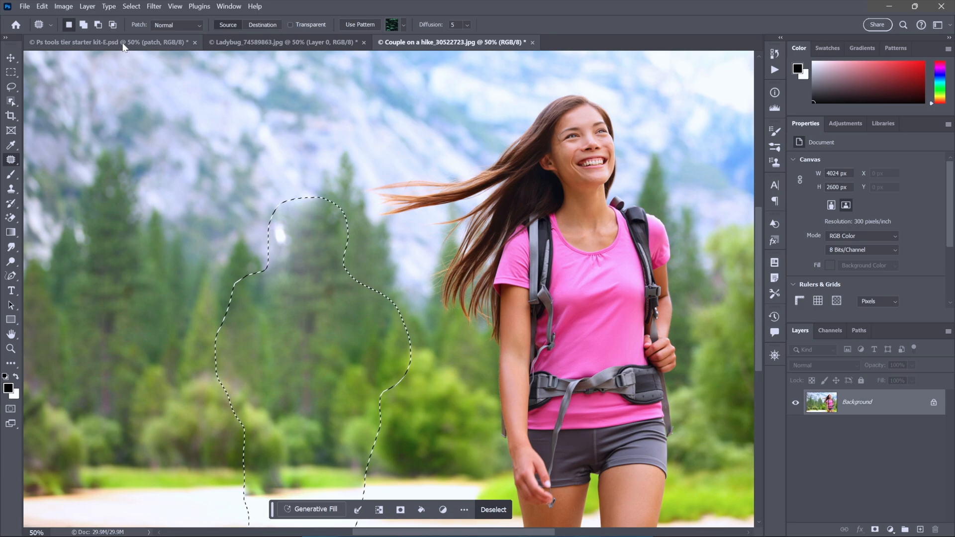
click(90, 43)
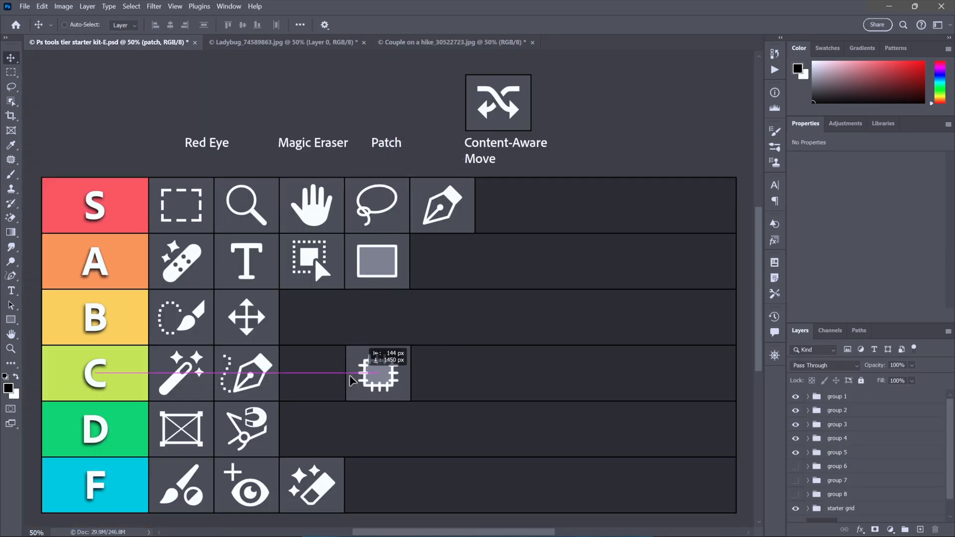
drag(378, 373, 312, 372)
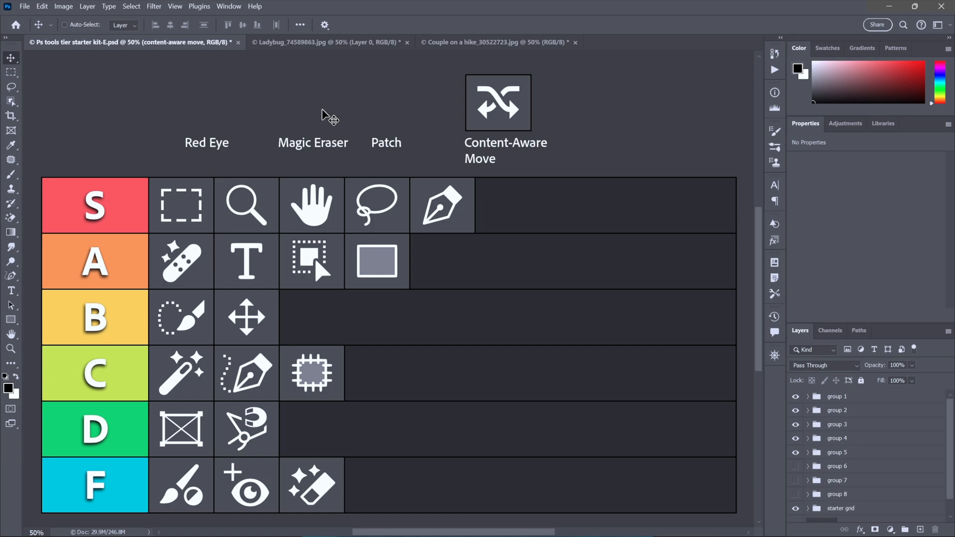
mouse_move(473, 122)
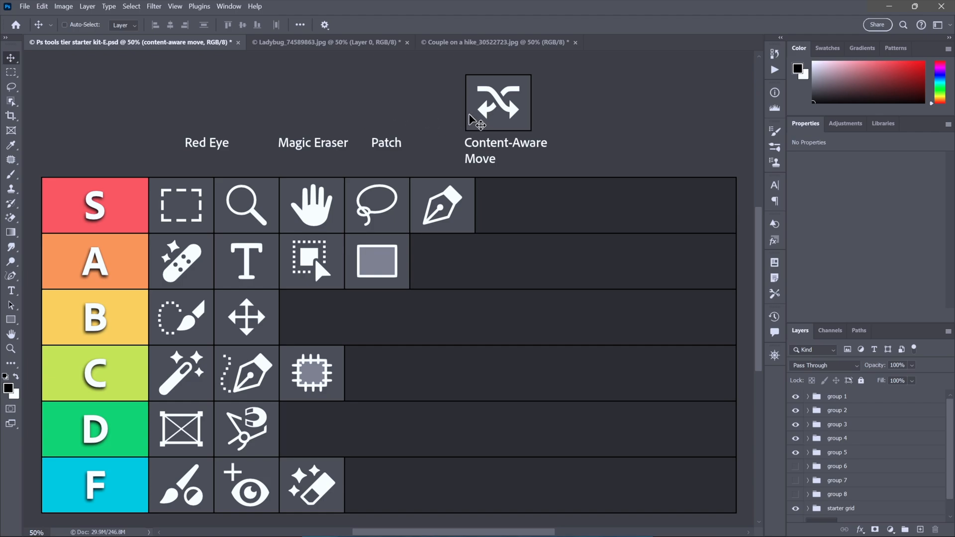
mouse_move(374, 107)
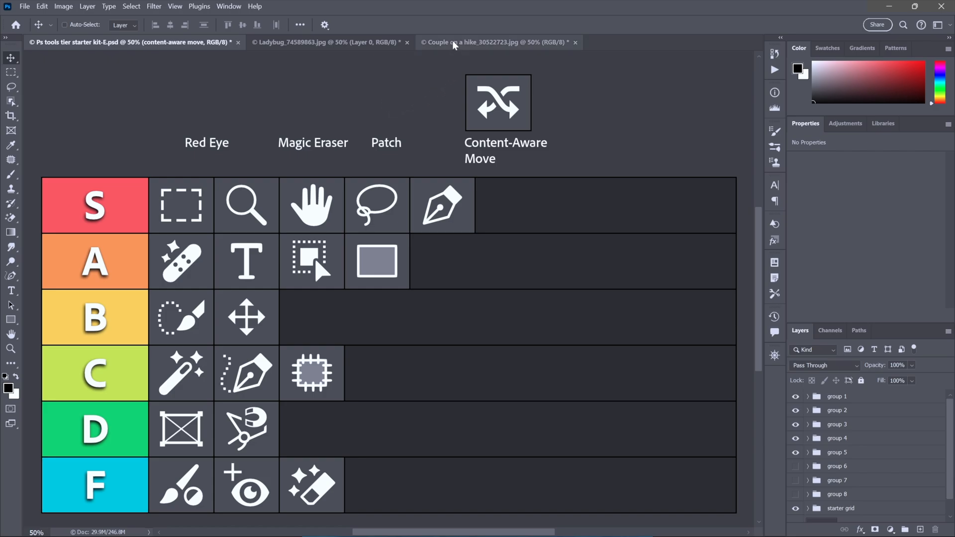
Step: Use Content-Aware Move to shift the selected man left in the hiking photo and commit
click(479, 42)
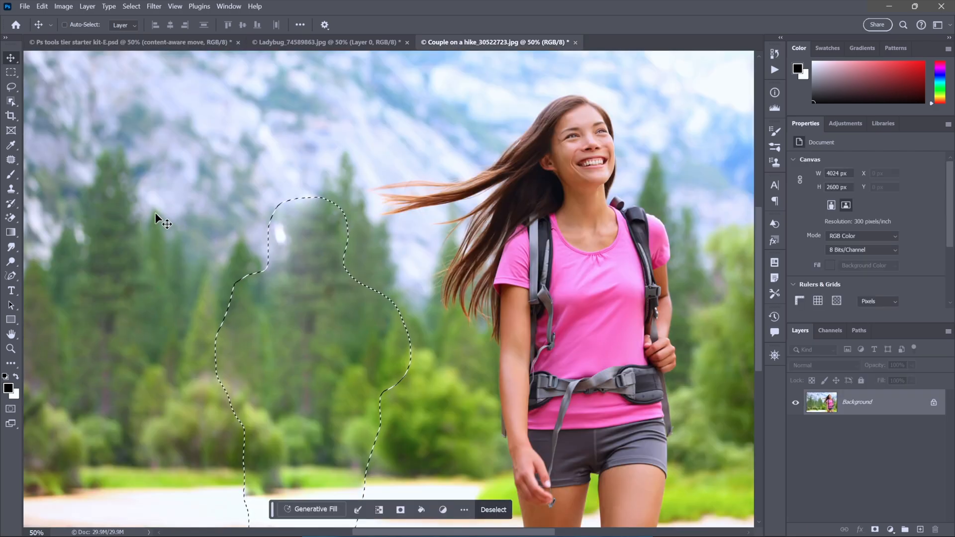
click(316, 510)
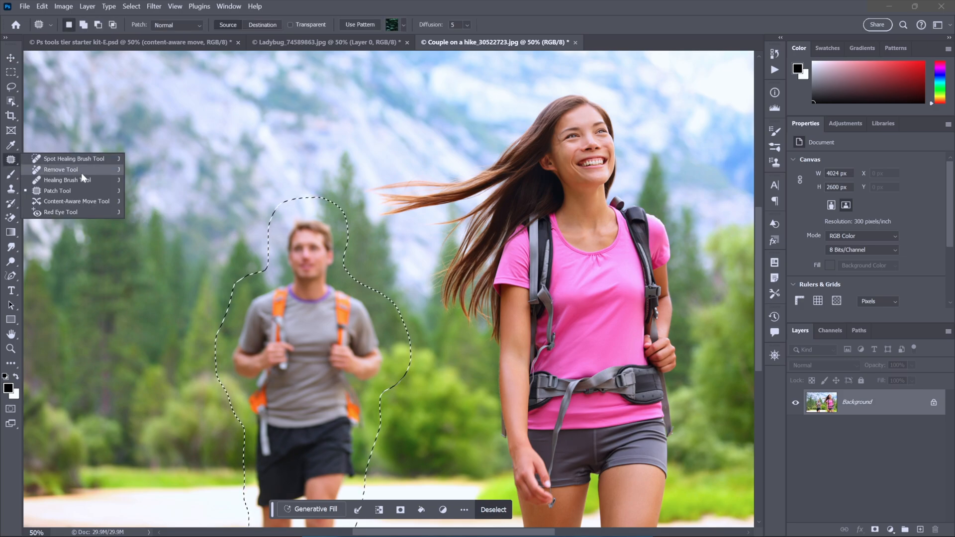
click(76, 201)
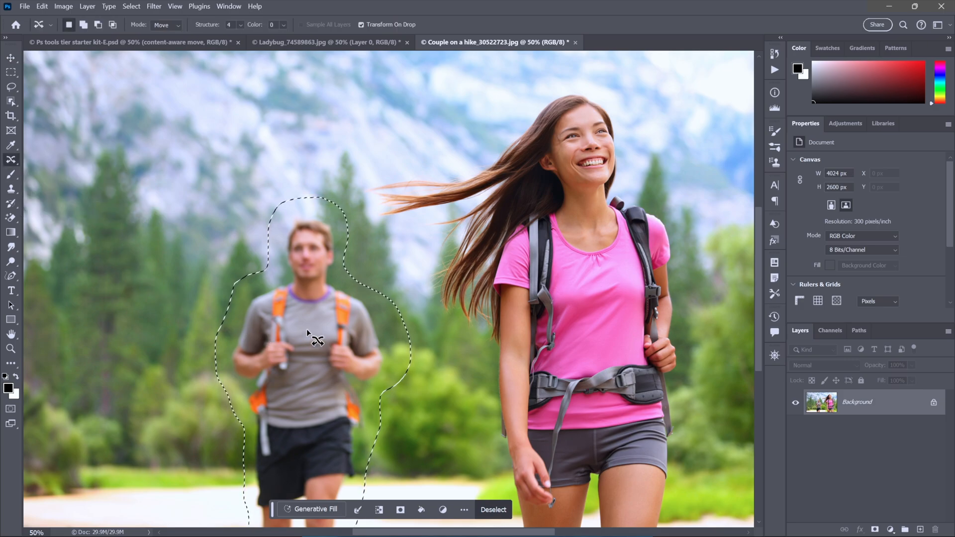
drag(311, 335, 204, 335)
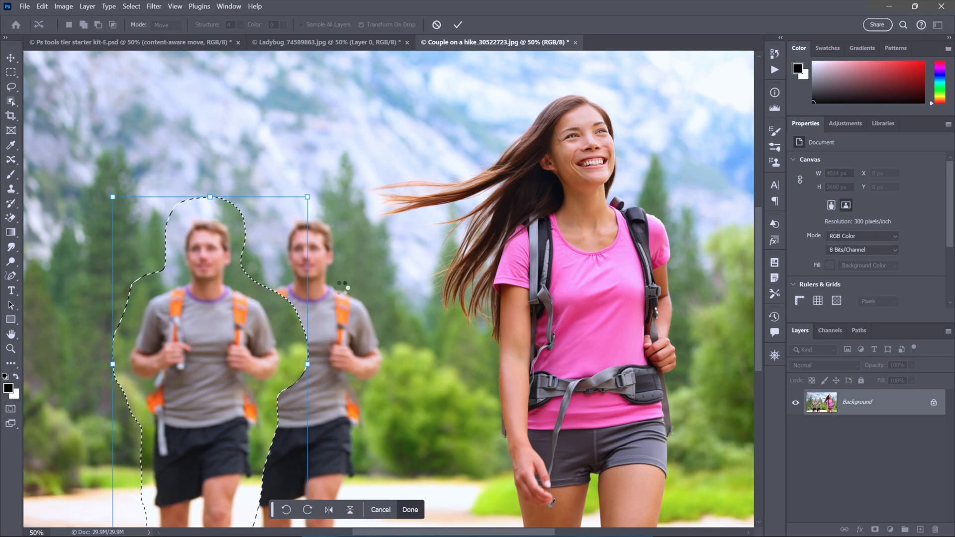
click(411, 509)
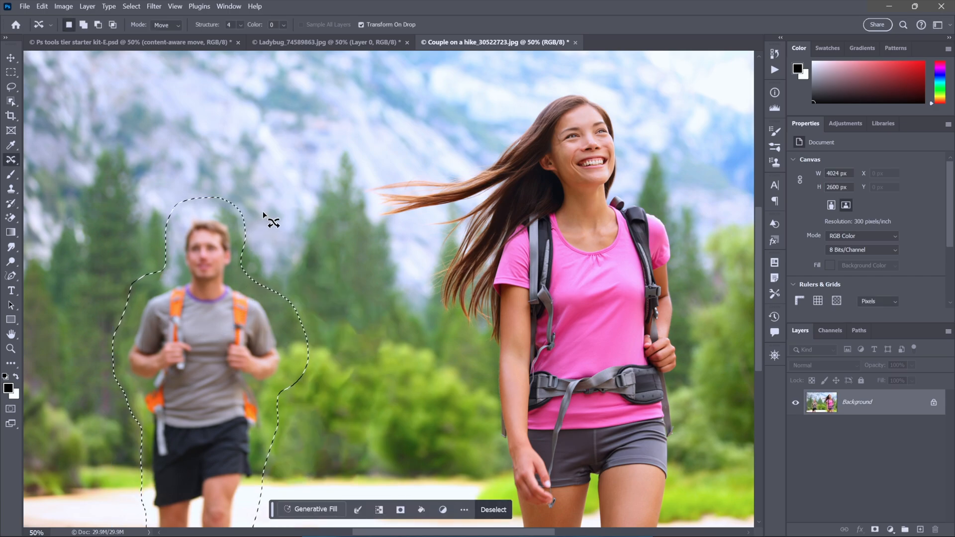
mouse_move(365, 397)
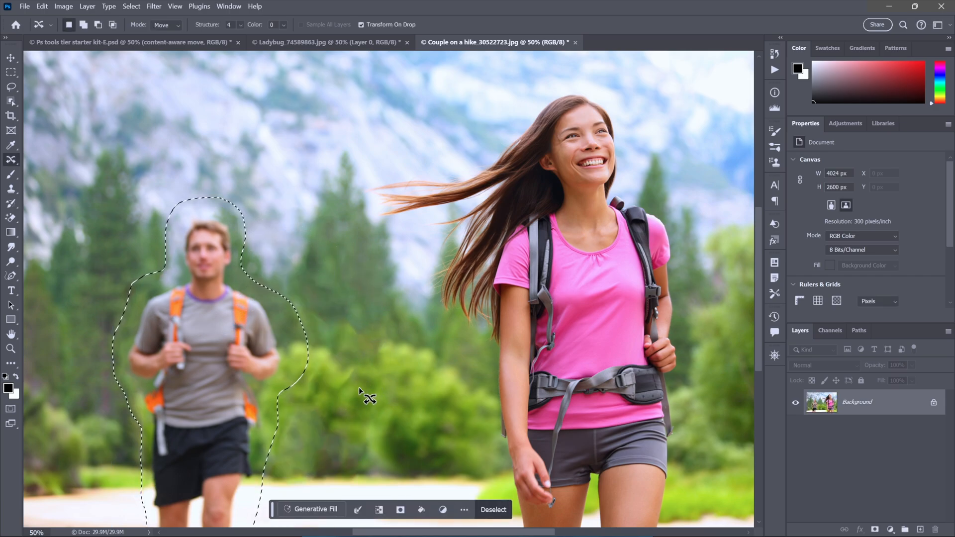
mouse_move(329, 196)
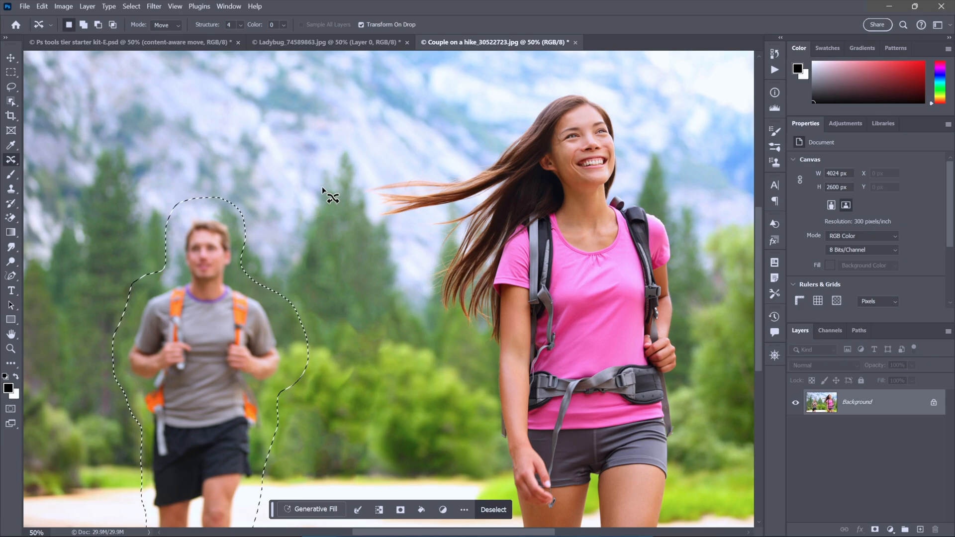
mouse_move(306, 221)
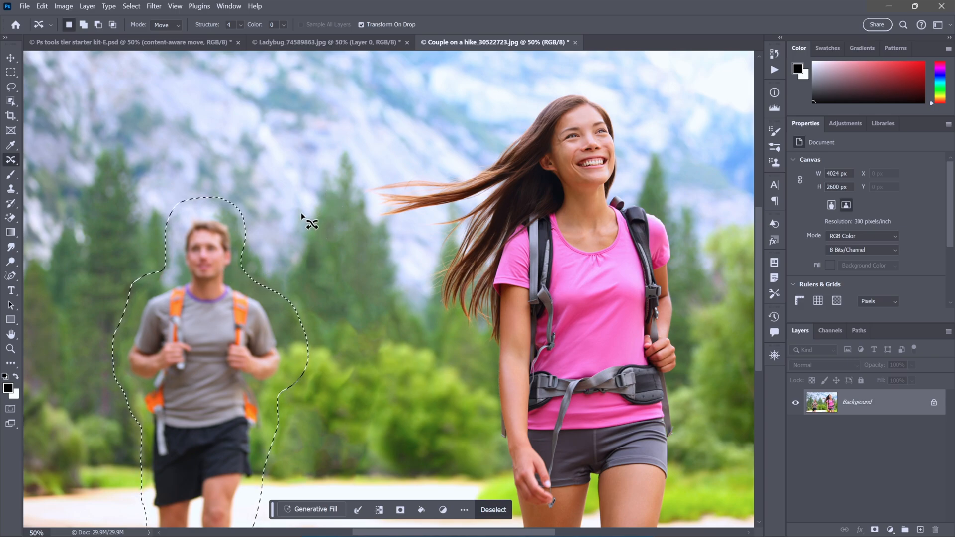
mouse_move(134, 141)
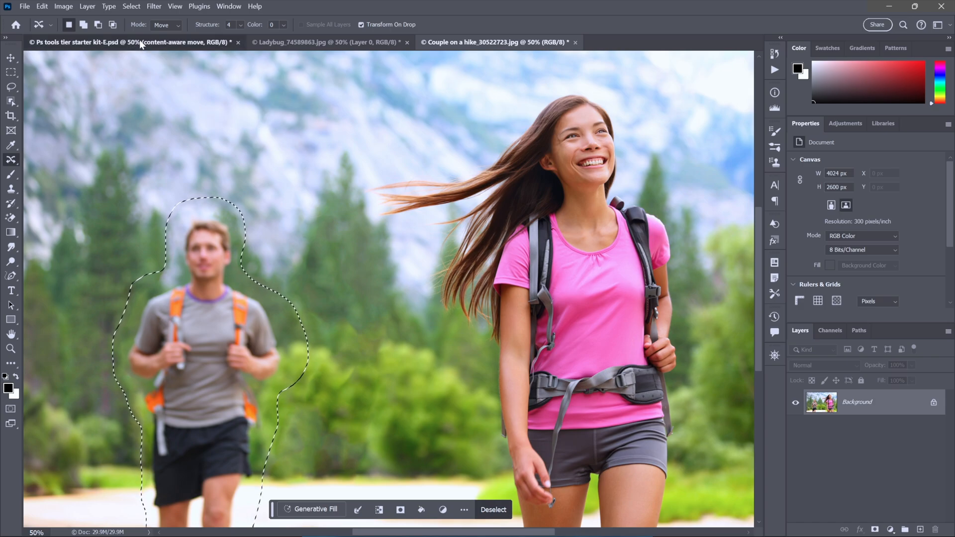
Step: Return to the tools tier list document to rank Content-Aware Move
click(139, 43)
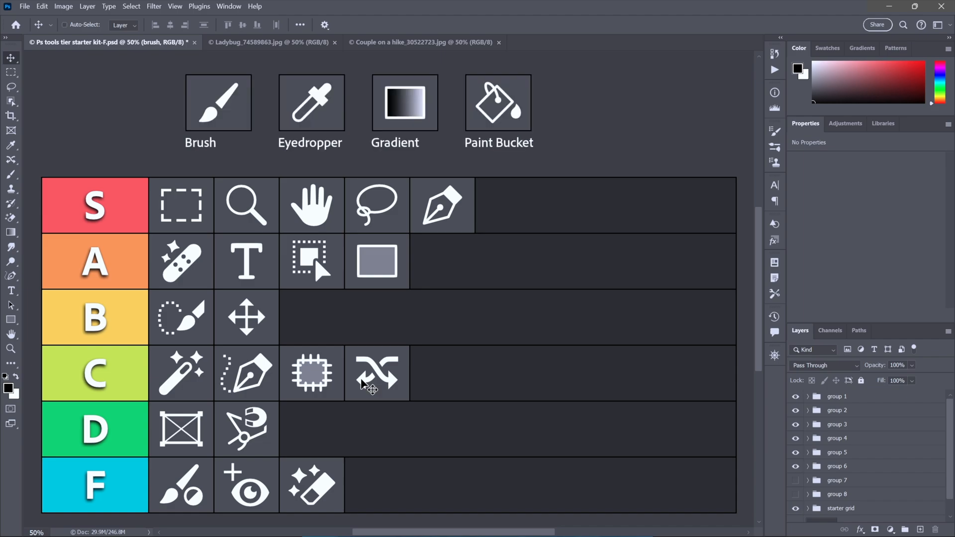
mouse_move(129, 297)
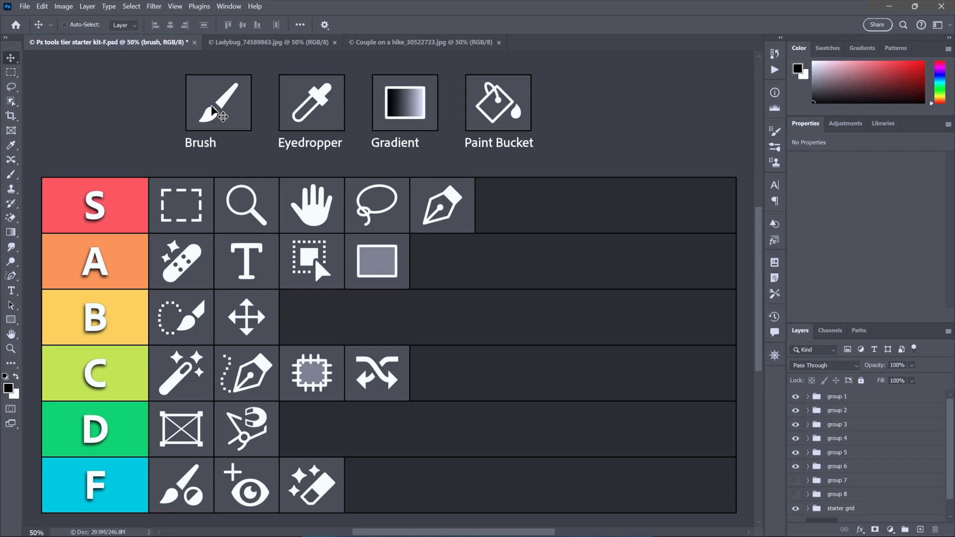
Step: Paint broad white zigzag brush strokes over the ladybug and enter 10 for Spacing
click(269, 43)
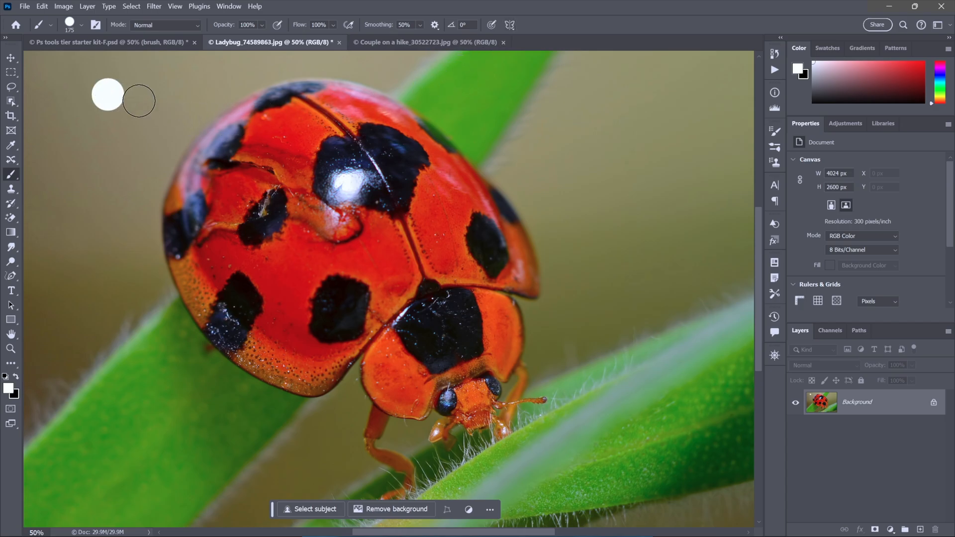
drag(122, 101, 713, 192)
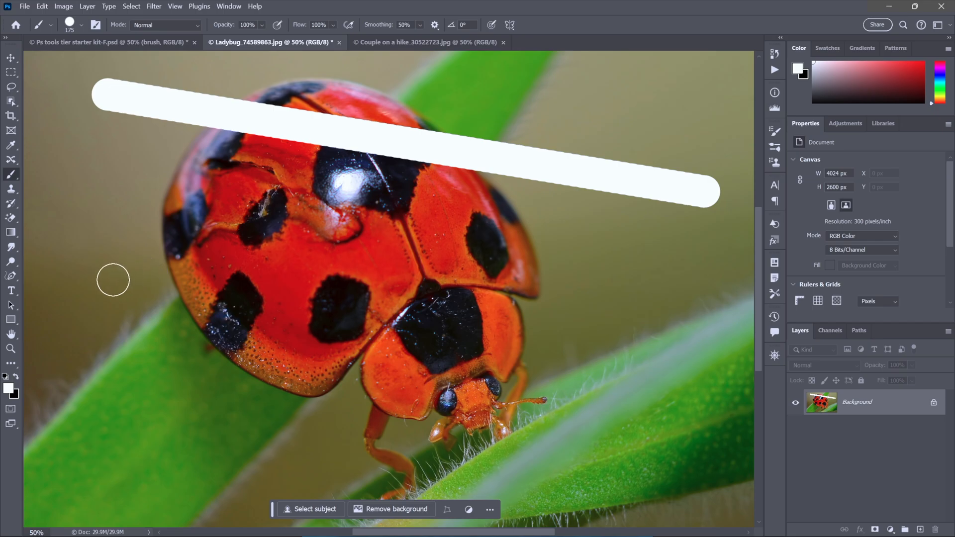
drag(713, 192, 192, 445)
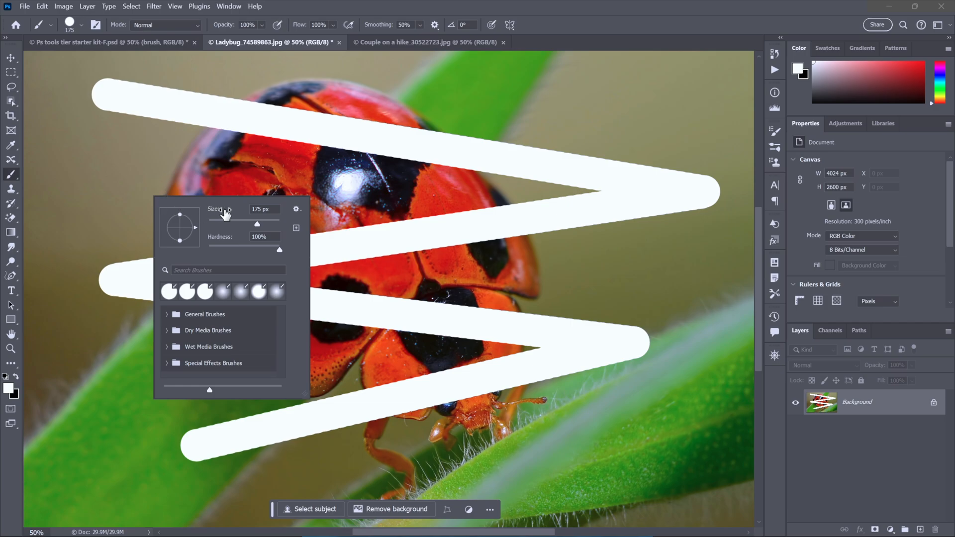
mouse_move(239, 238)
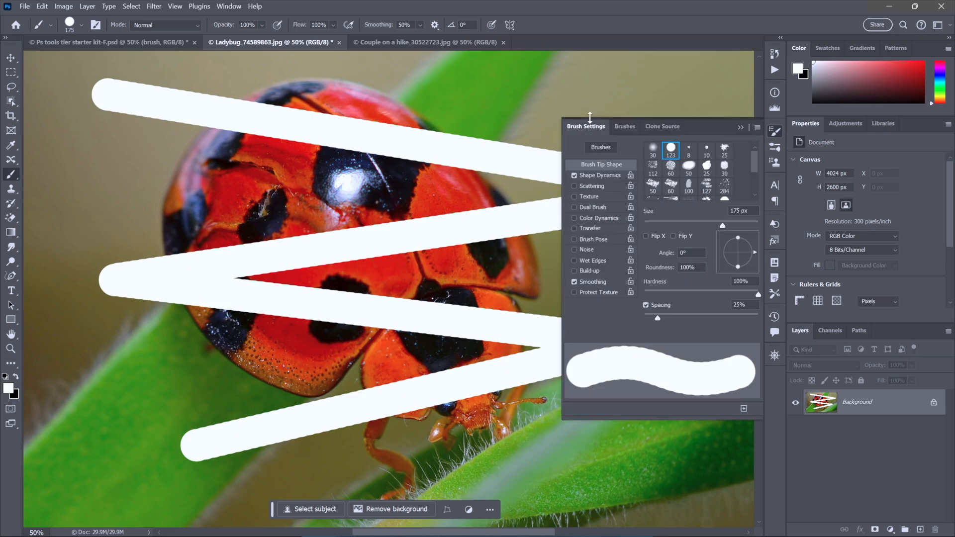
mouse_move(691, 316)
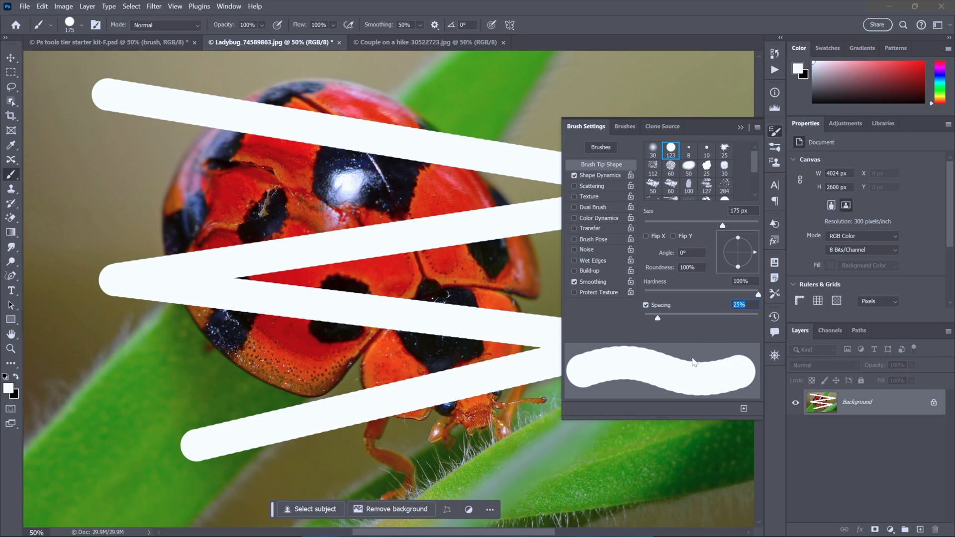
text(10)
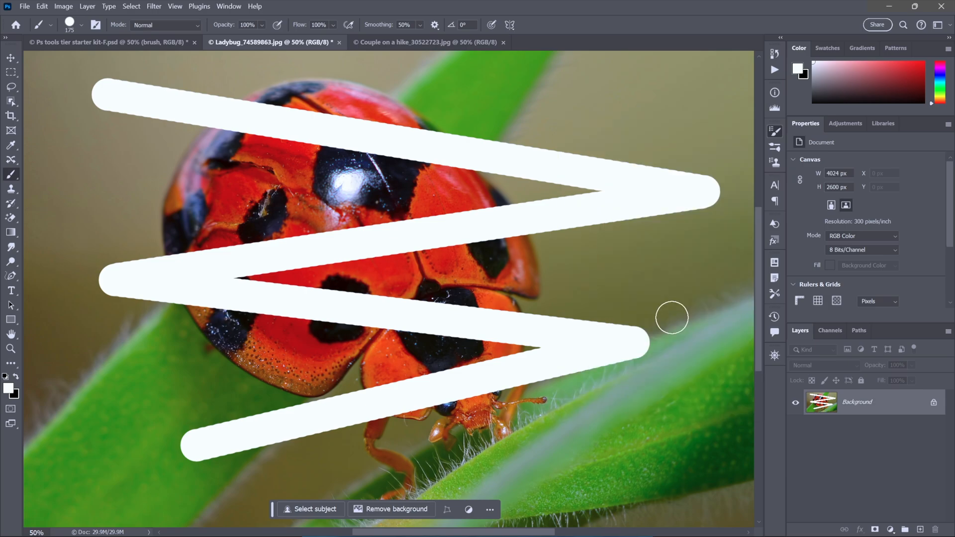
mouse_move(92, 120)
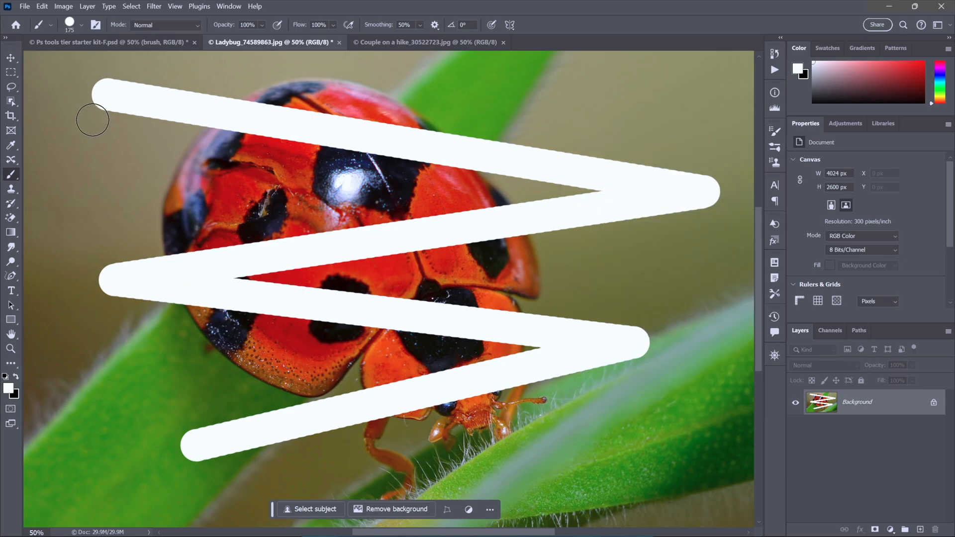
mouse_move(181, 62)
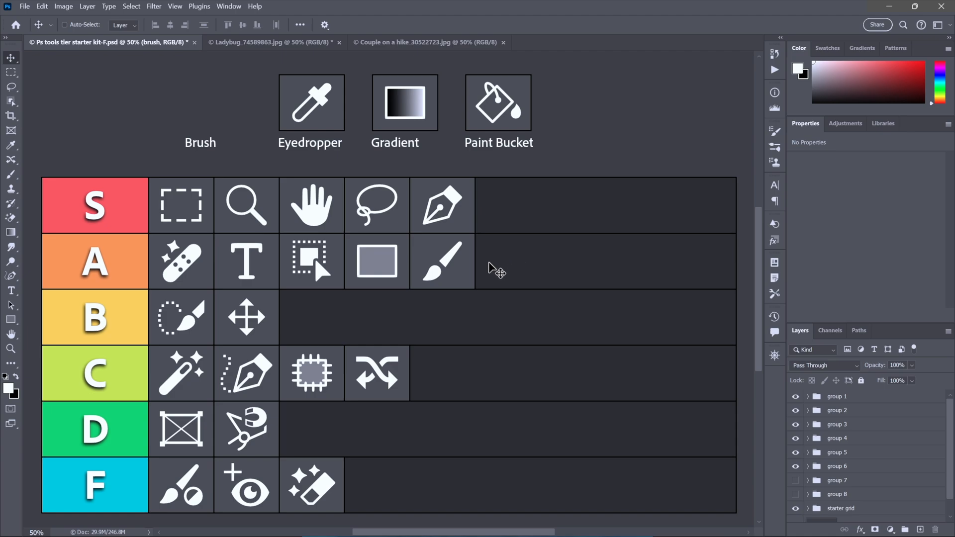
Step: Bring up the layers under the Eyedropper icon in the tier list
right_click(312, 104)
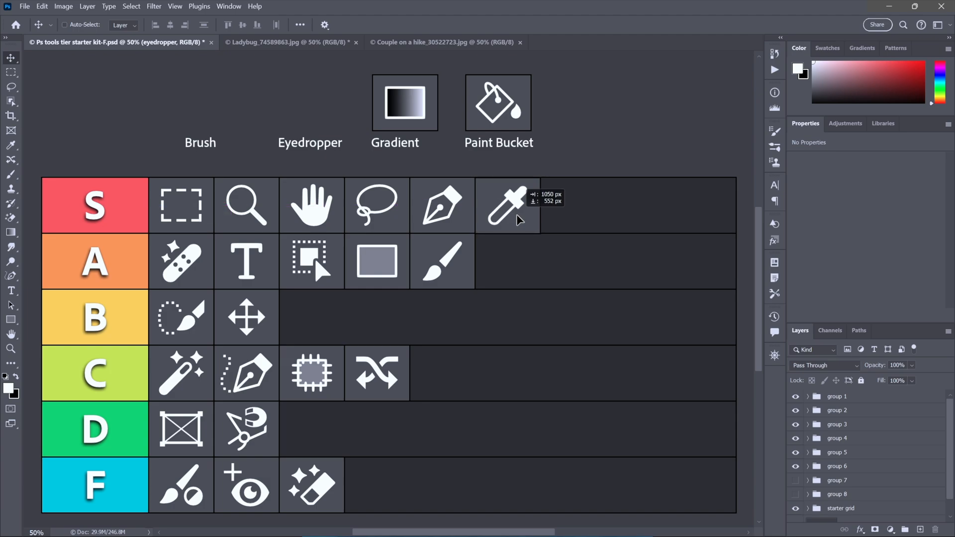
mouse_move(392, 102)
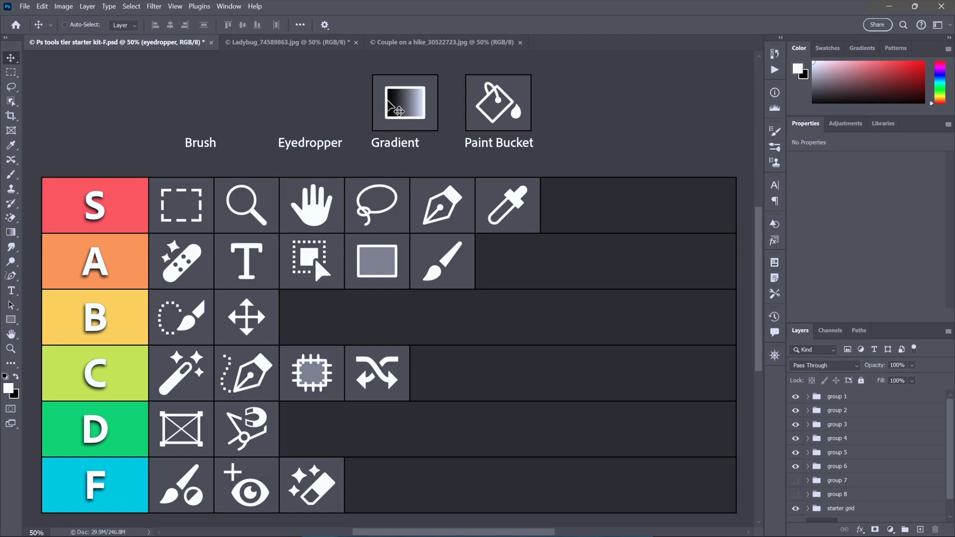
Step: Target the Gradient icon's layer, then browse the Iridescent gradient presets
right_click(393, 102)
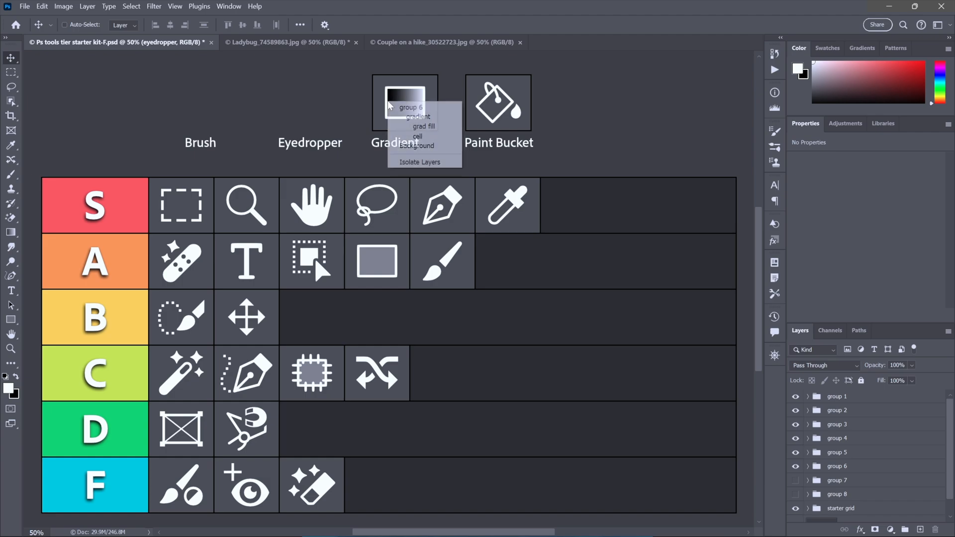
click(416, 115)
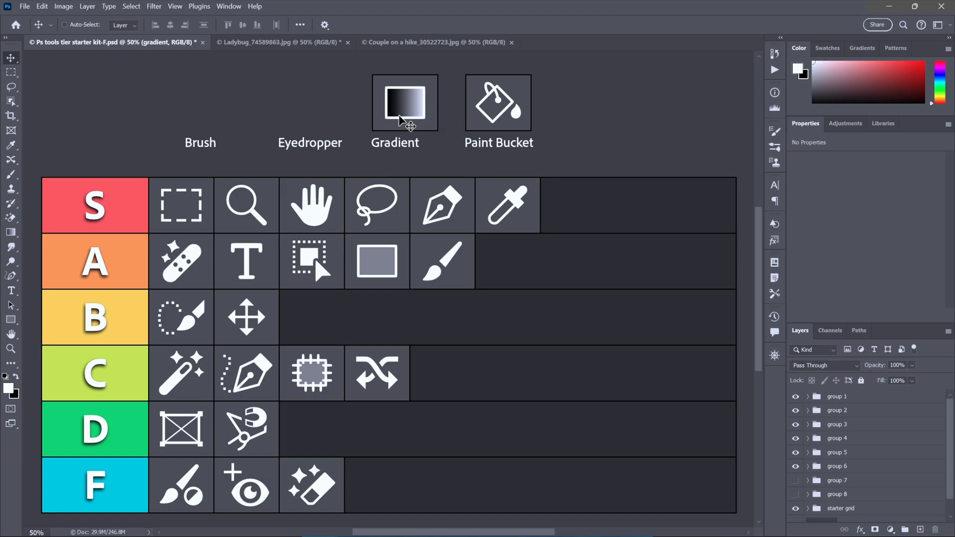
mouse_move(272, 127)
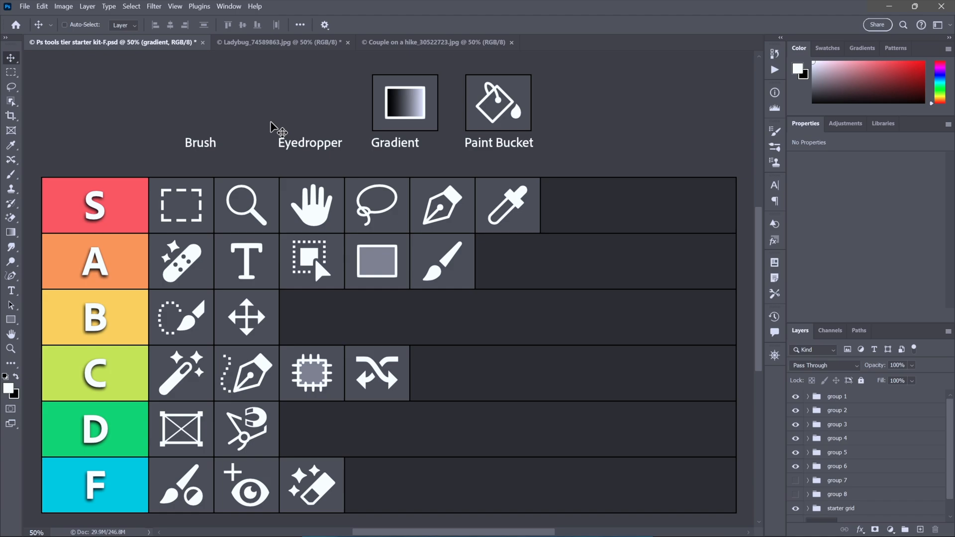
mouse_move(259, 107)
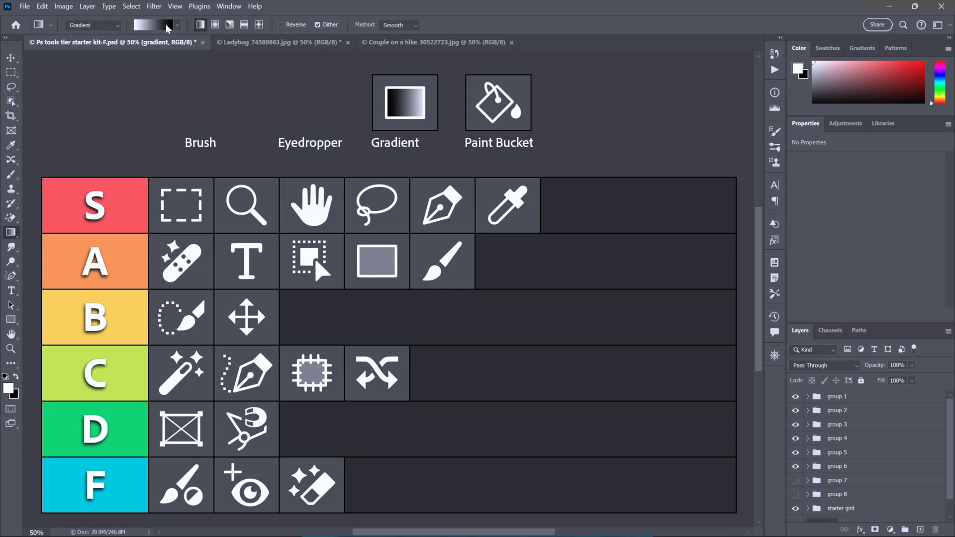
click(176, 25)
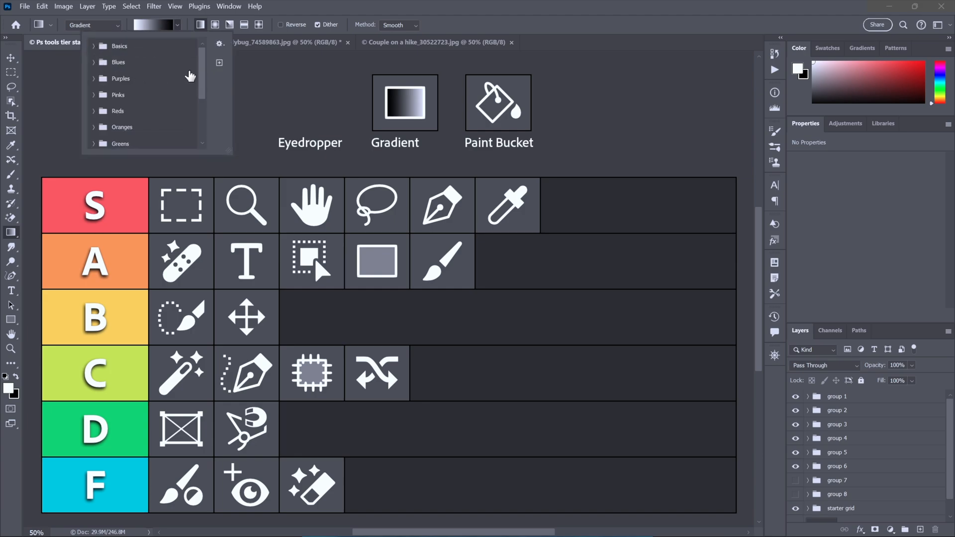
scroll(down, 3)
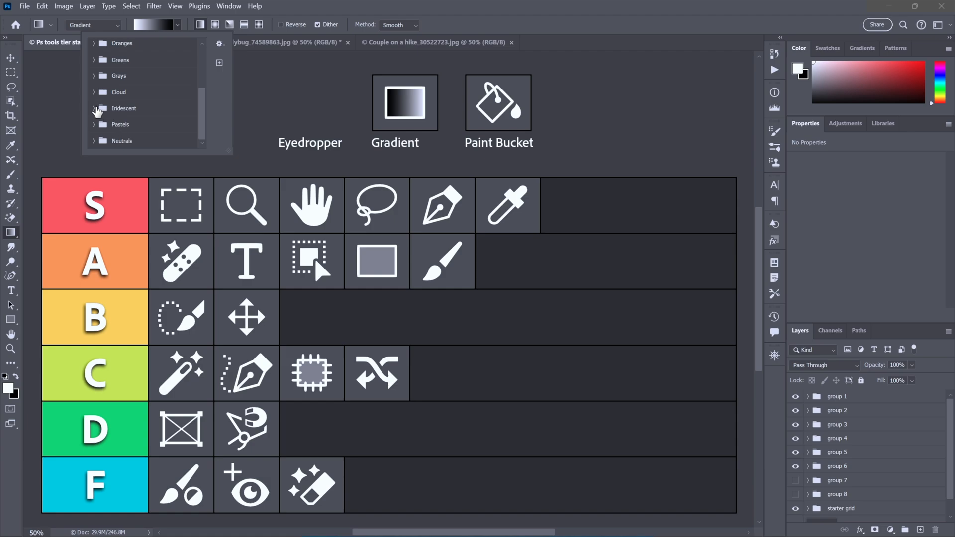
click(95, 108)
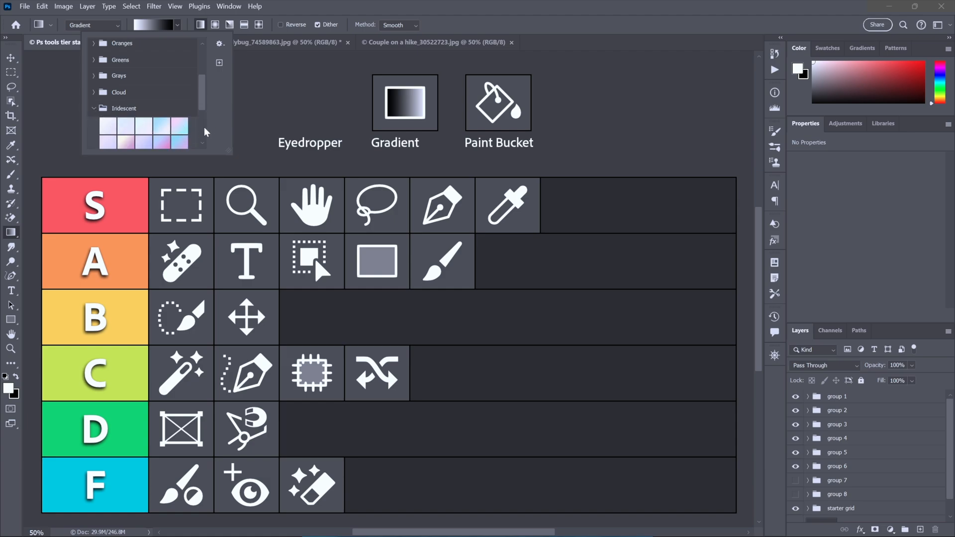
scroll(down, 3)
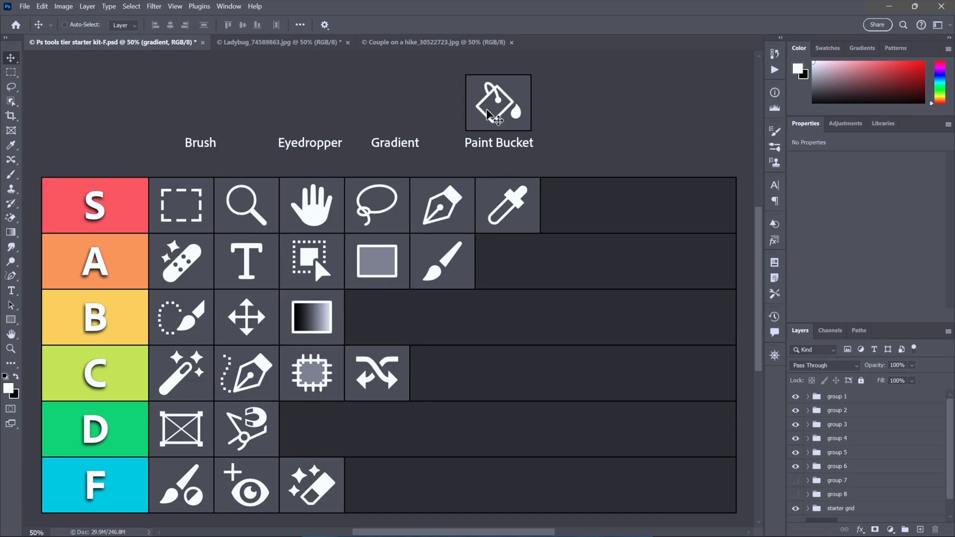
Step: Select the Paint Bucket icon's own layer and drag it into the F tier
right_click(490, 112)
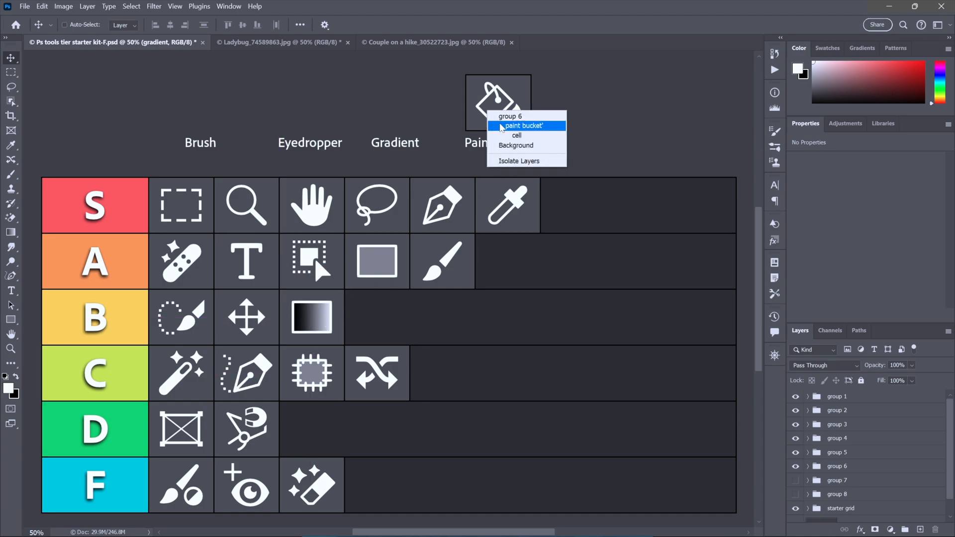
click(520, 125)
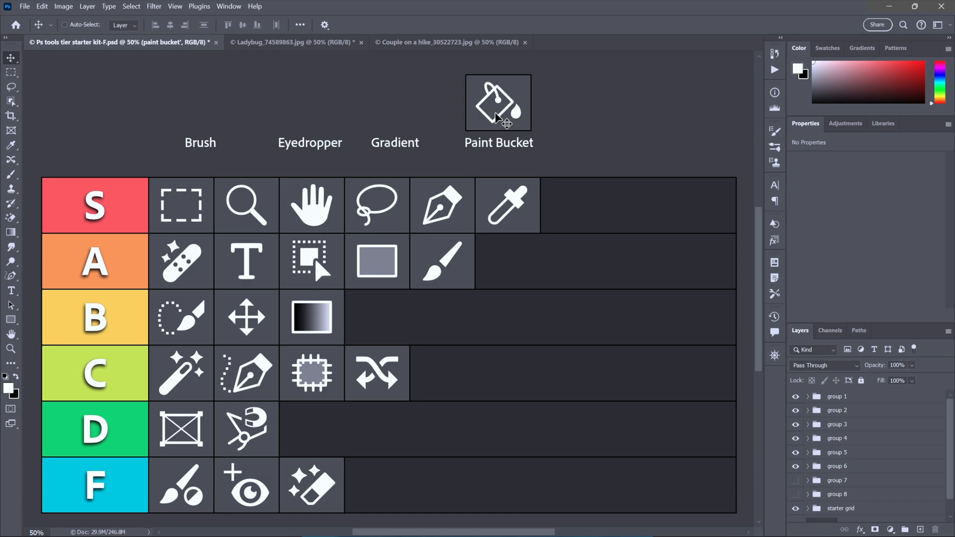
drag(498, 102, 393, 305)
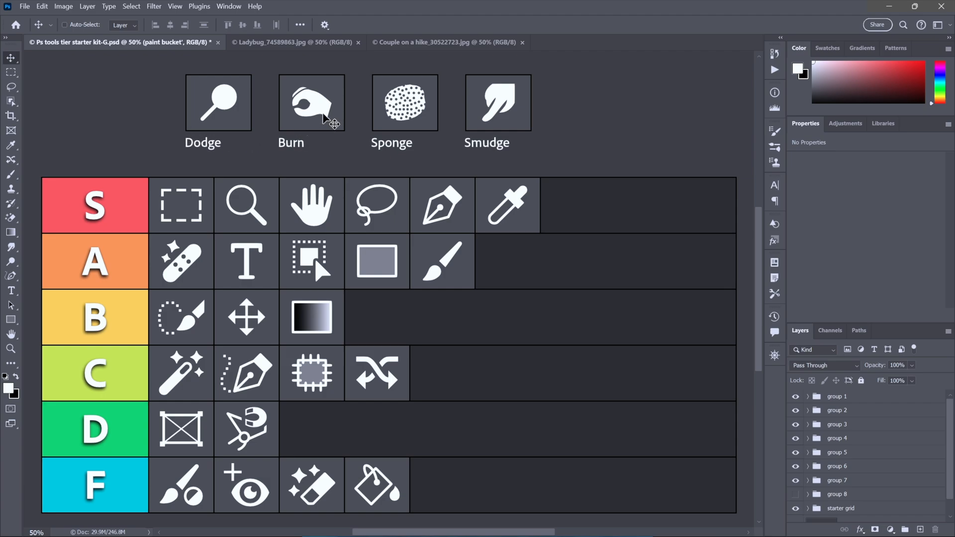
mouse_move(411, 126)
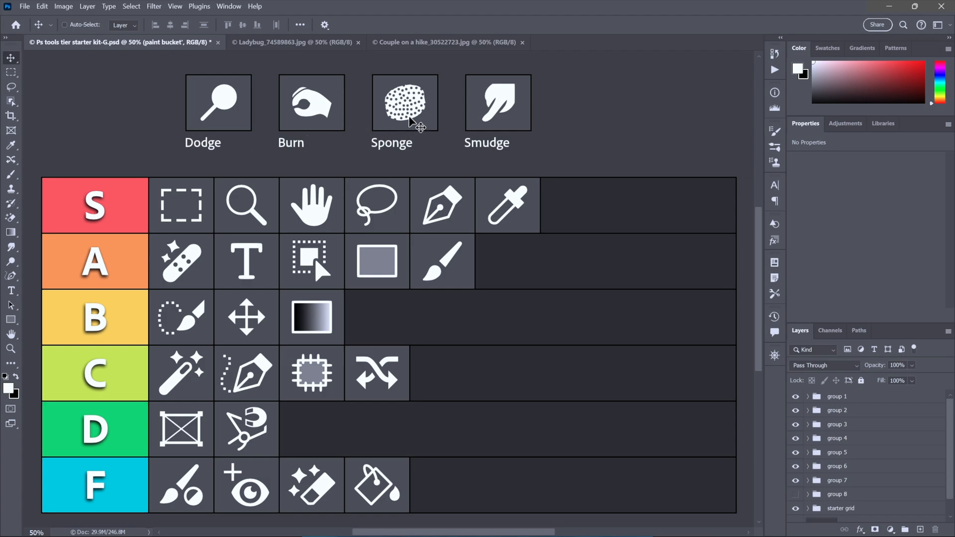
mouse_move(463, 136)
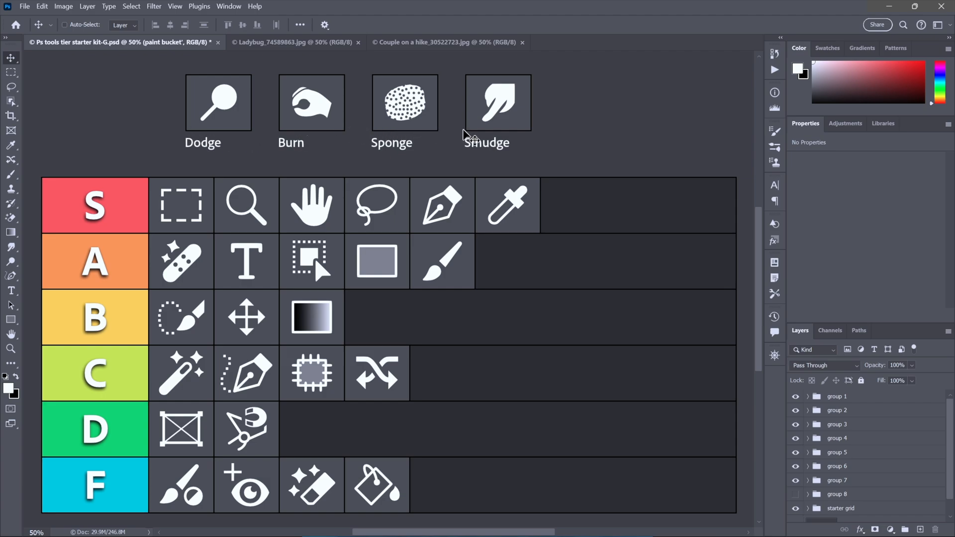
mouse_move(512, 123)
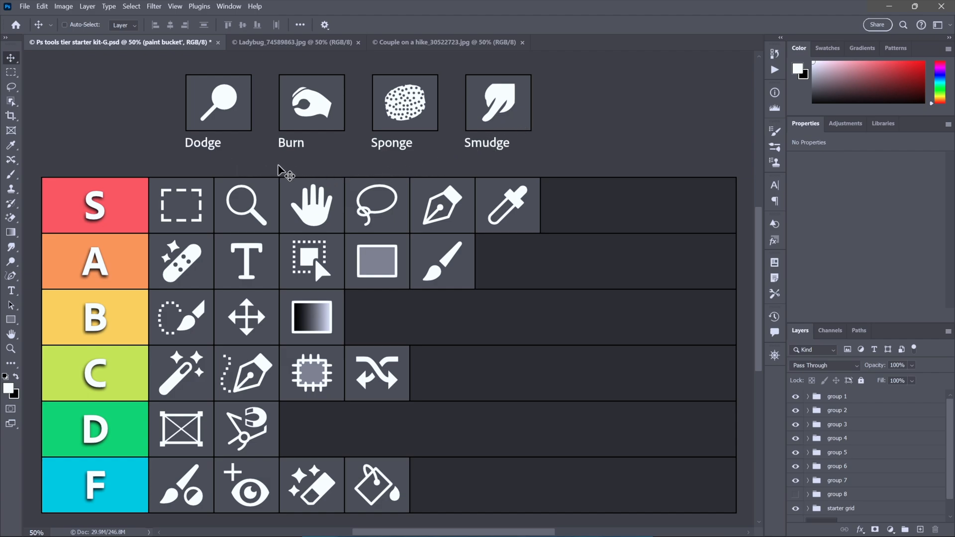
mouse_move(204, 164)
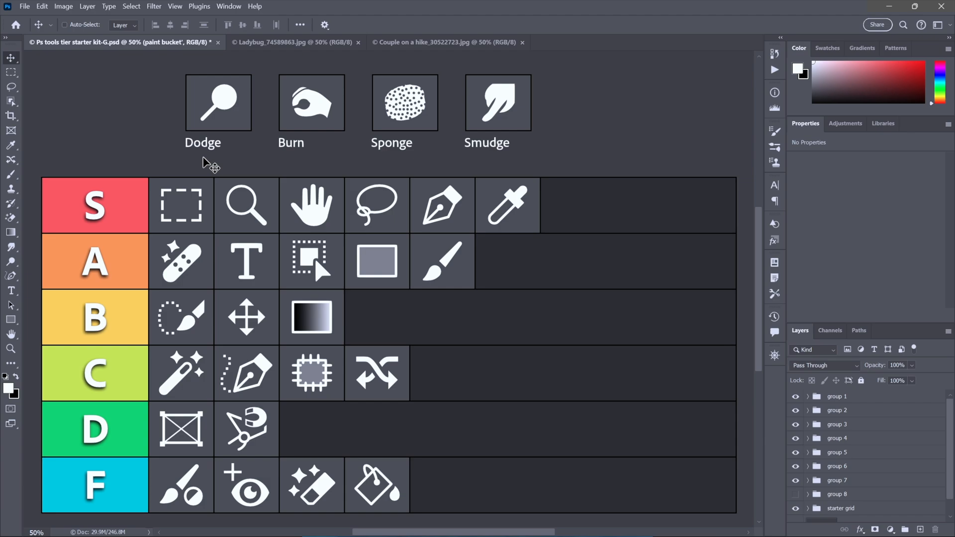
Step: Target the Dodge and Burn icon layers for moving into the C tier
right_click(210, 164)
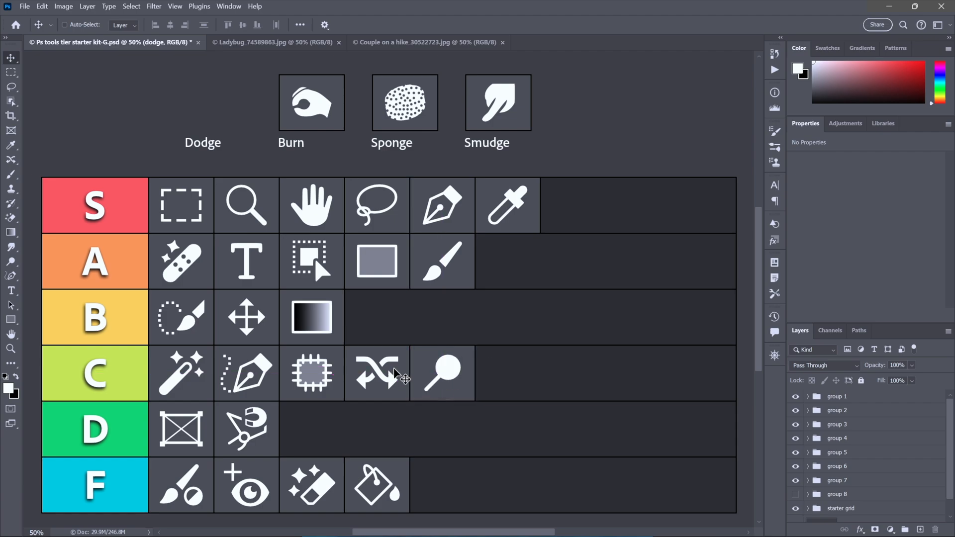
right_click(308, 102)
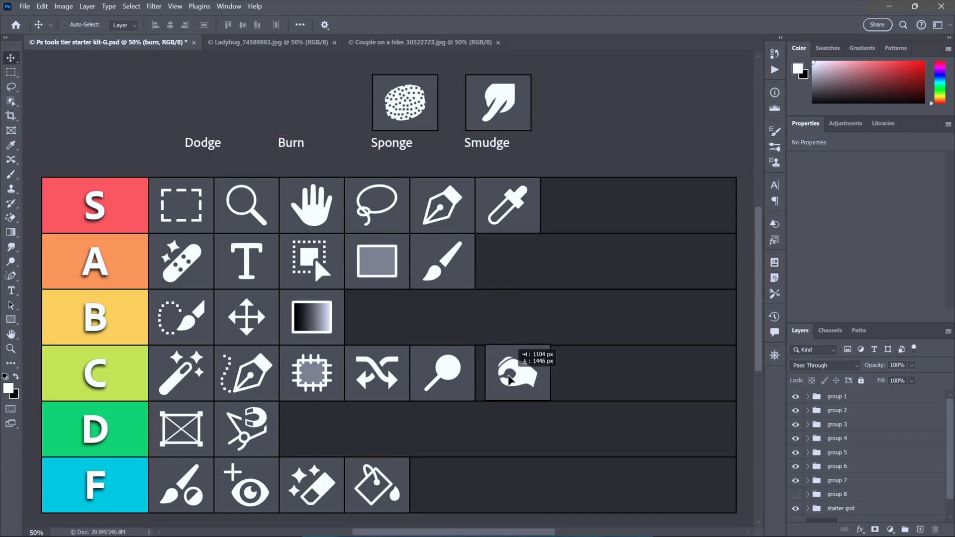
mouse_move(501, 381)
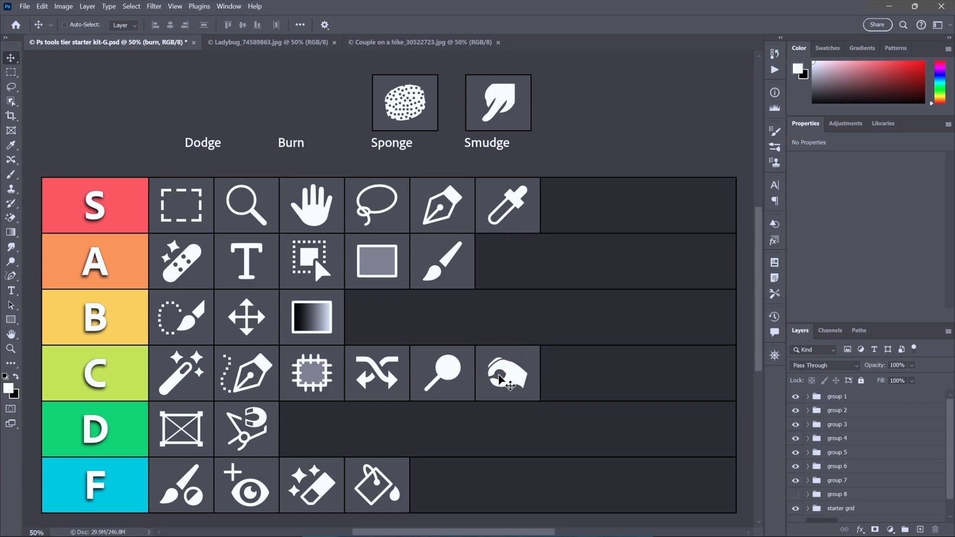
Step: Target the Sponge icon's layer and drag it into the D tier
right_click(401, 101)
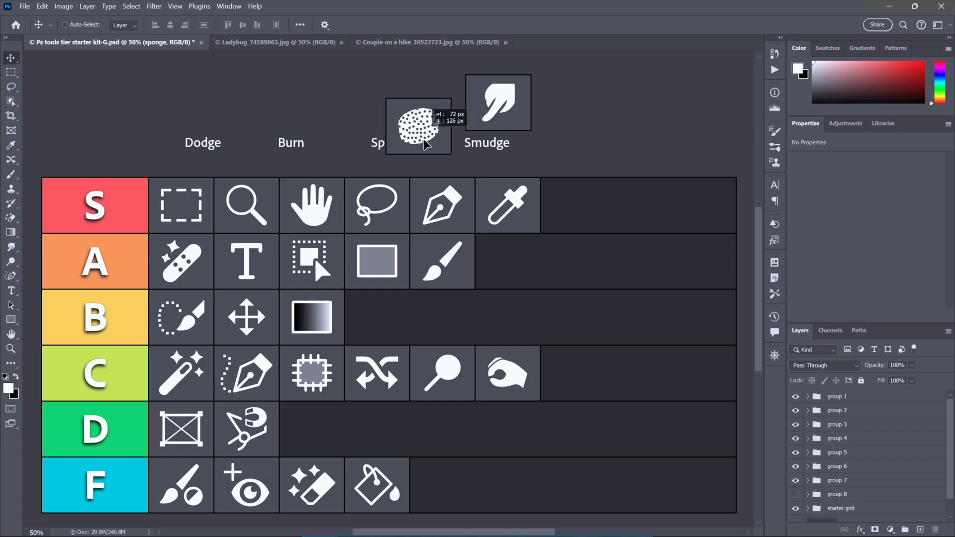
drag(419, 126, 319, 439)
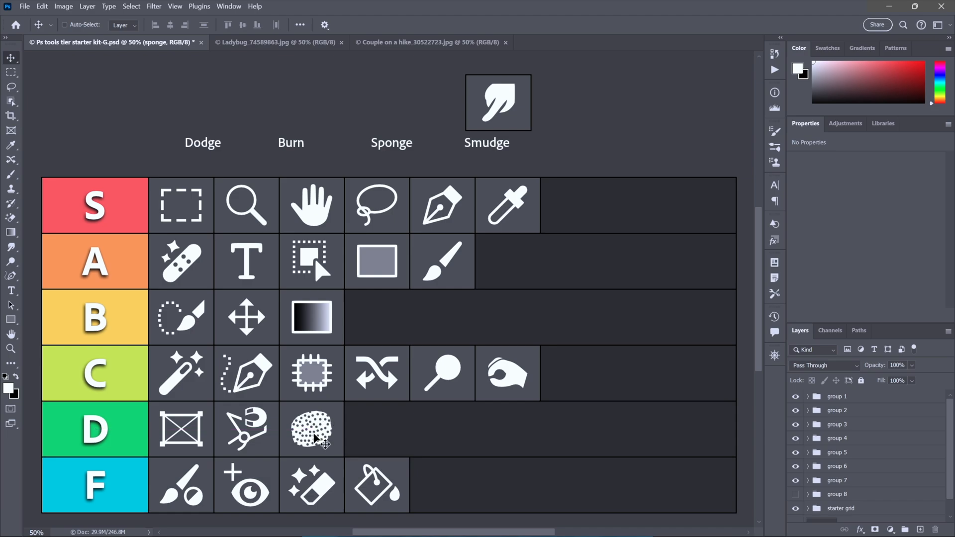
mouse_move(387, 434)
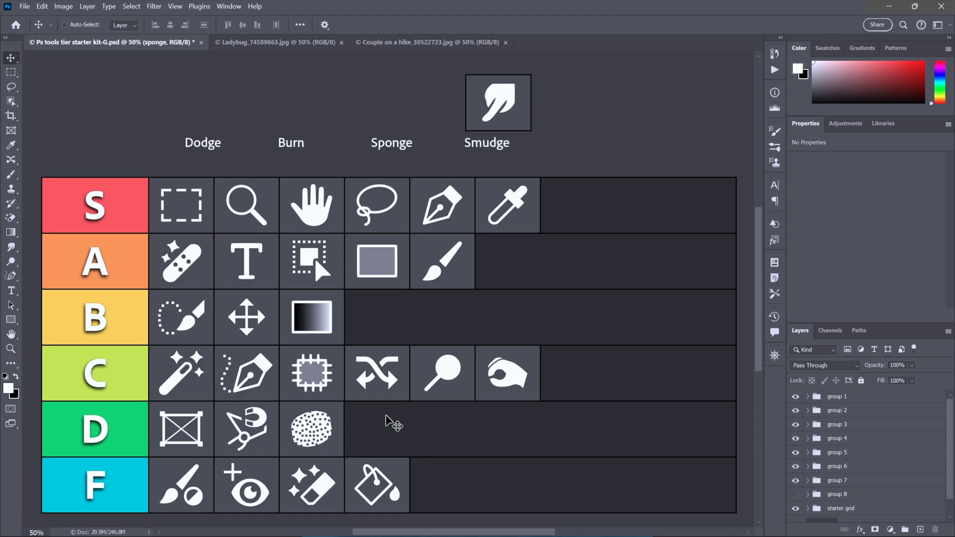
mouse_move(495, 105)
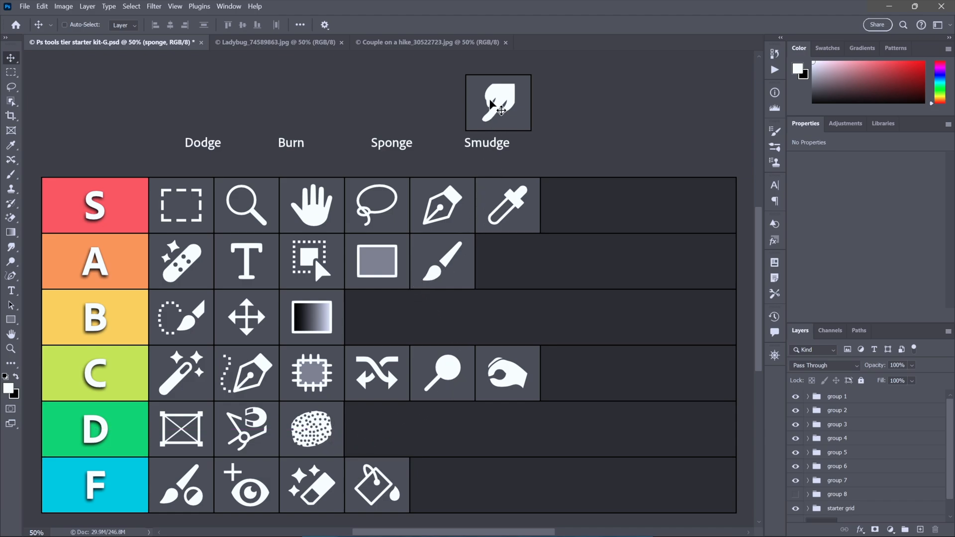
Step: Select the Smudge icon's layer and settle it in the B tier after Gradient
right_click(495, 105)
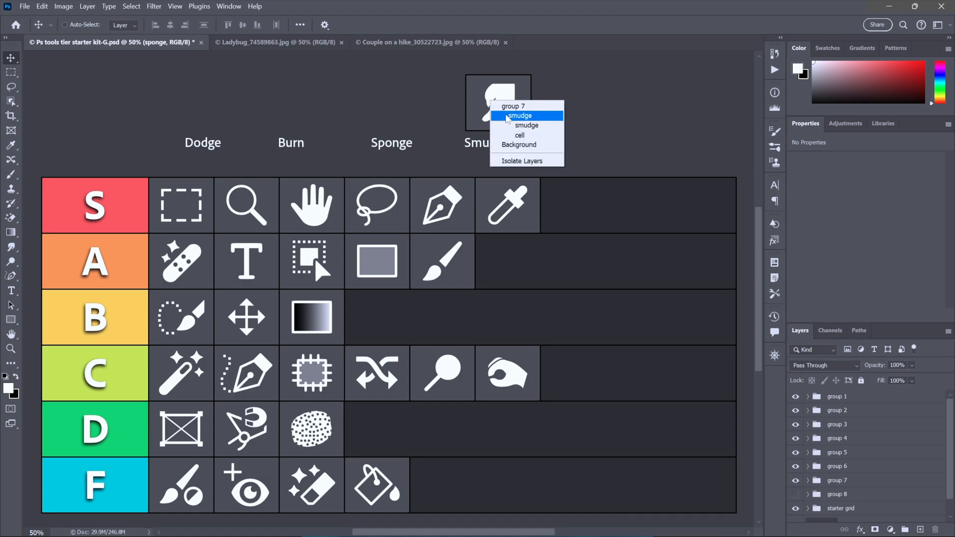
click(518, 115)
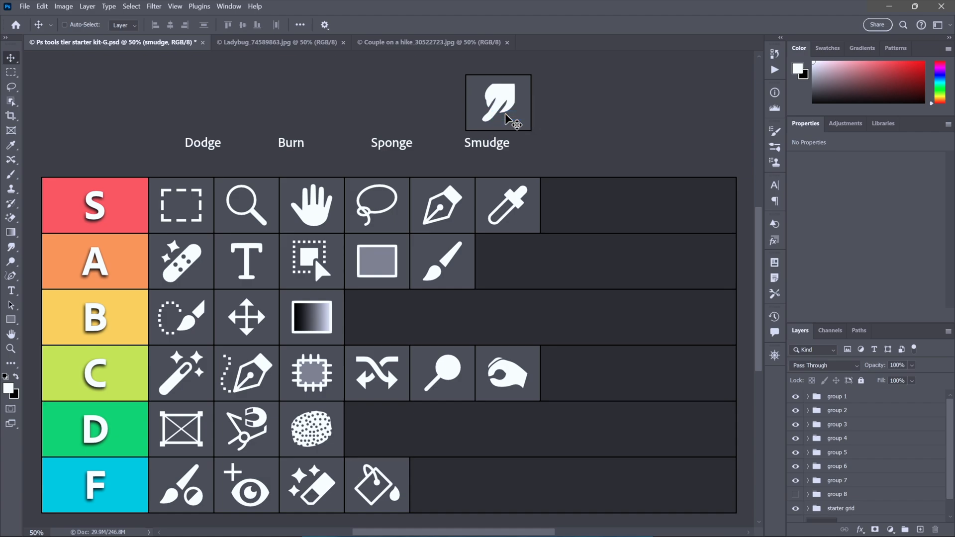
drag(497, 101, 445, 317)
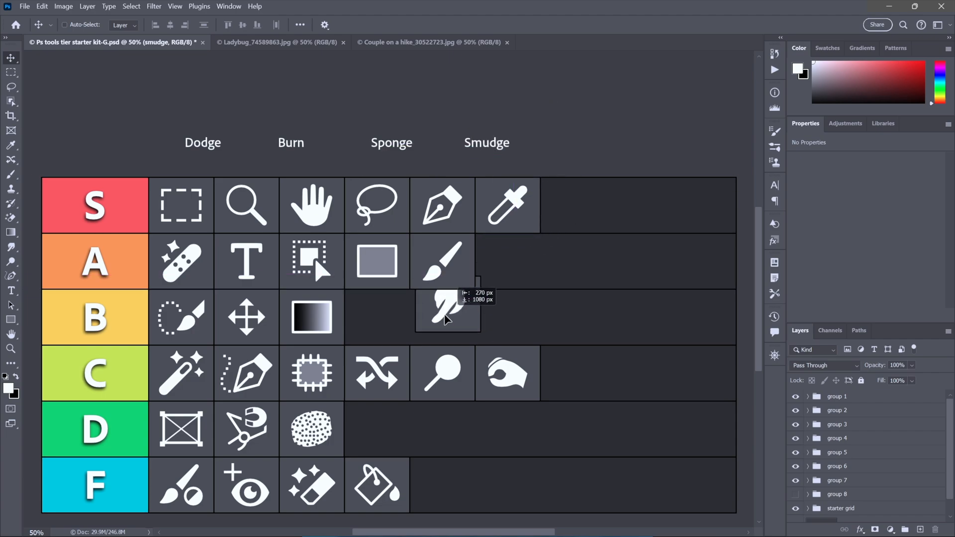
drag(448, 317, 378, 317)
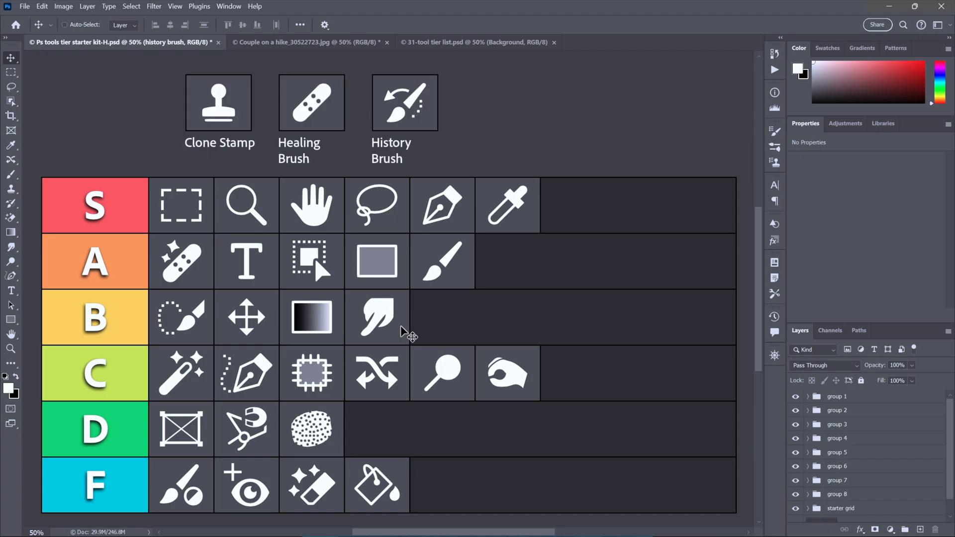
mouse_move(213, 172)
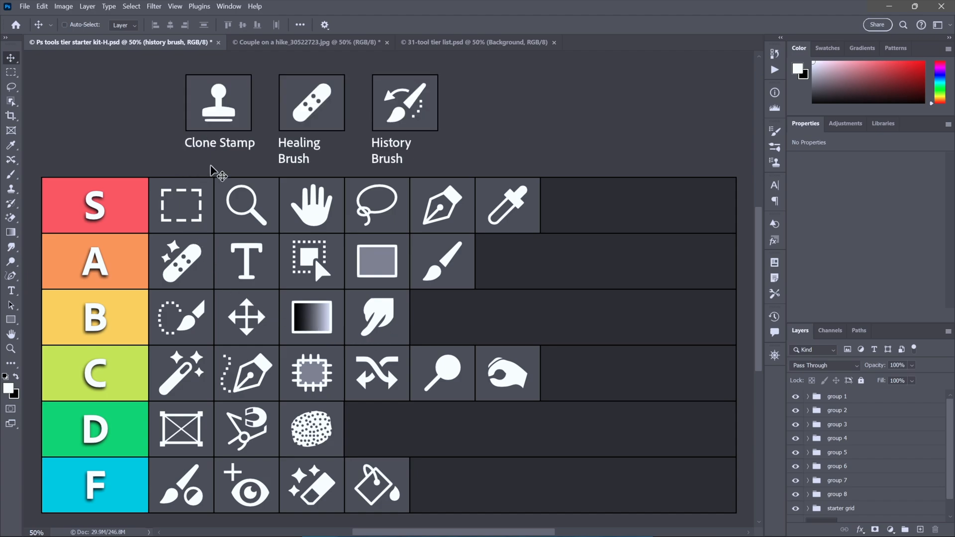
right_click(219, 102)
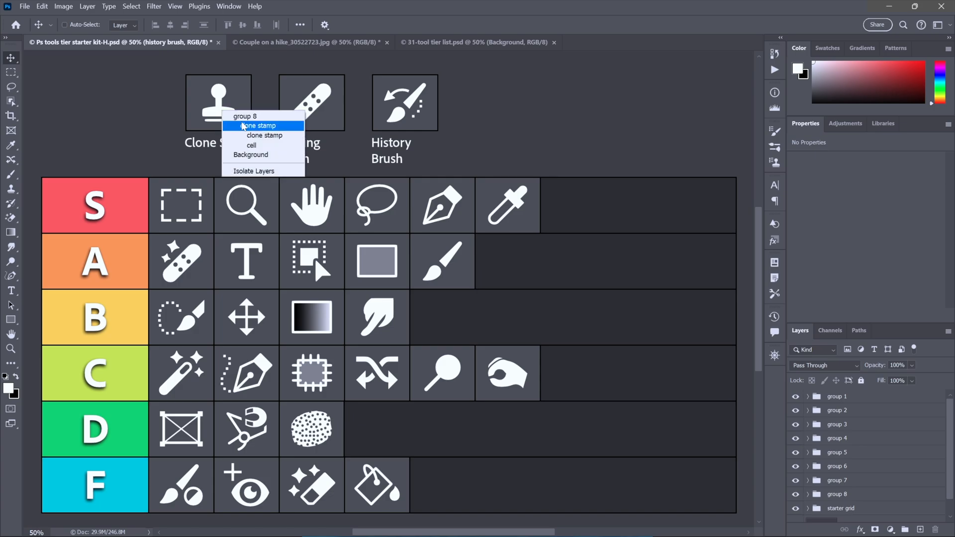
click(264, 125)
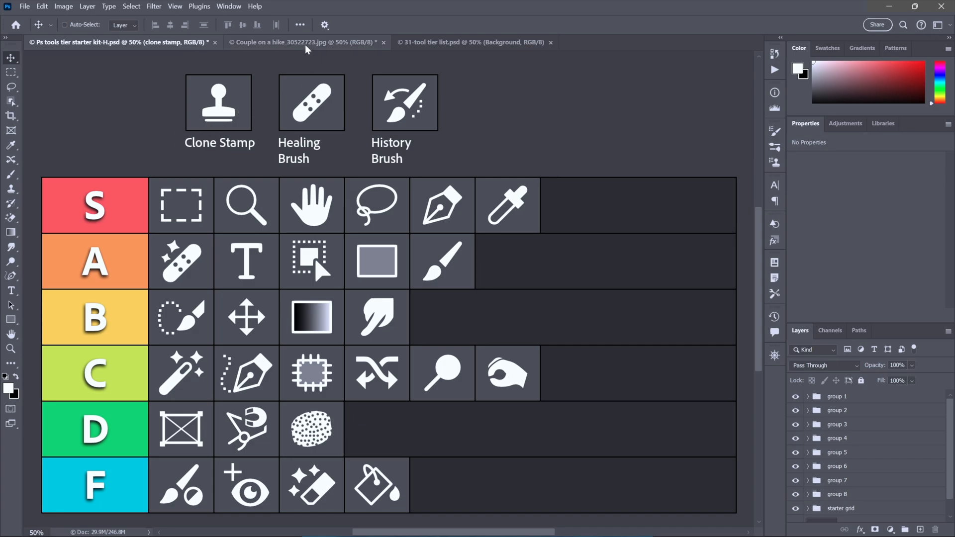
Step: Open the hiking photo and activate the Clone Stamp Tool
click(295, 42)
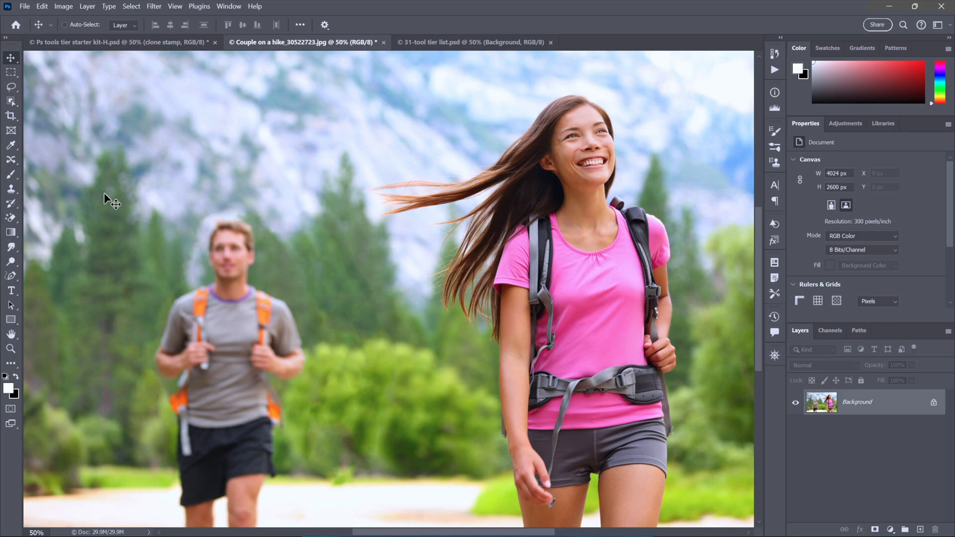
click(11, 189)
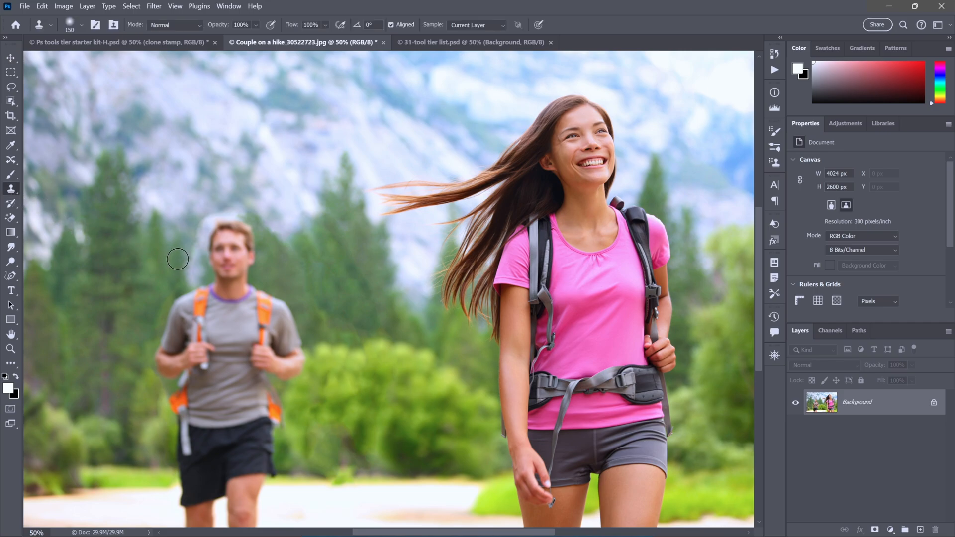
mouse_move(359, 248)
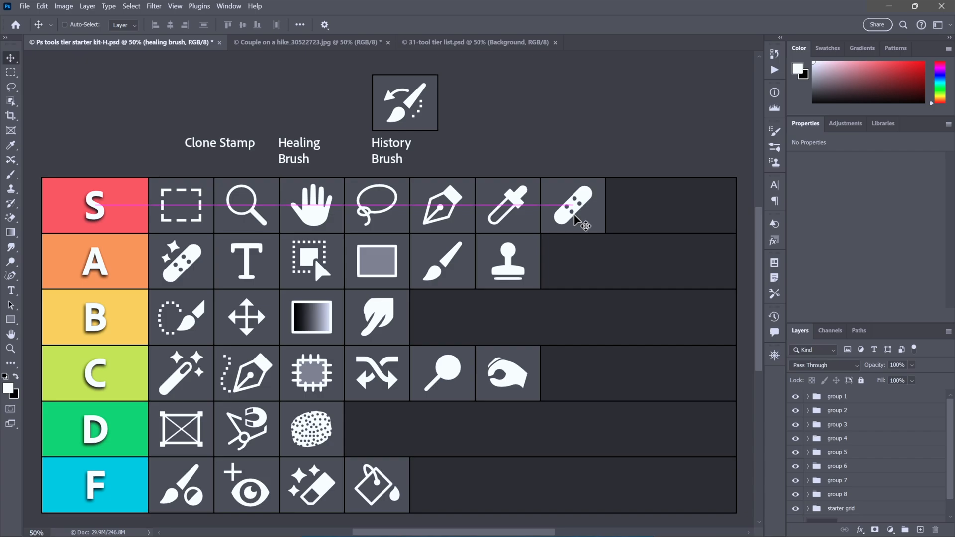
Step: Select the History Brush icon's layer, then return to the hiking photo
right_click(392, 102)
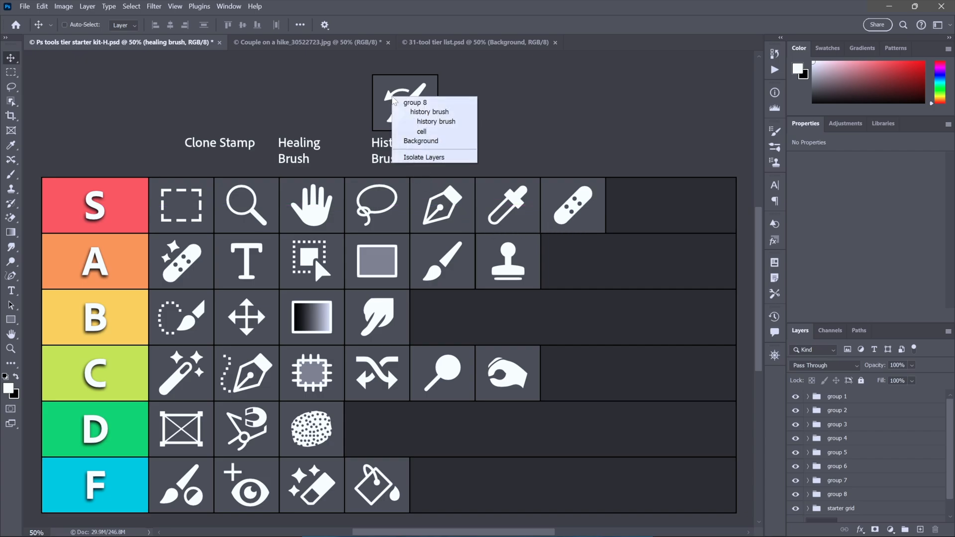
click(430, 121)
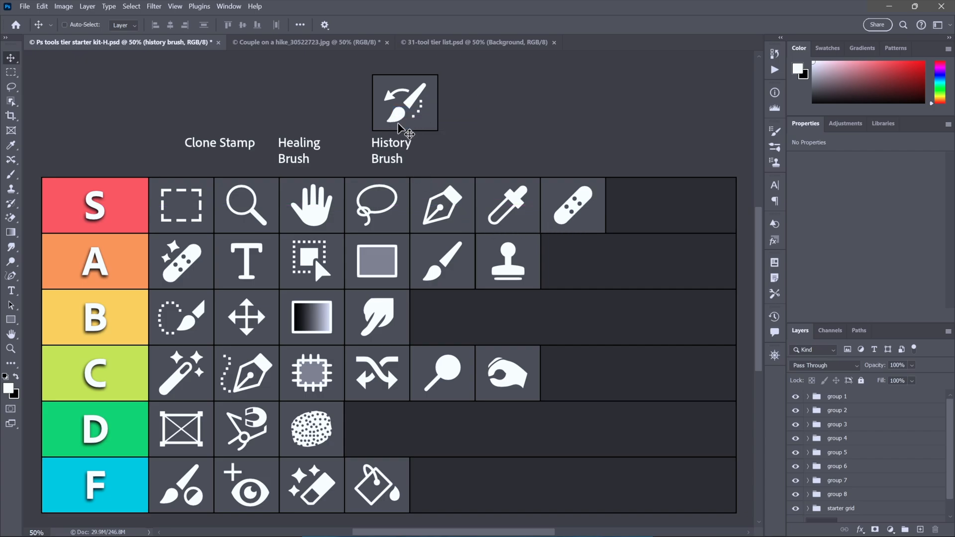
mouse_move(305, 89)
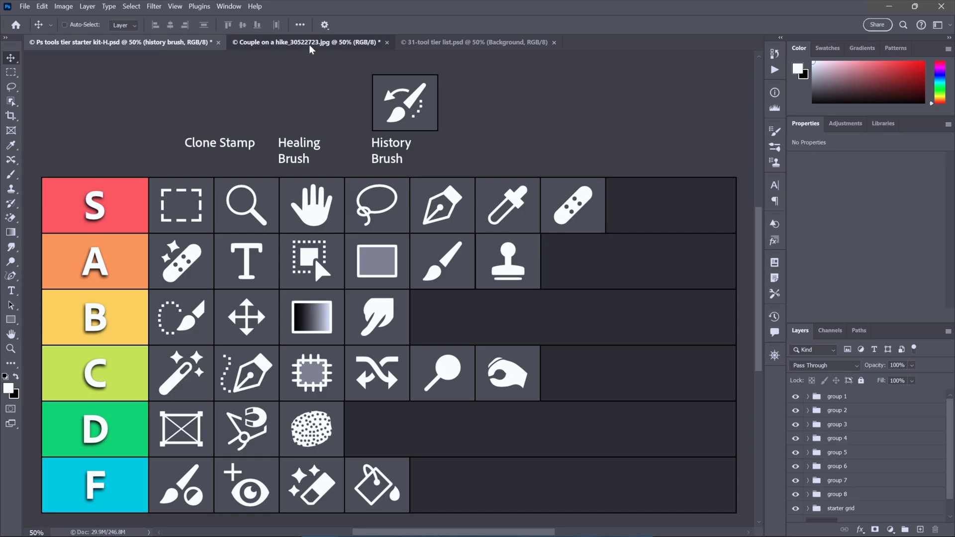
click(307, 42)
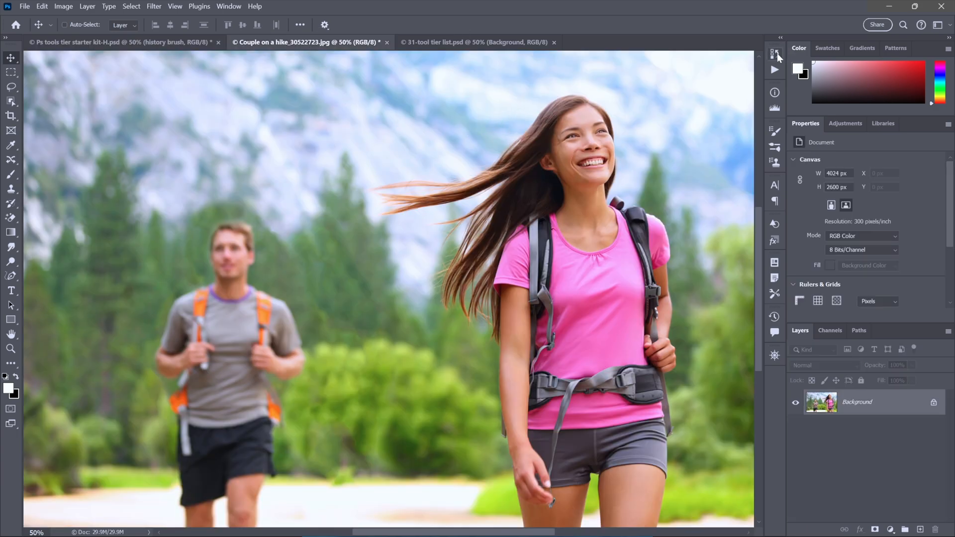
Step: Set history to the latest Clone Stamp step and History-Brush near the man's head
click(774, 53)
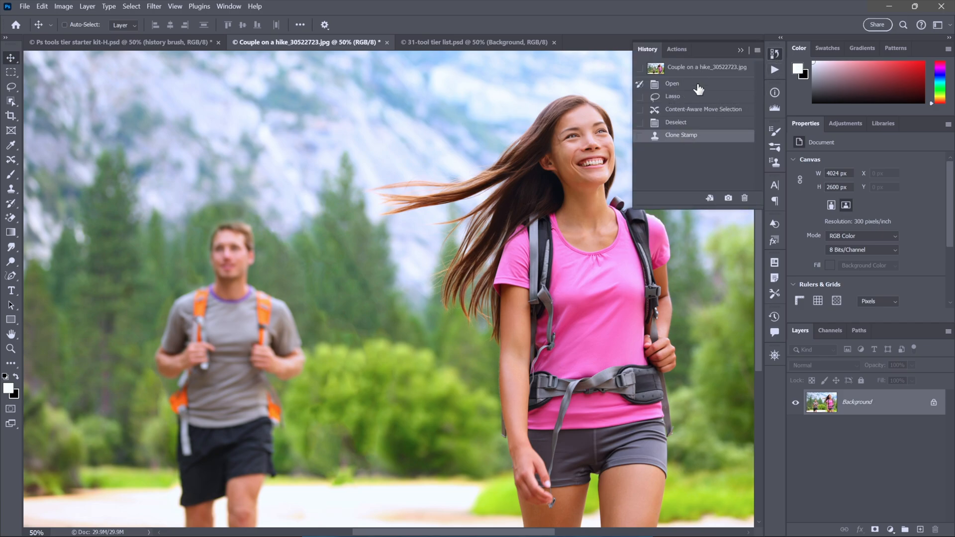
mouse_move(713, 87)
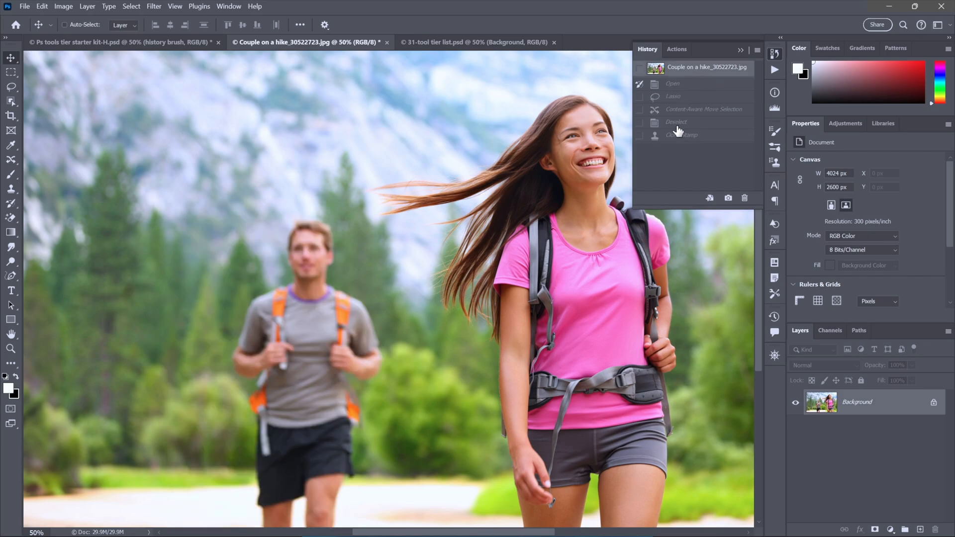
mouse_move(711, 147)
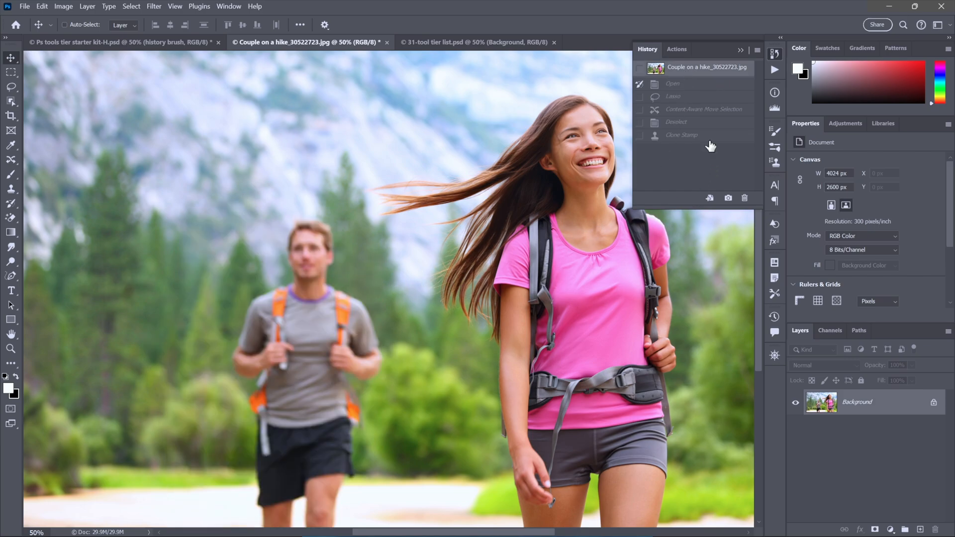
click(681, 134)
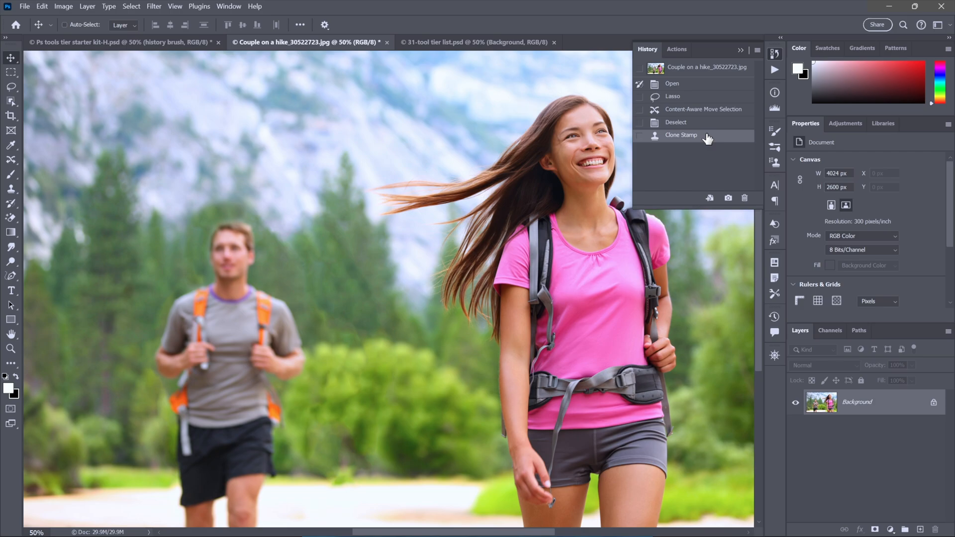
mouse_move(638, 110)
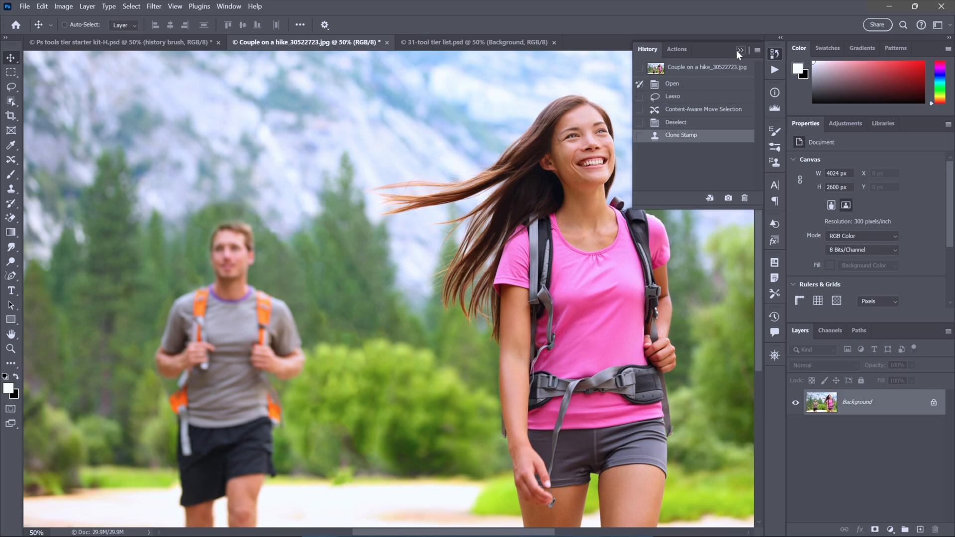
click(736, 51)
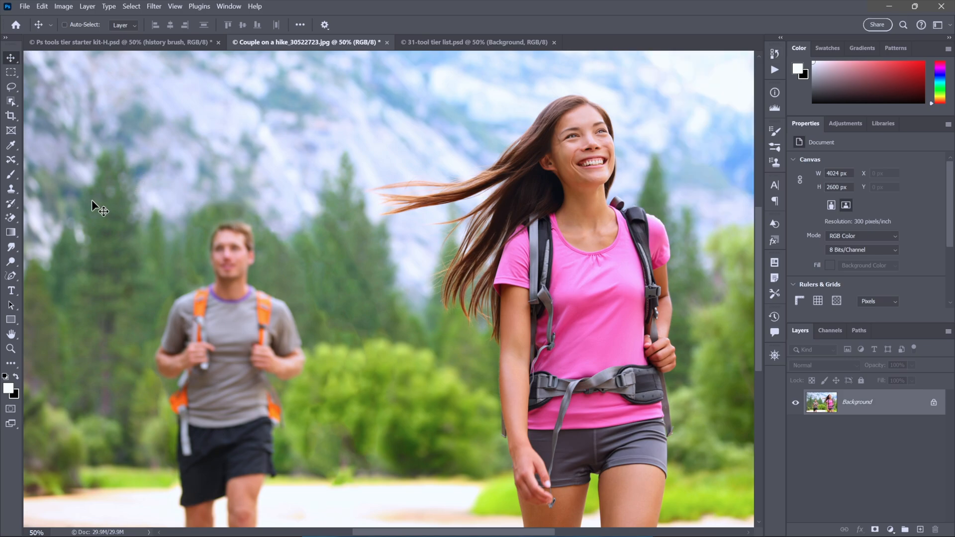
mouse_move(10, 203)
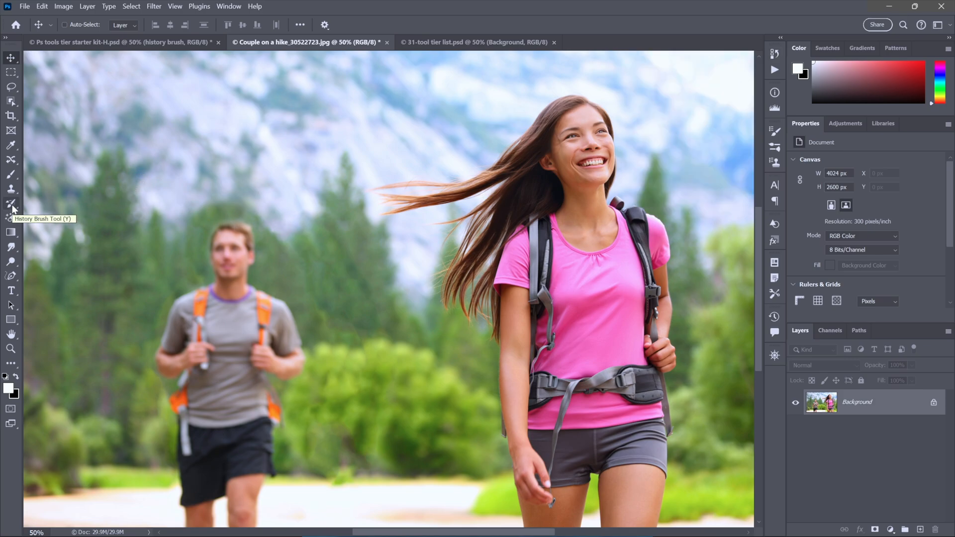
click(9, 203)
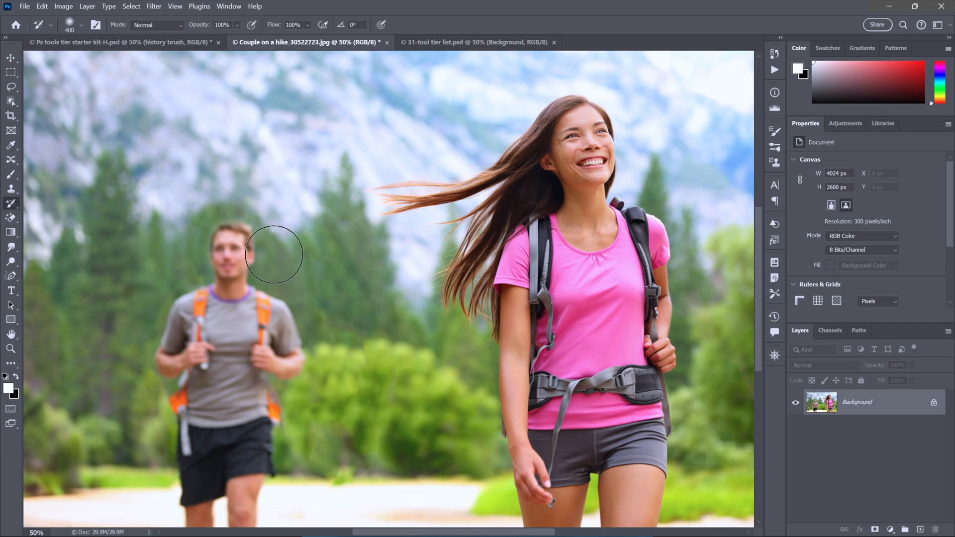
drag(274, 253, 345, 468)
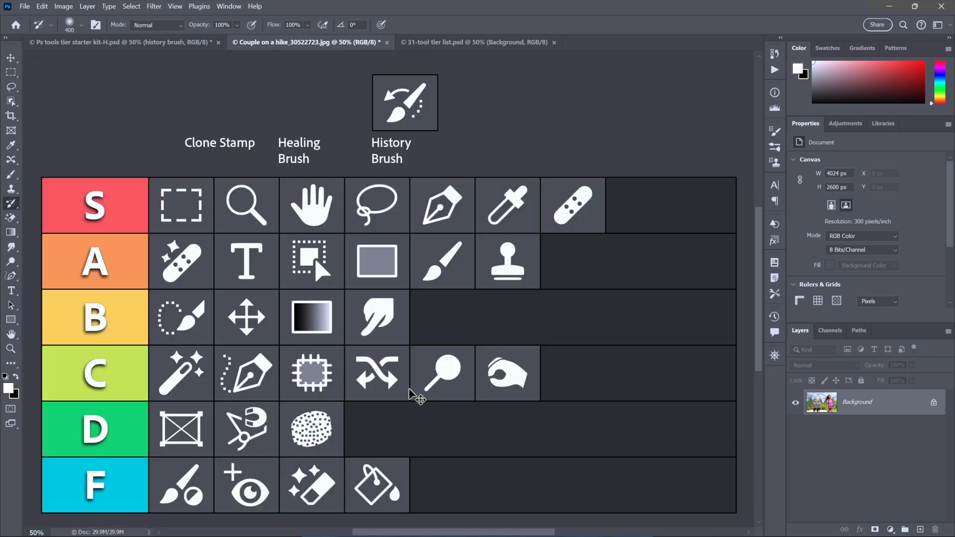
Step: Place History Brush in row A's last cell beside Clone Stamp, then view the finished 31-tool list
click(114, 42)
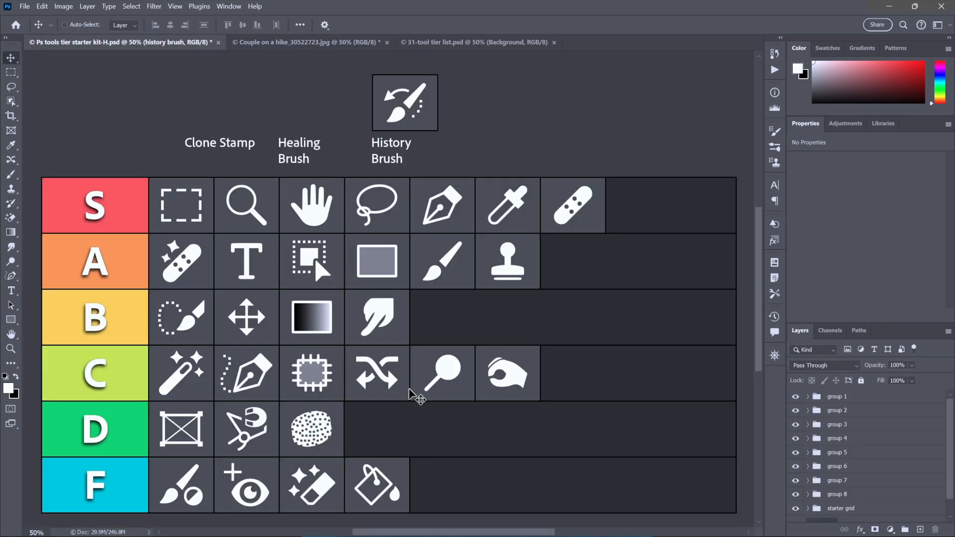
drag(404, 101, 475, 147)
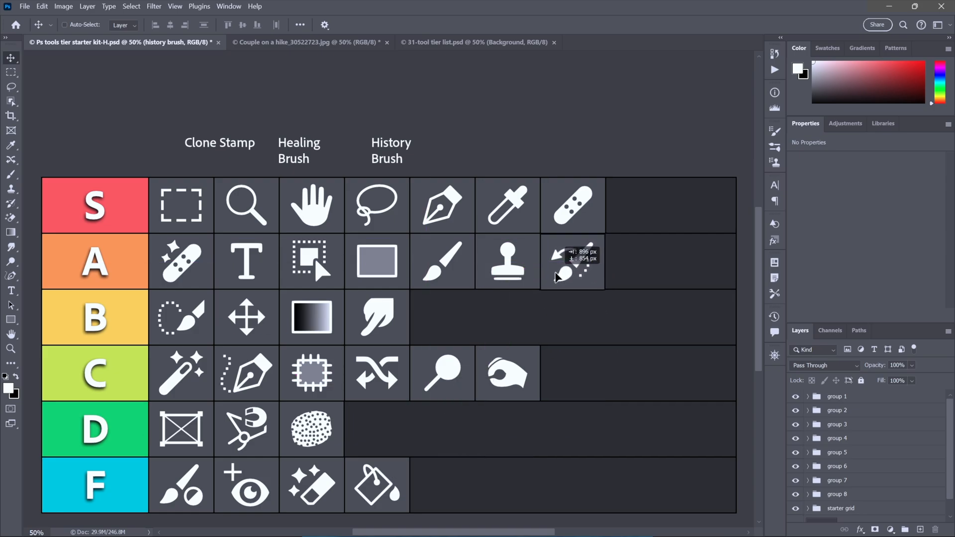
drag(183, 261, 560, 265)
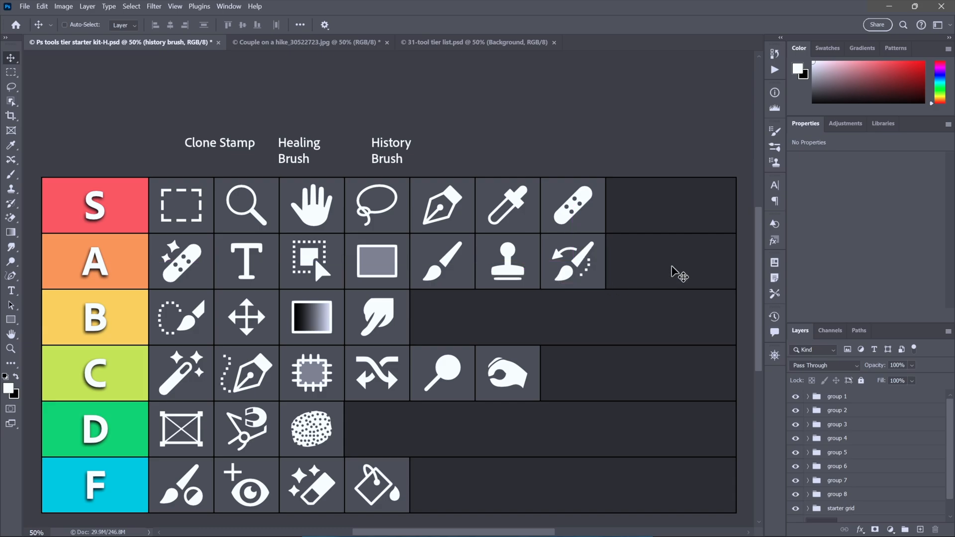
click(471, 41)
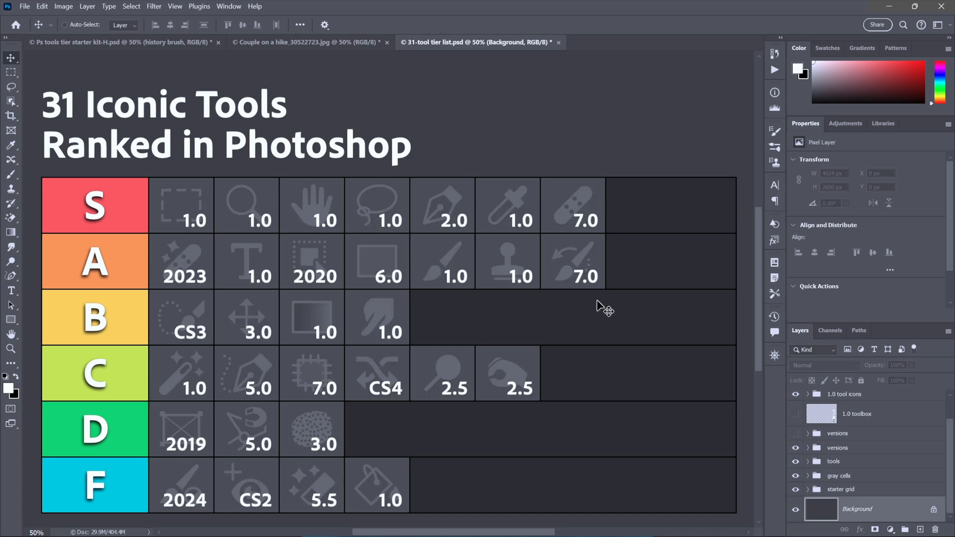
mouse_move(450, 252)
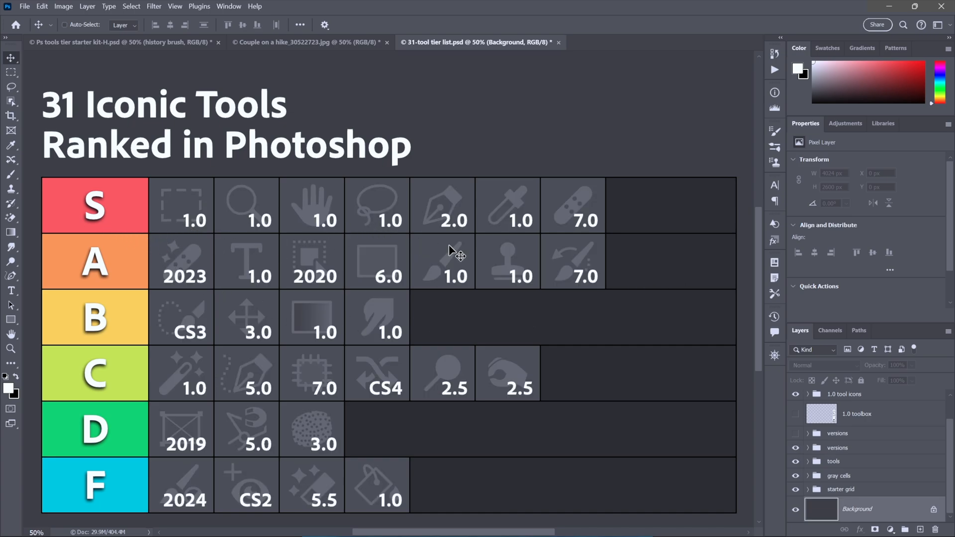
mouse_move(383, 211)
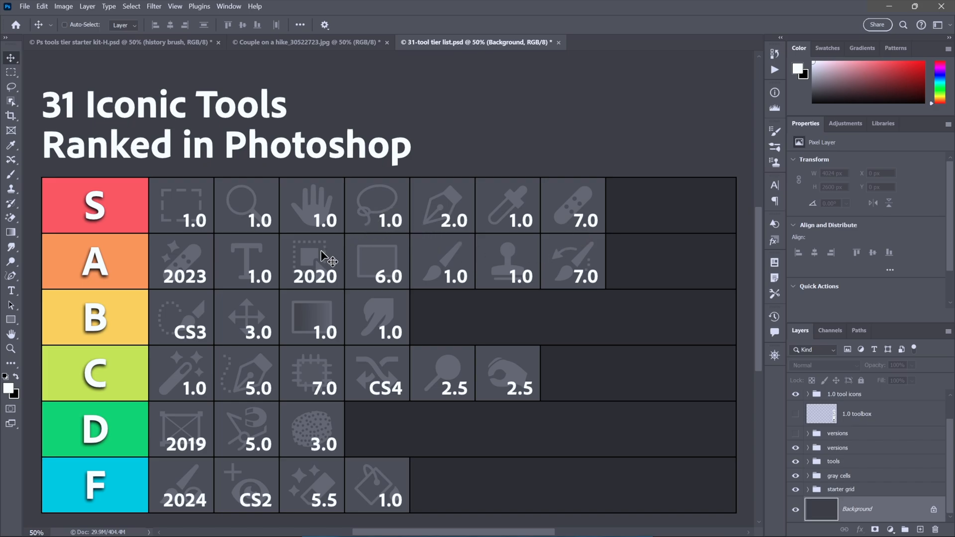
mouse_move(187, 273)
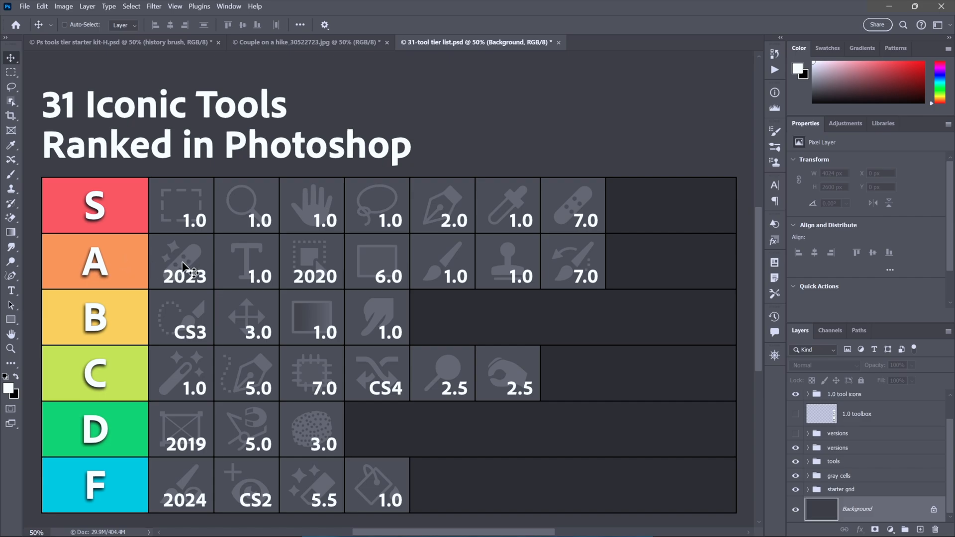
mouse_move(281, 299)
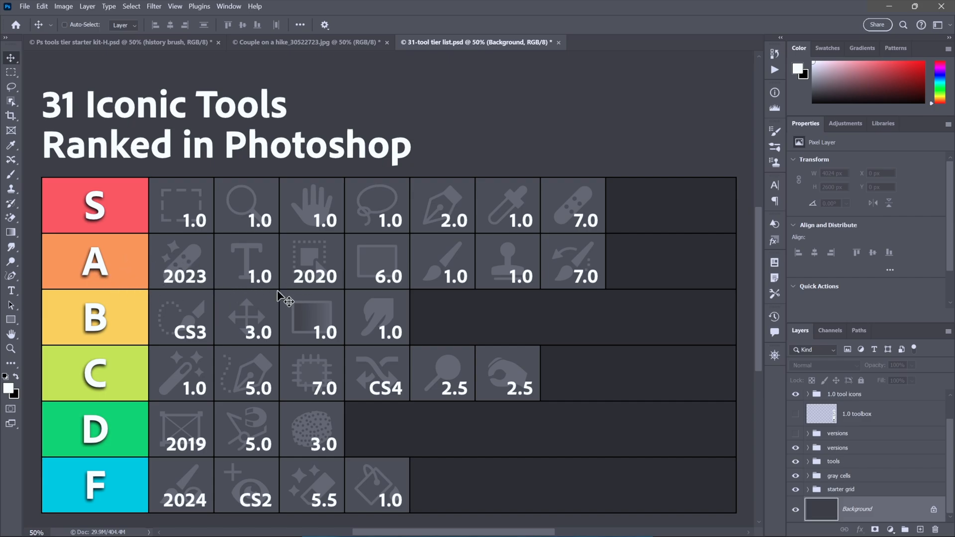
mouse_move(197, 320)
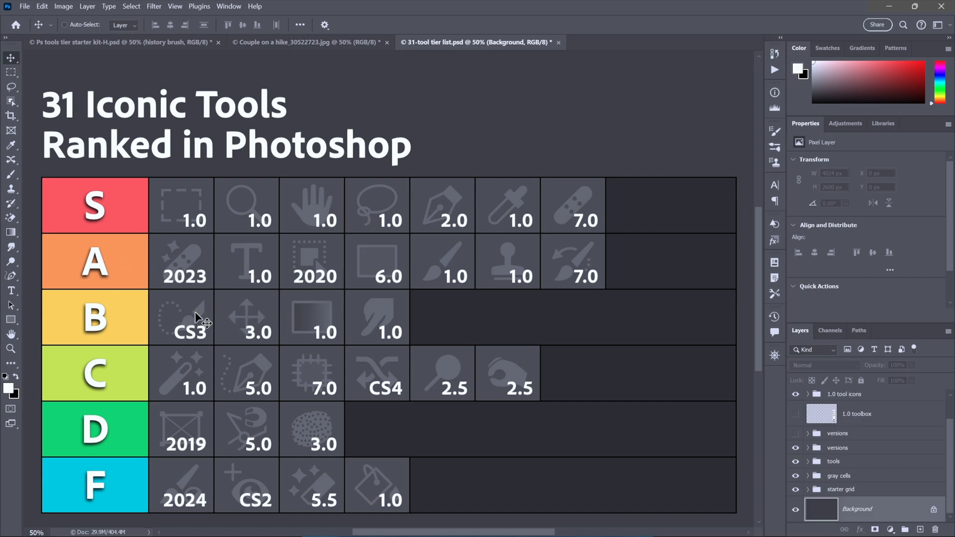
mouse_move(192, 343)
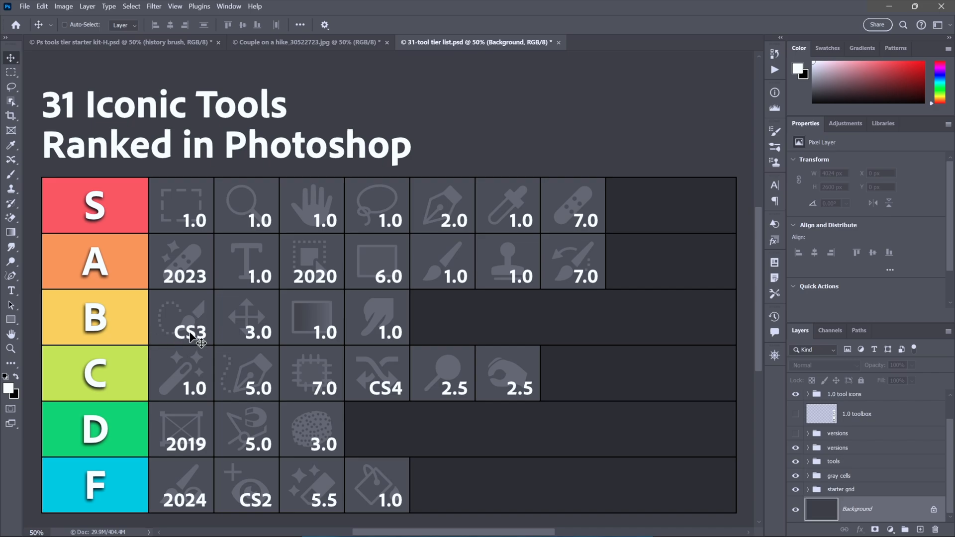
mouse_move(615, 318)
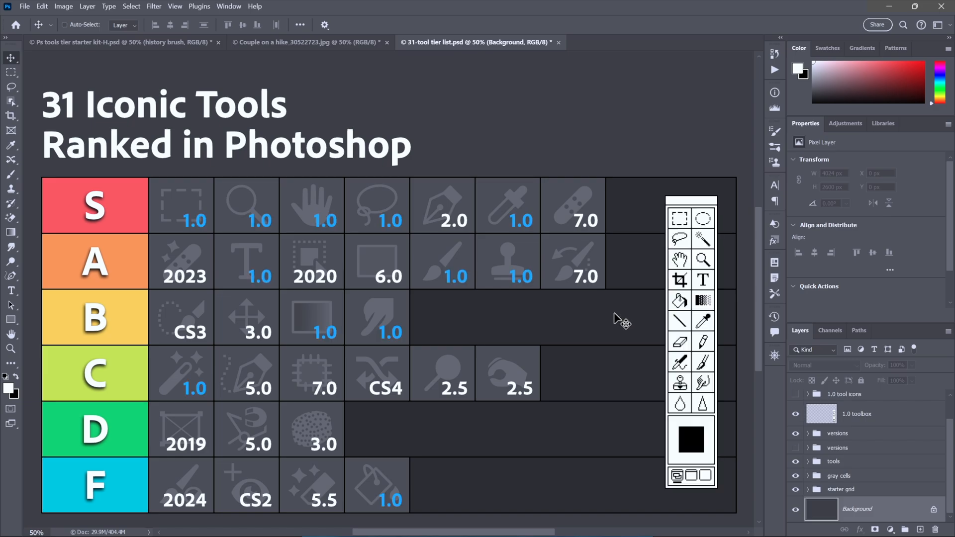
mouse_move(570, 322)
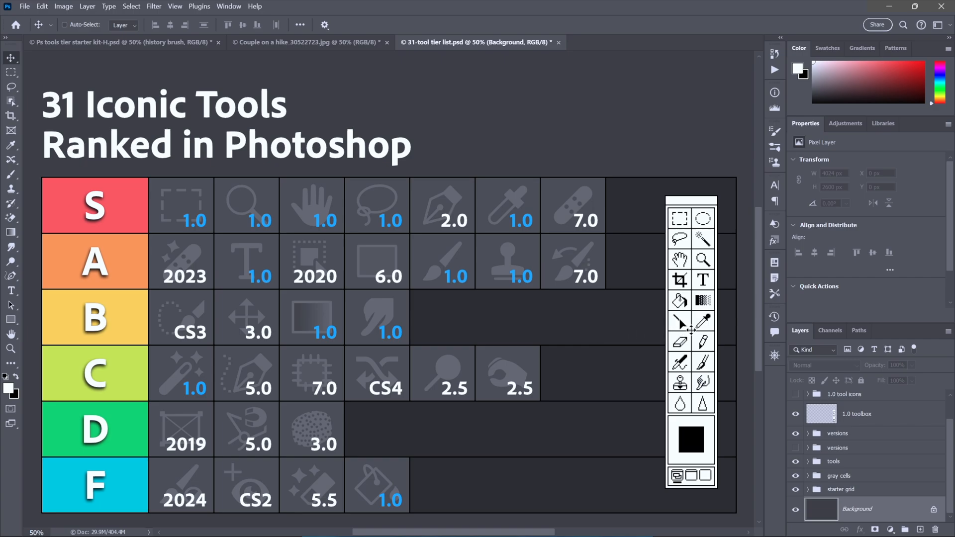
mouse_move(611, 325)
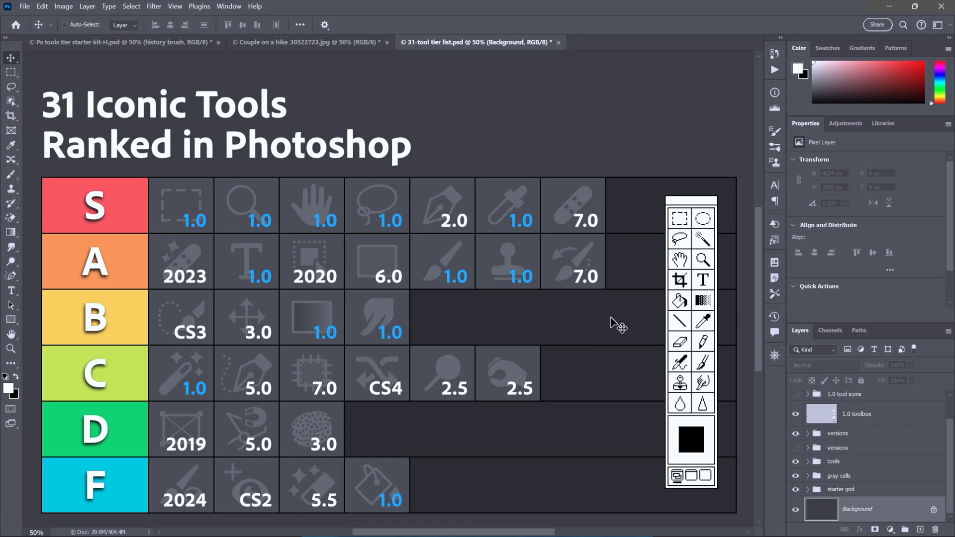